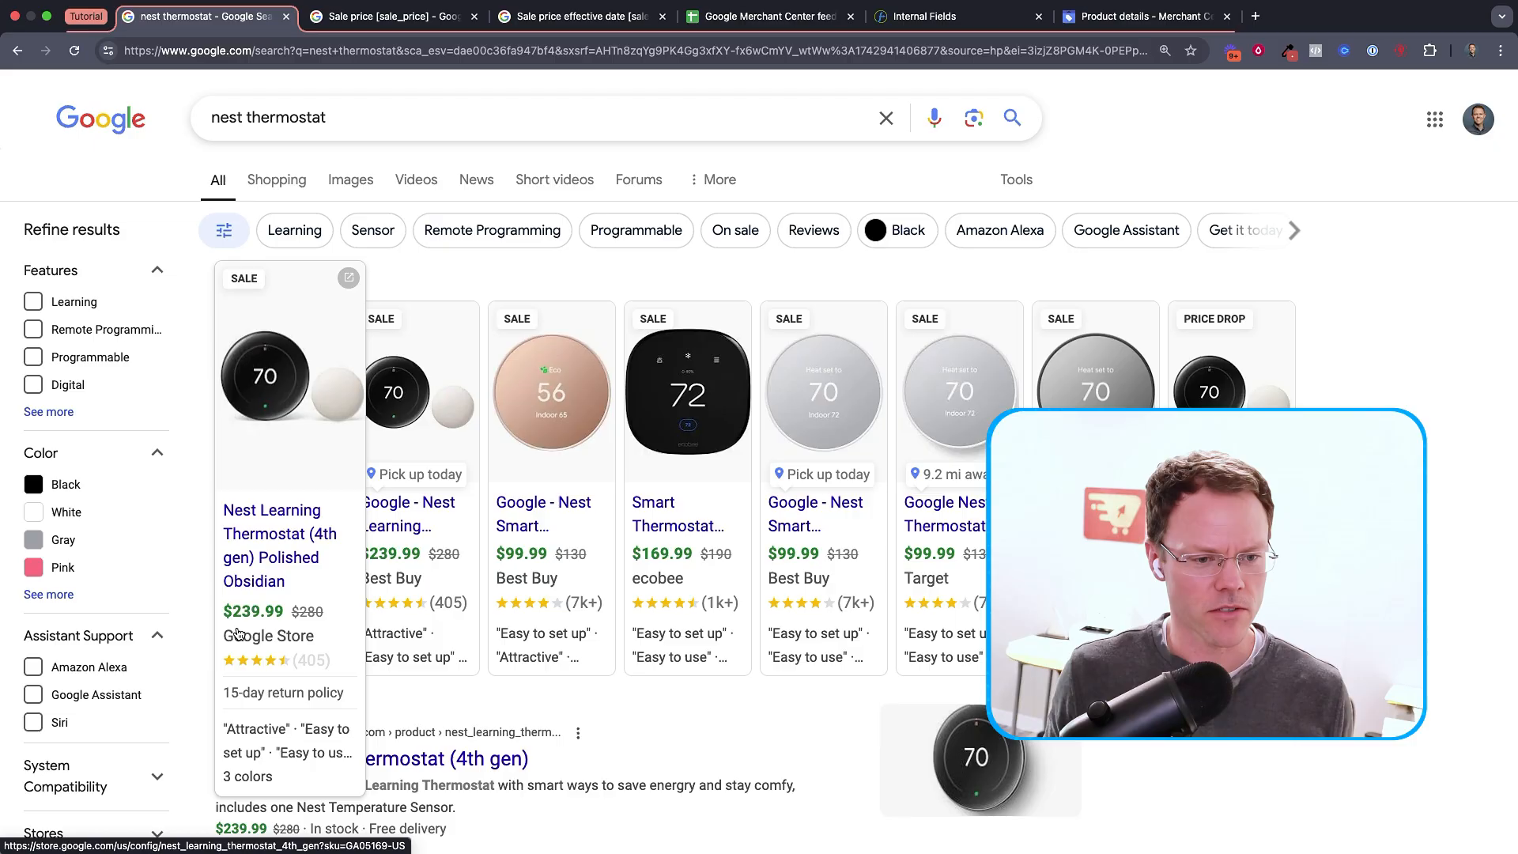
Scroll through the sale price help article
{"action": "left_click", "coordinate": [392, 16]}
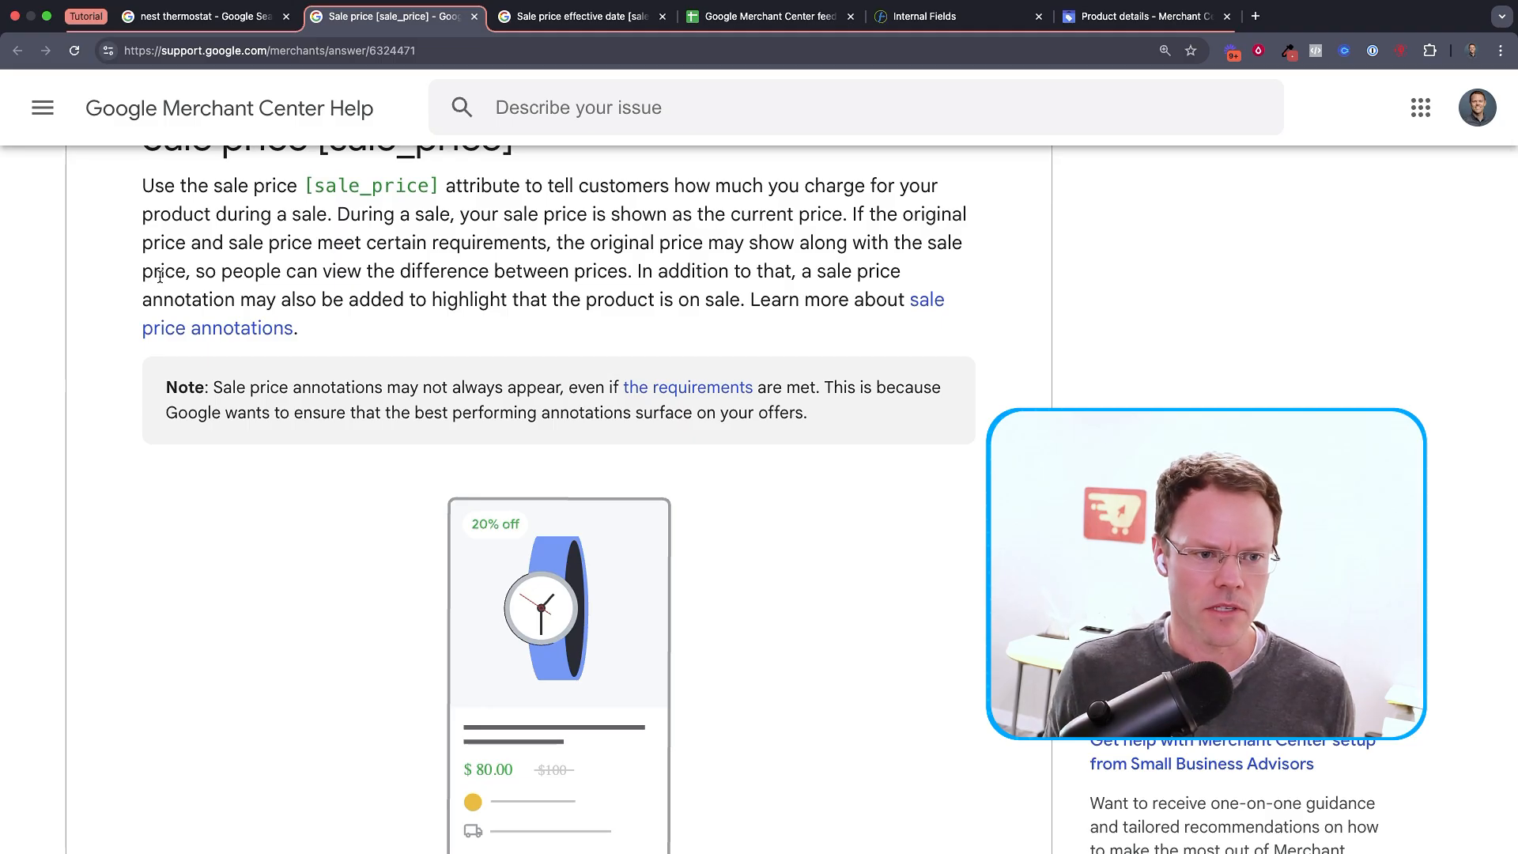
{"action": "scroll", "scroll_direction": "up", "scroll_amount": 3}
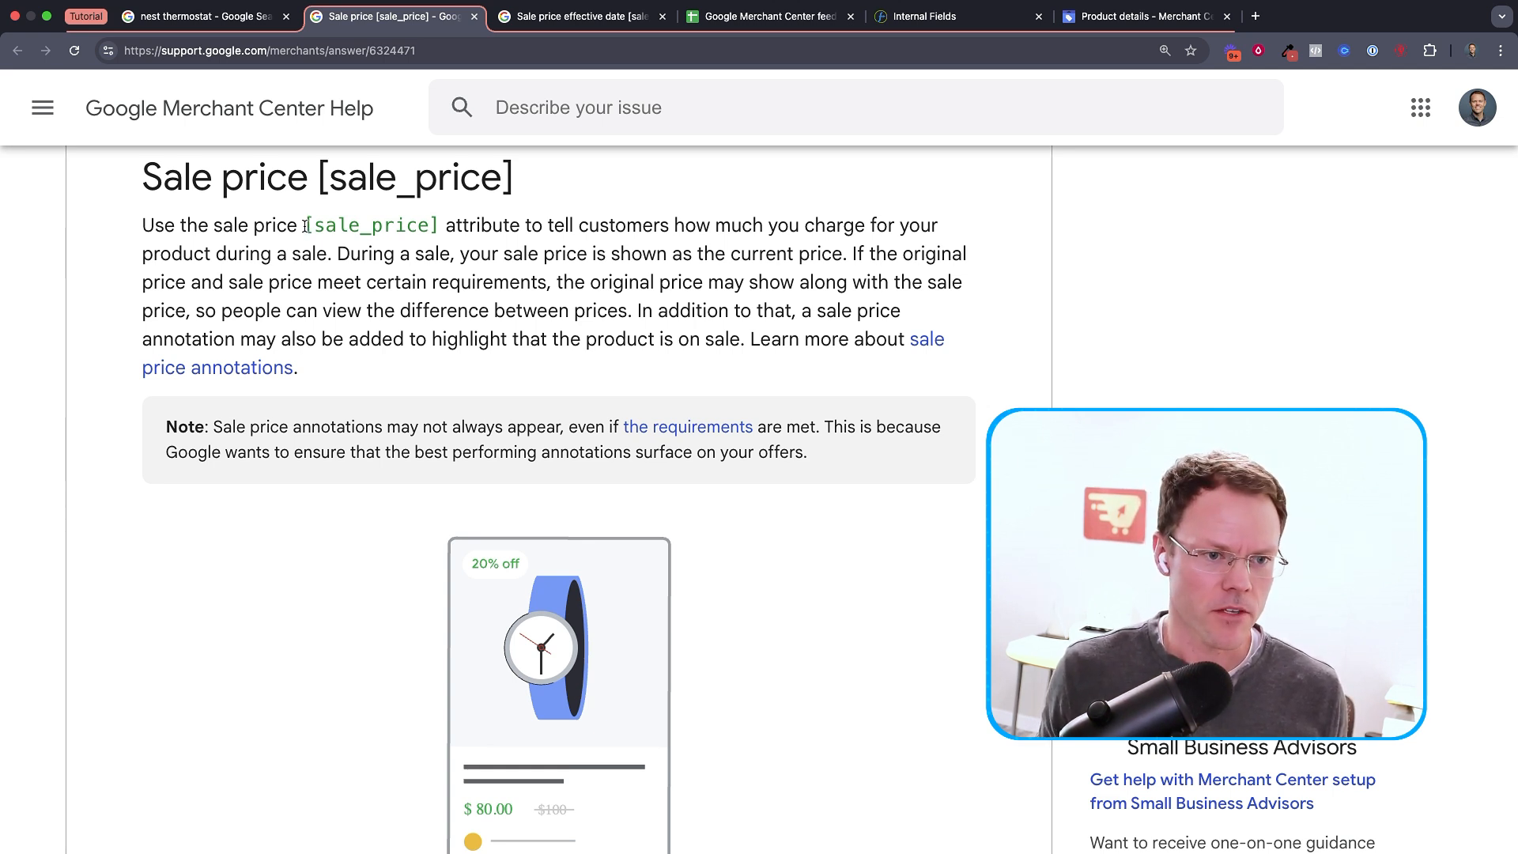
{"action": "scroll", "scroll_direction": "down", "scroll_amount": 3}
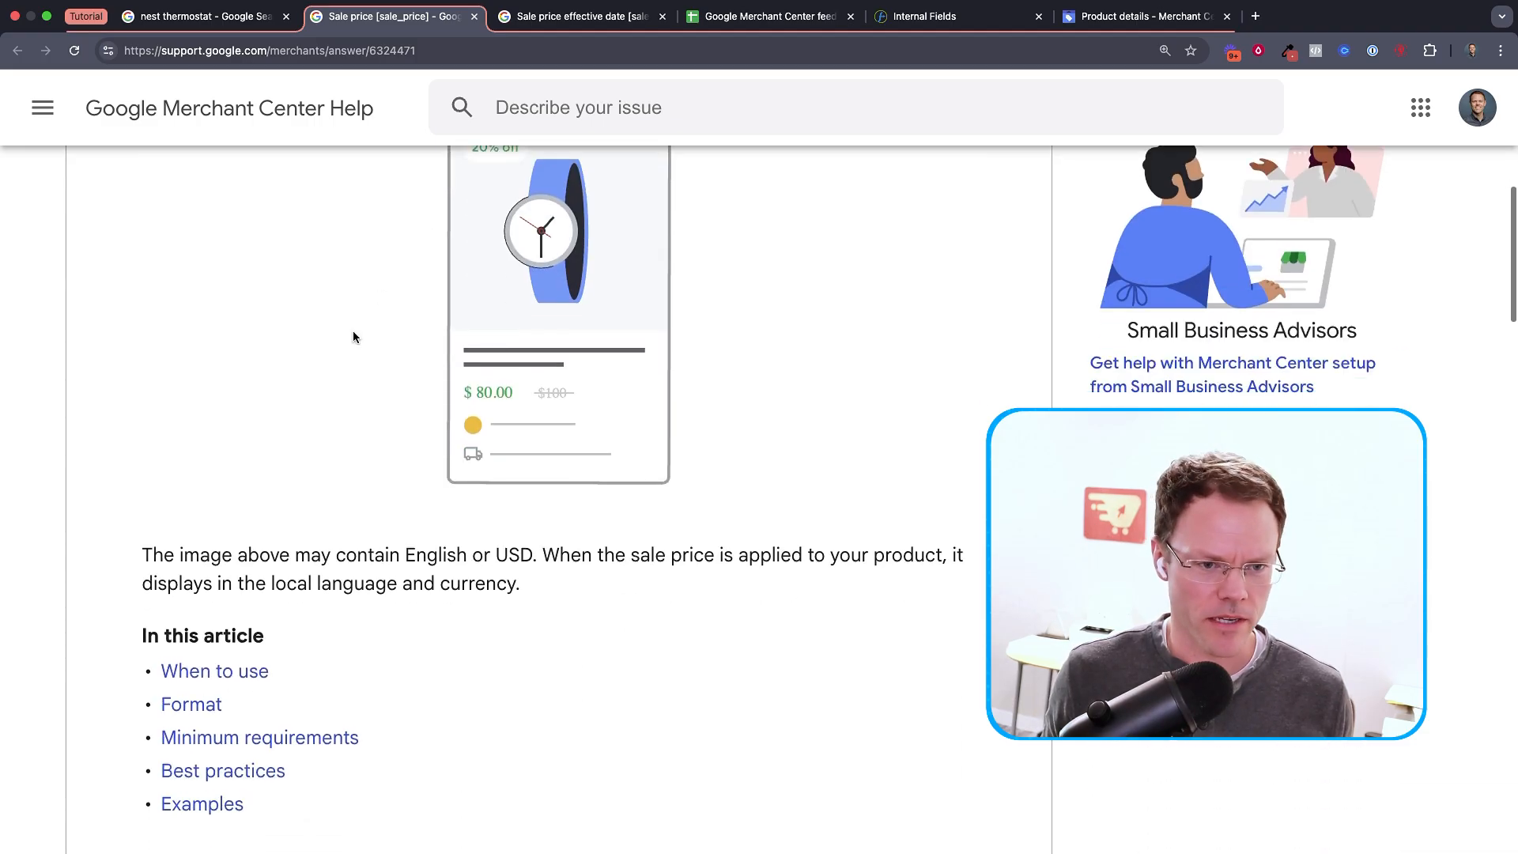
{"action": "scroll", "scroll_direction": "up", "scroll_amount": 3}
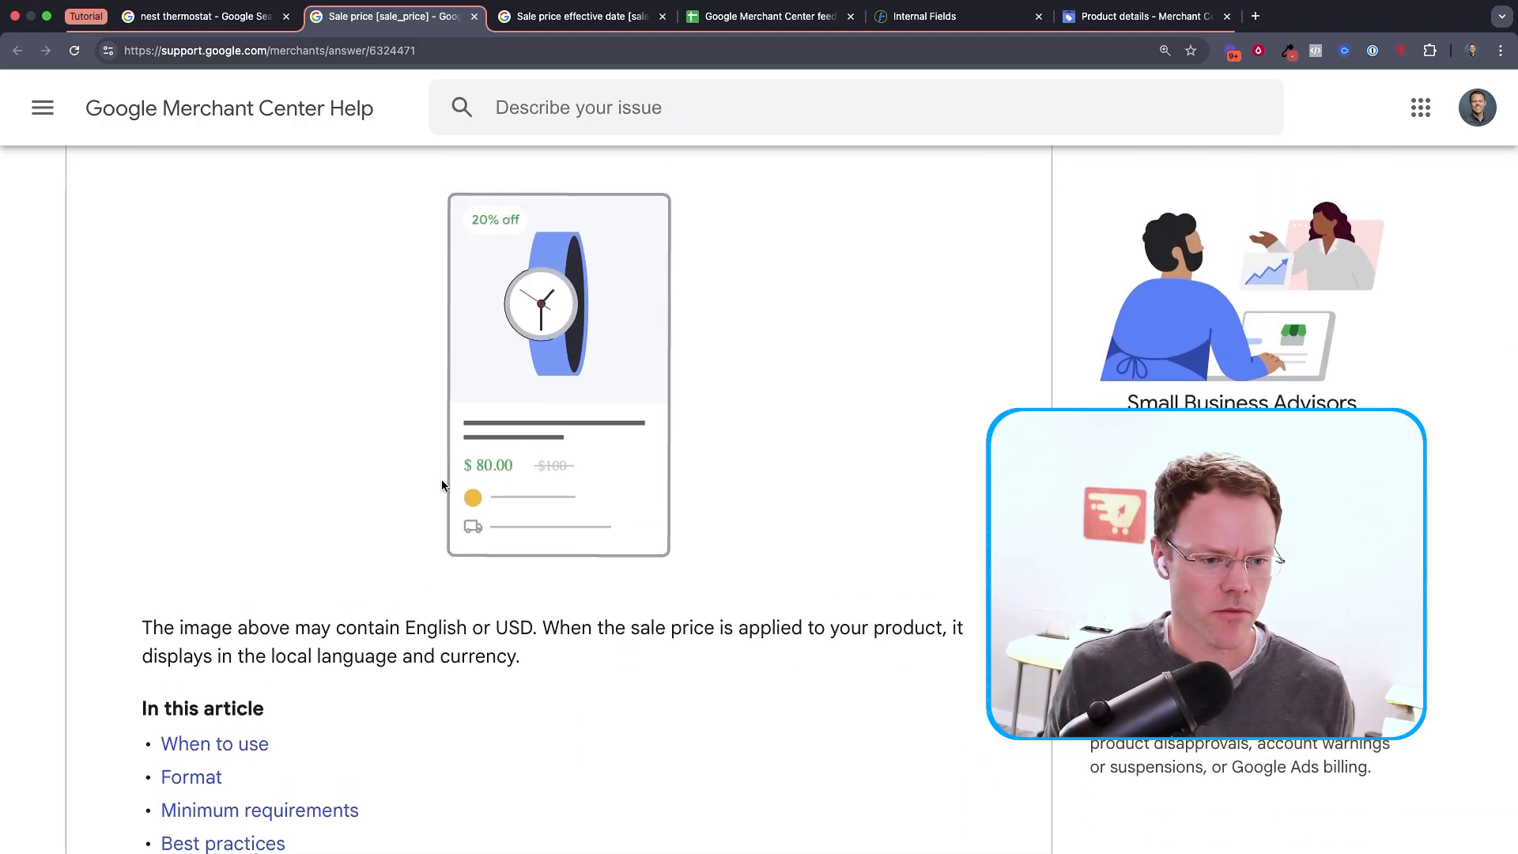
{"action": "scroll", "scroll_direction": "down", "scroll_amount": 3}
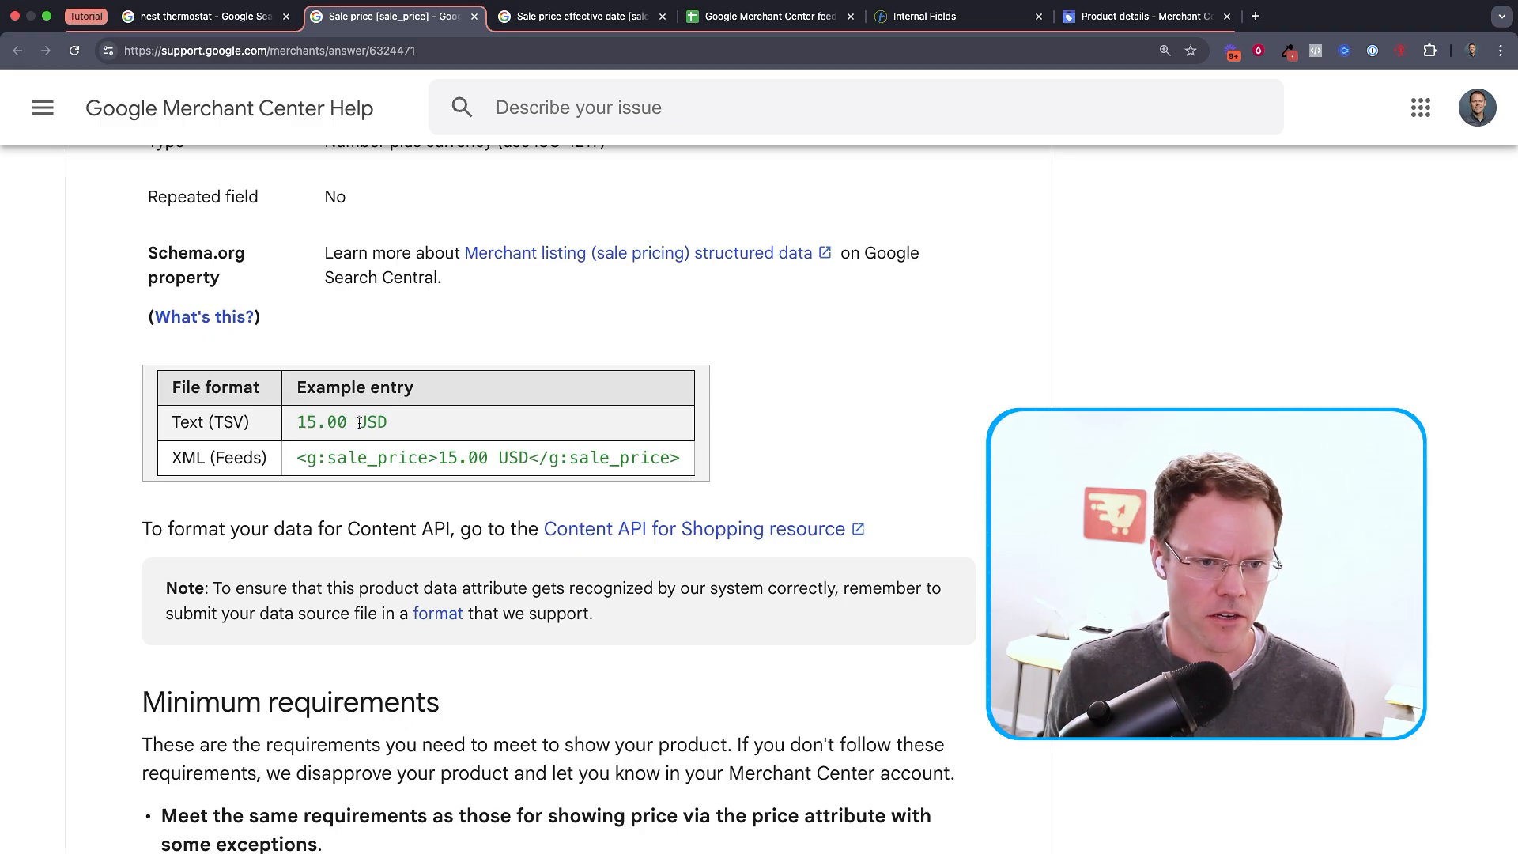
{"action": "mouse_move", "coordinate": [397, 427]}
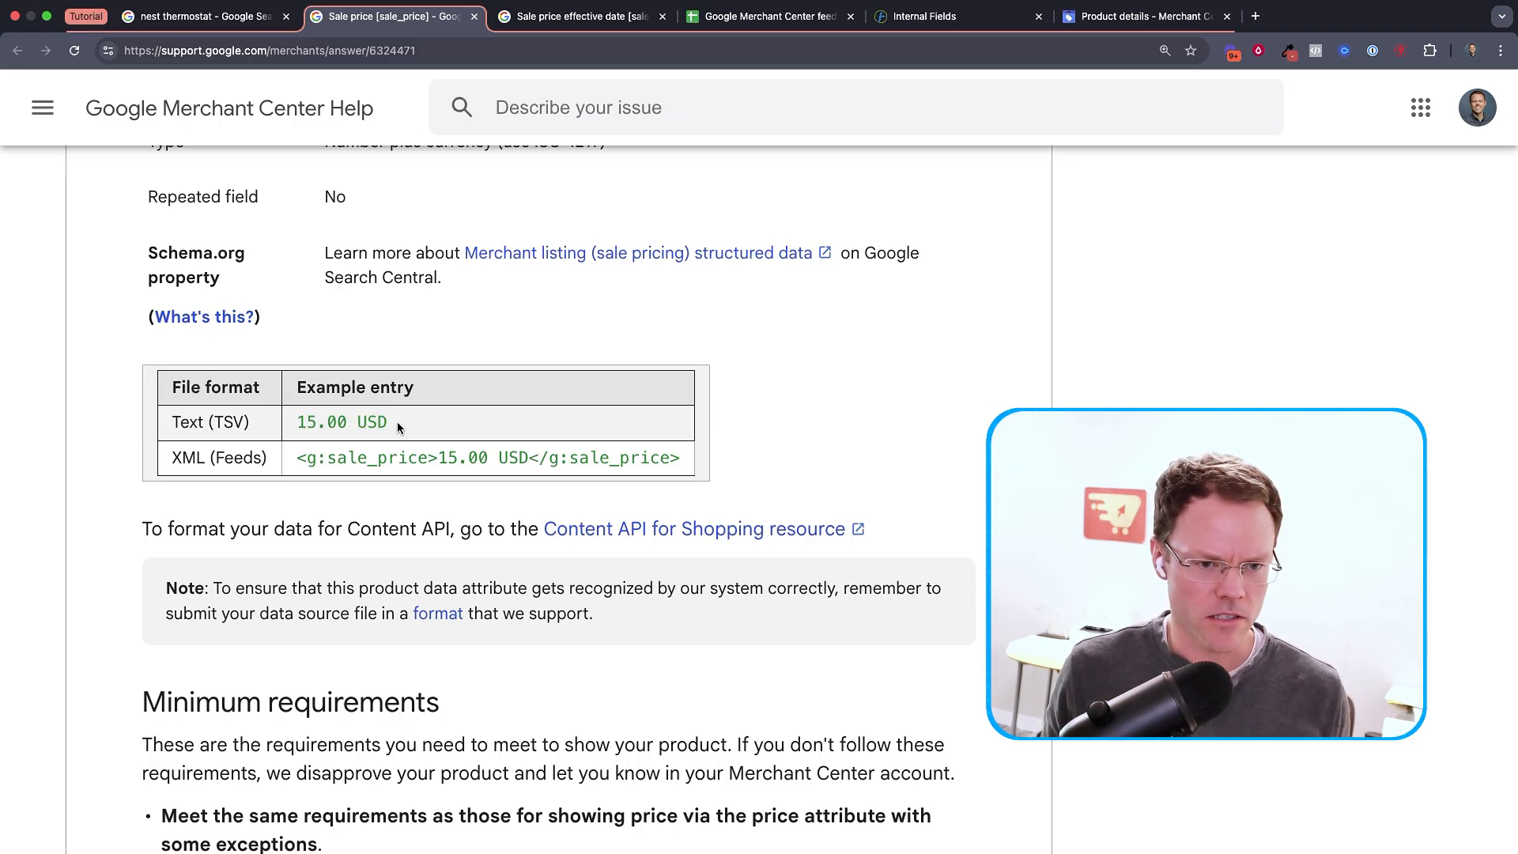
{"action": "scroll", "scroll_direction": "down", "scroll_amount": 3}
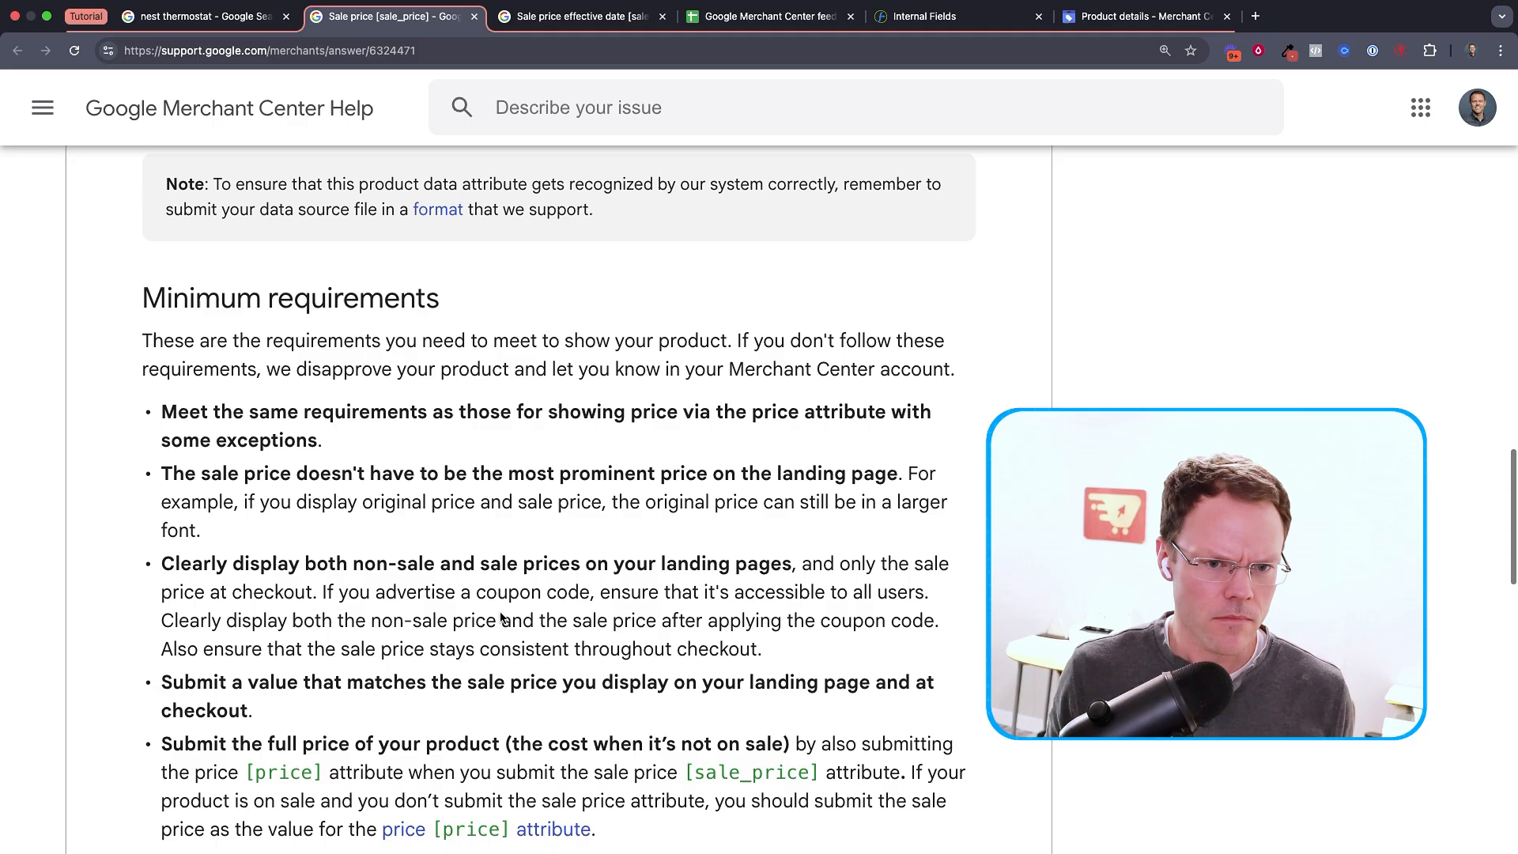
{"action": "scroll", "scroll_direction": "down", "scroll_amount": 3}
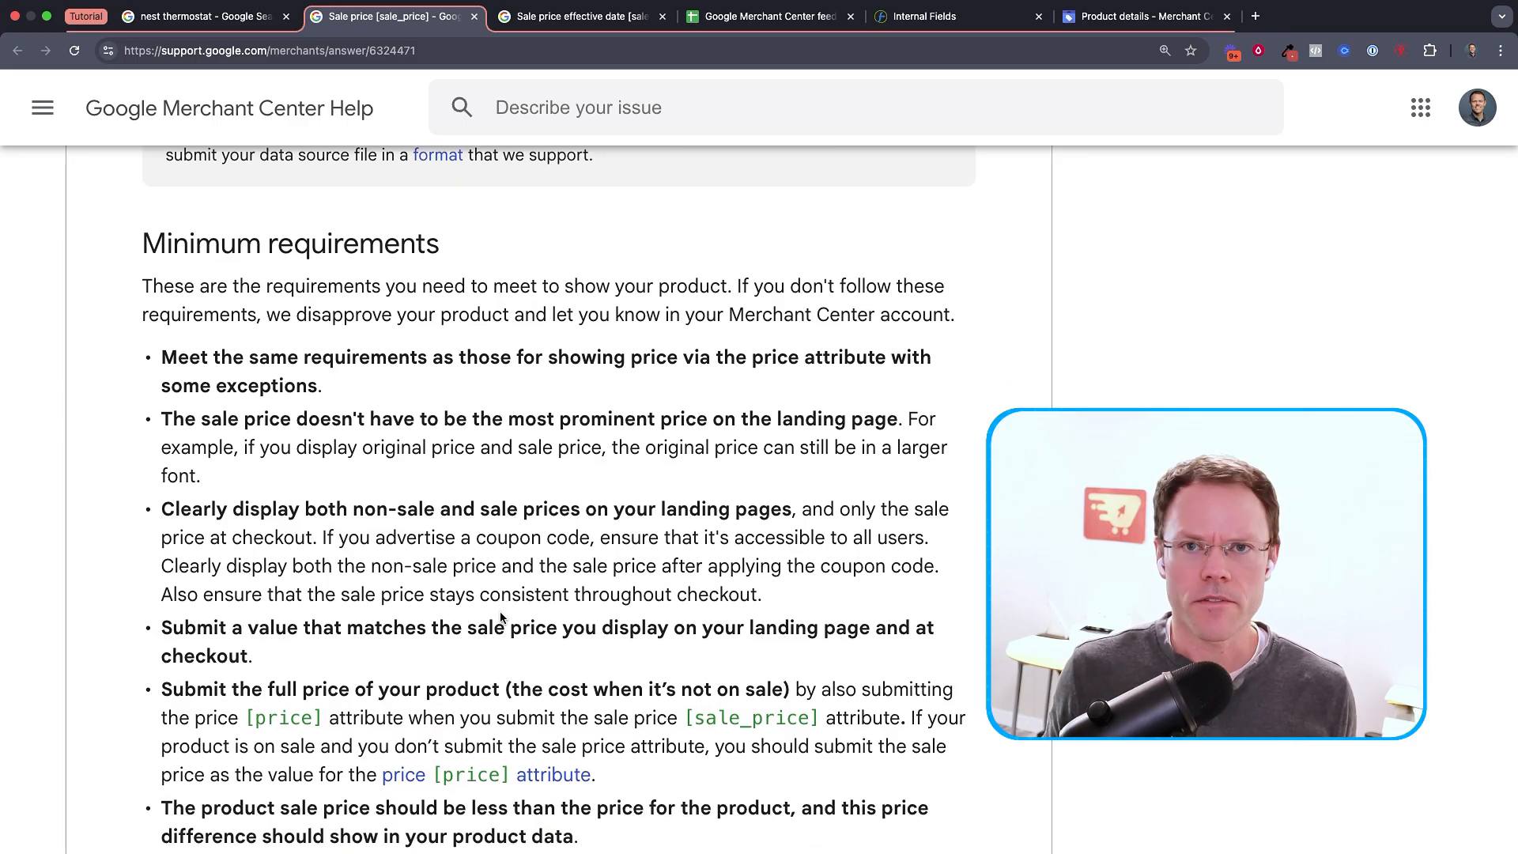
{"action": "mouse_move", "coordinate": [138, 372]}
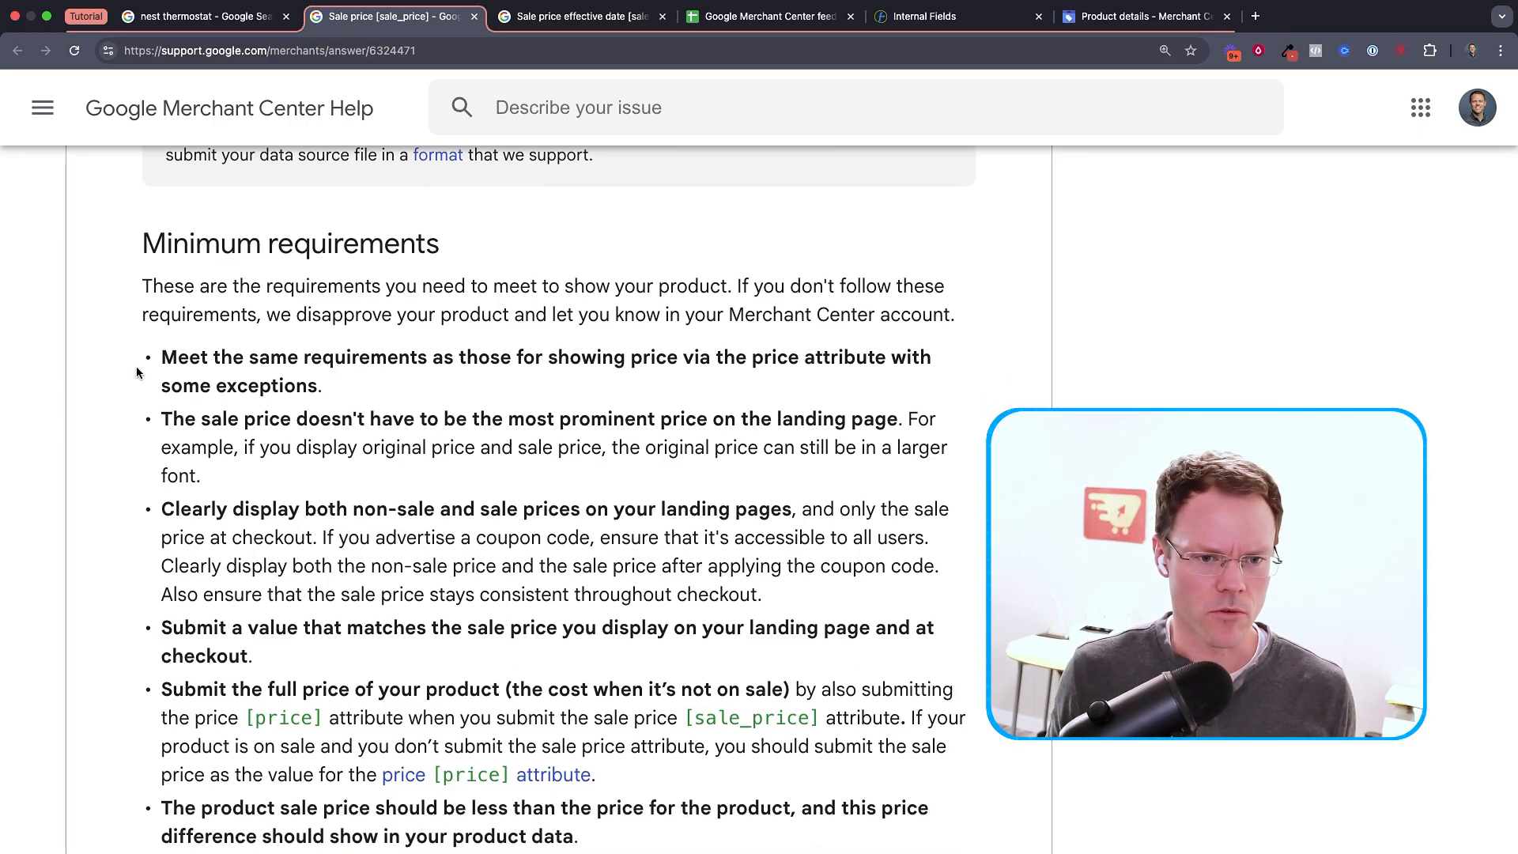
{"action": "scroll", "scroll_direction": "down", "scroll_amount": 3}
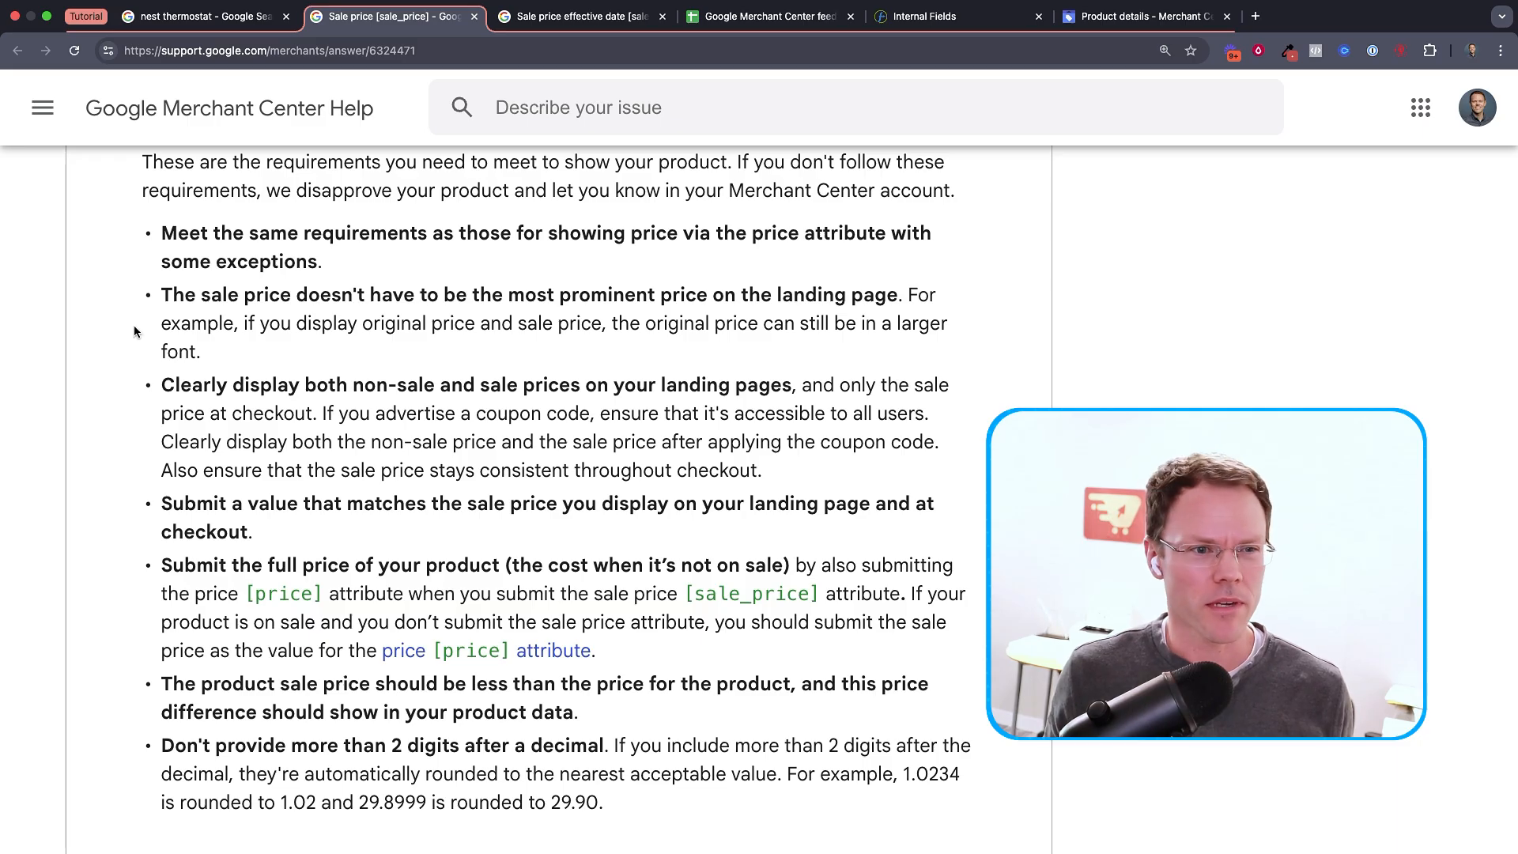
Revisit the thermostat search results, then return to the sale price article and scroll down
{"action": "left_click", "coordinate": [199, 17]}
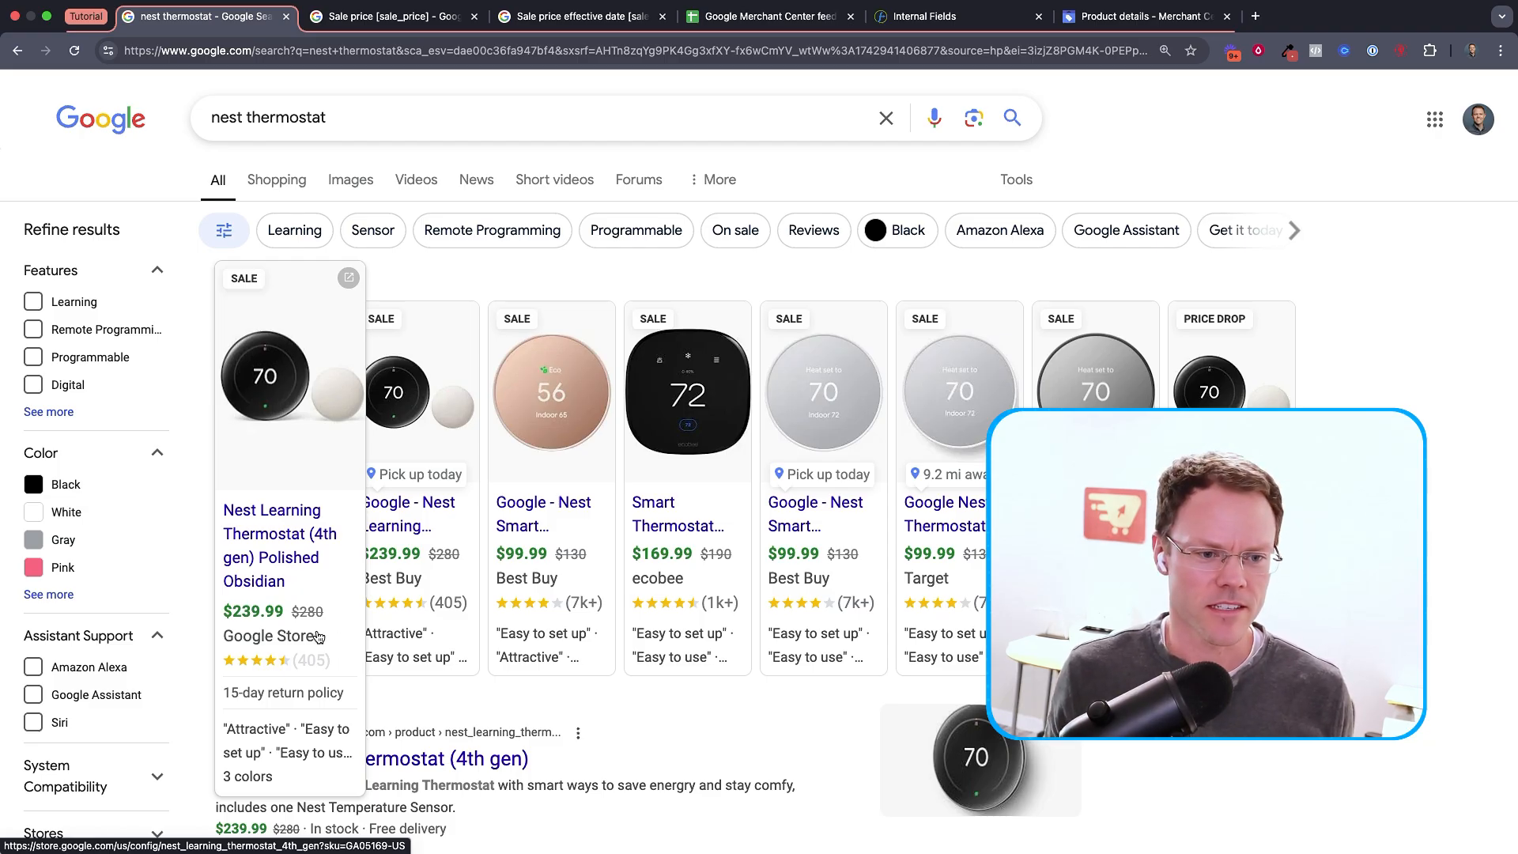
{"action": "mouse_move", "coordinate": [410, 164]}
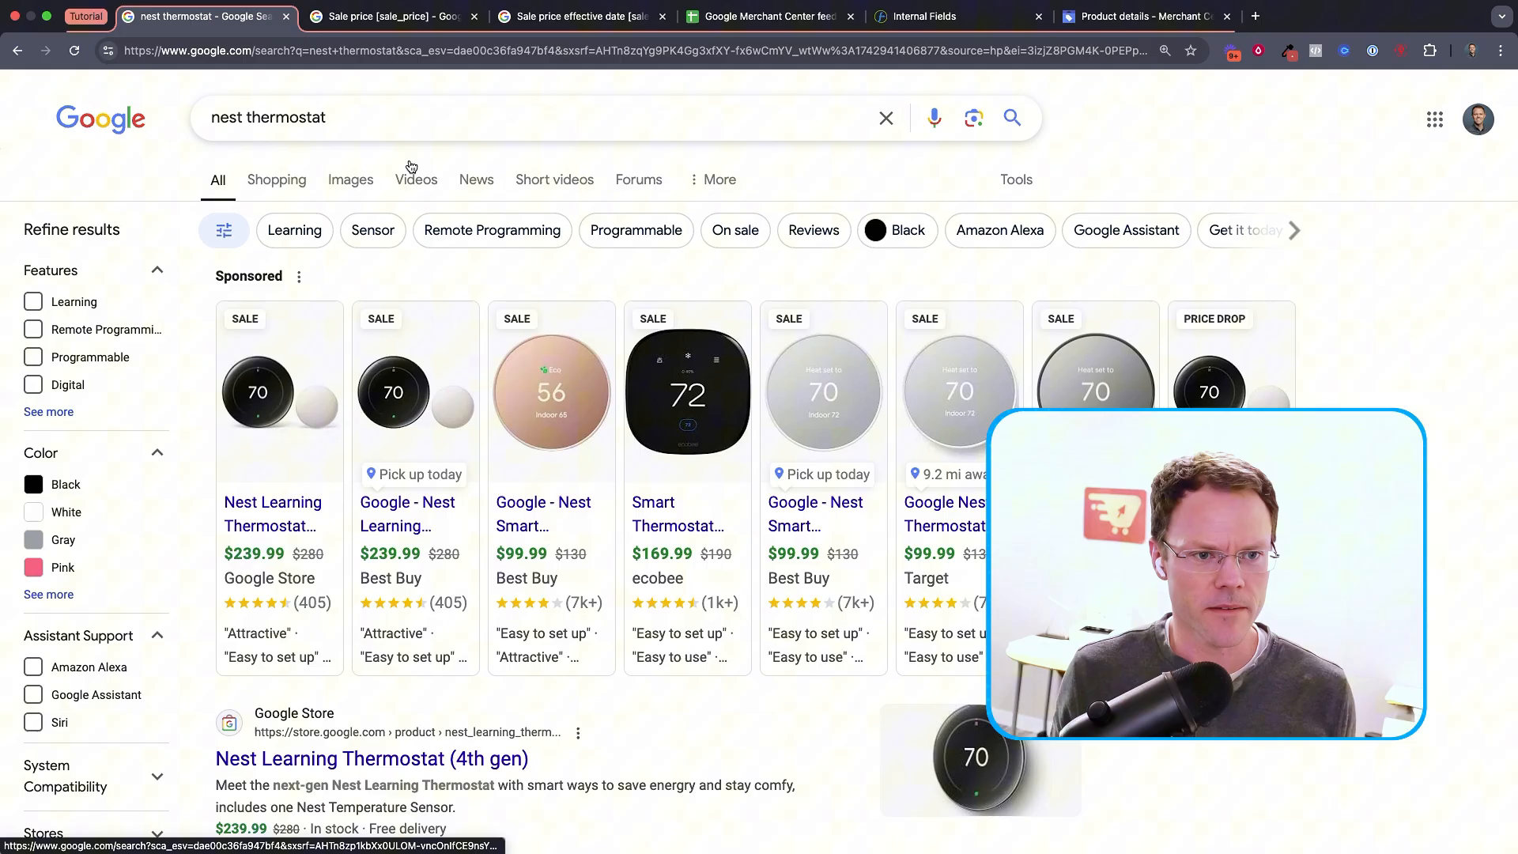
{"action": "mouse_move", "coordinate": [387, 17]}
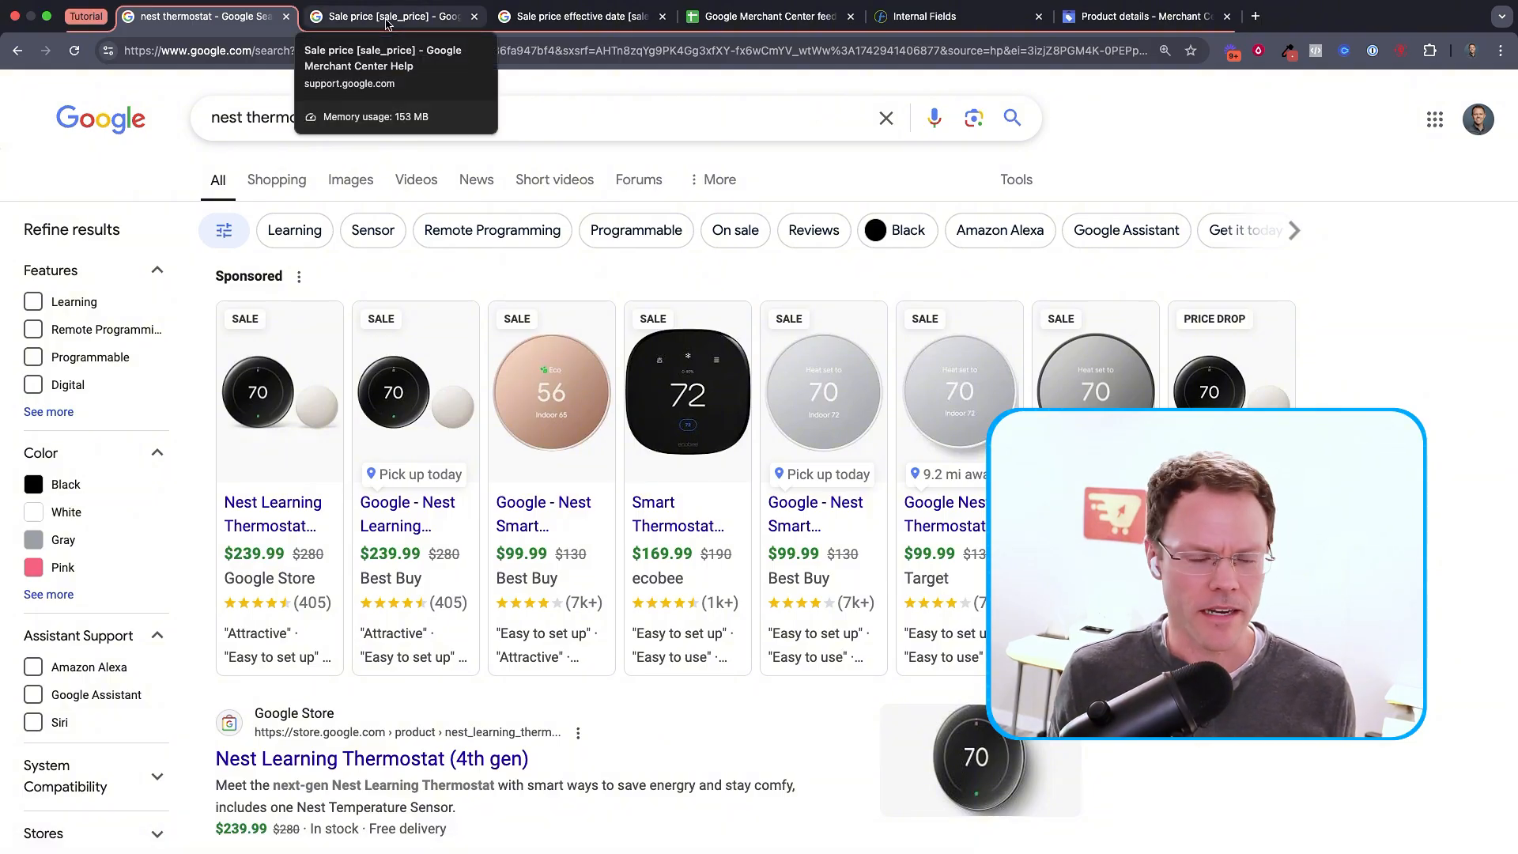
{"action": "left_click", "coordinate": [388, 16]}
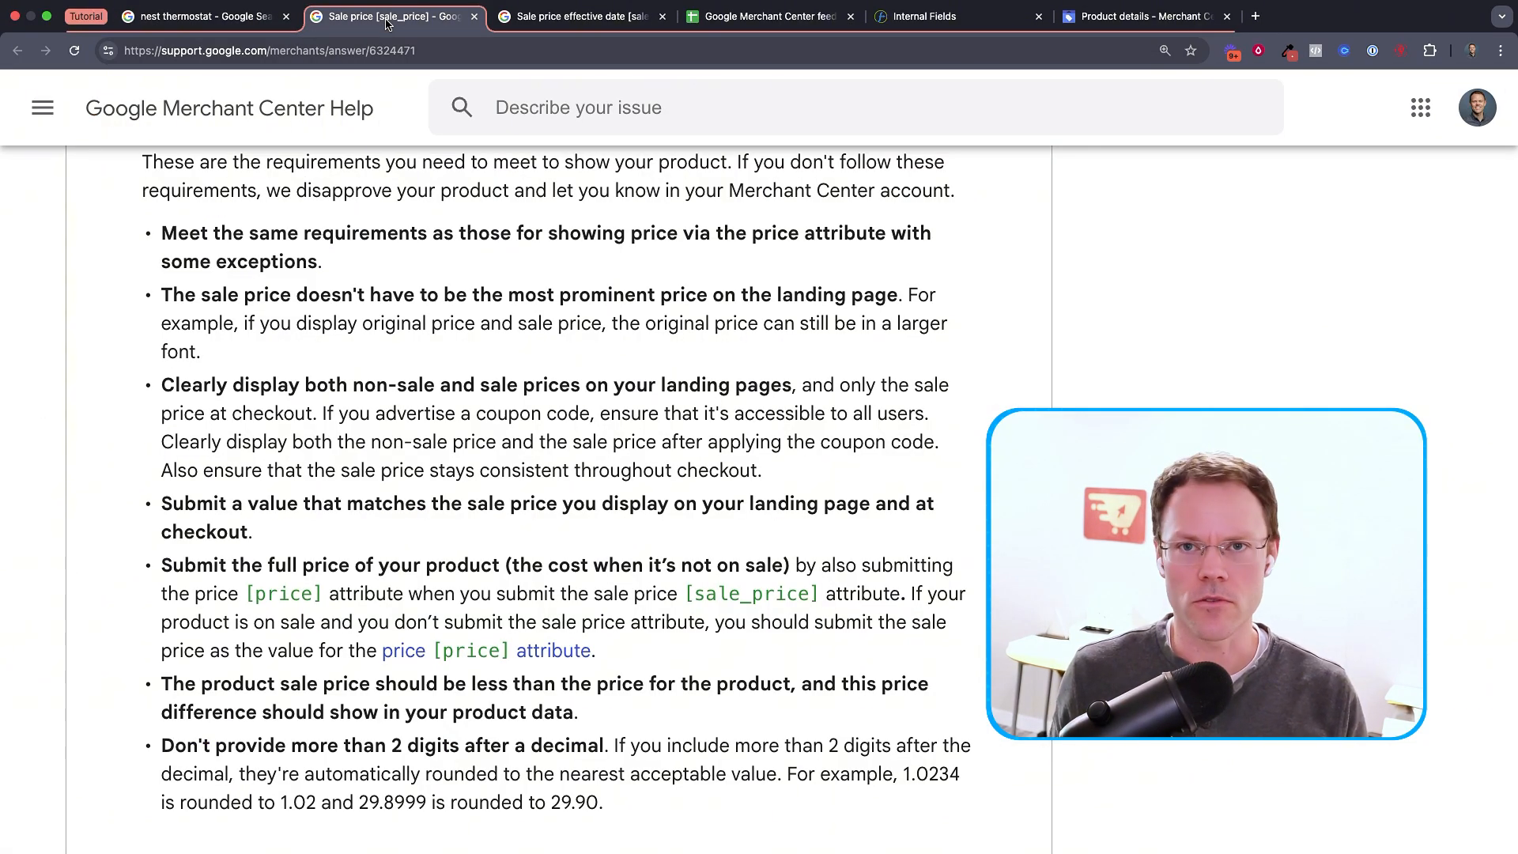
{"action": "scroll", "scroll_direction": "down", "scroll_amount": 3}
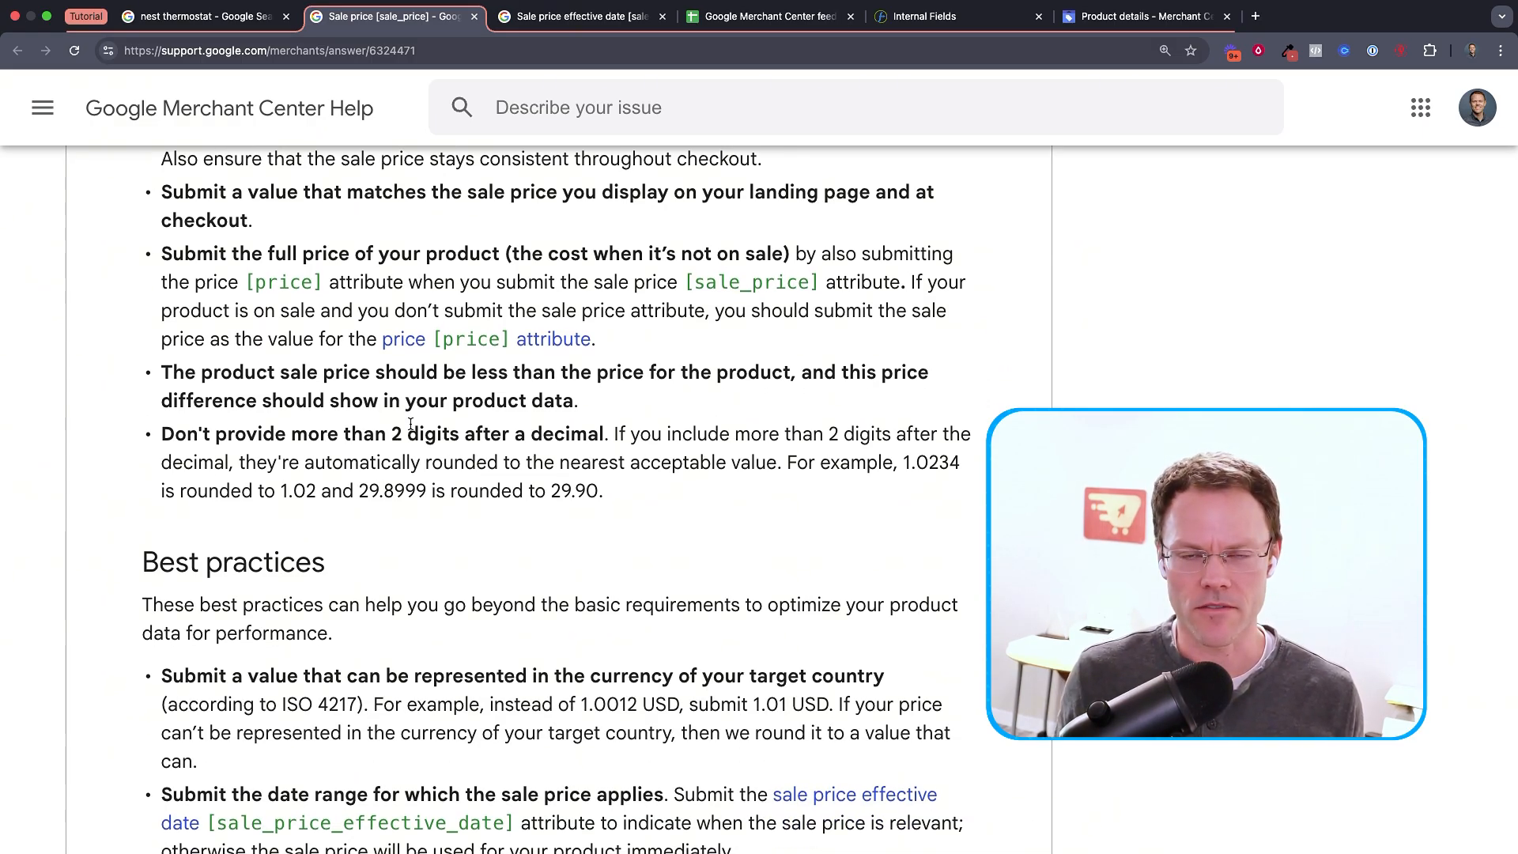
{"action": "scroll", "scroll_direction": "down", "scroll_amount": 3}
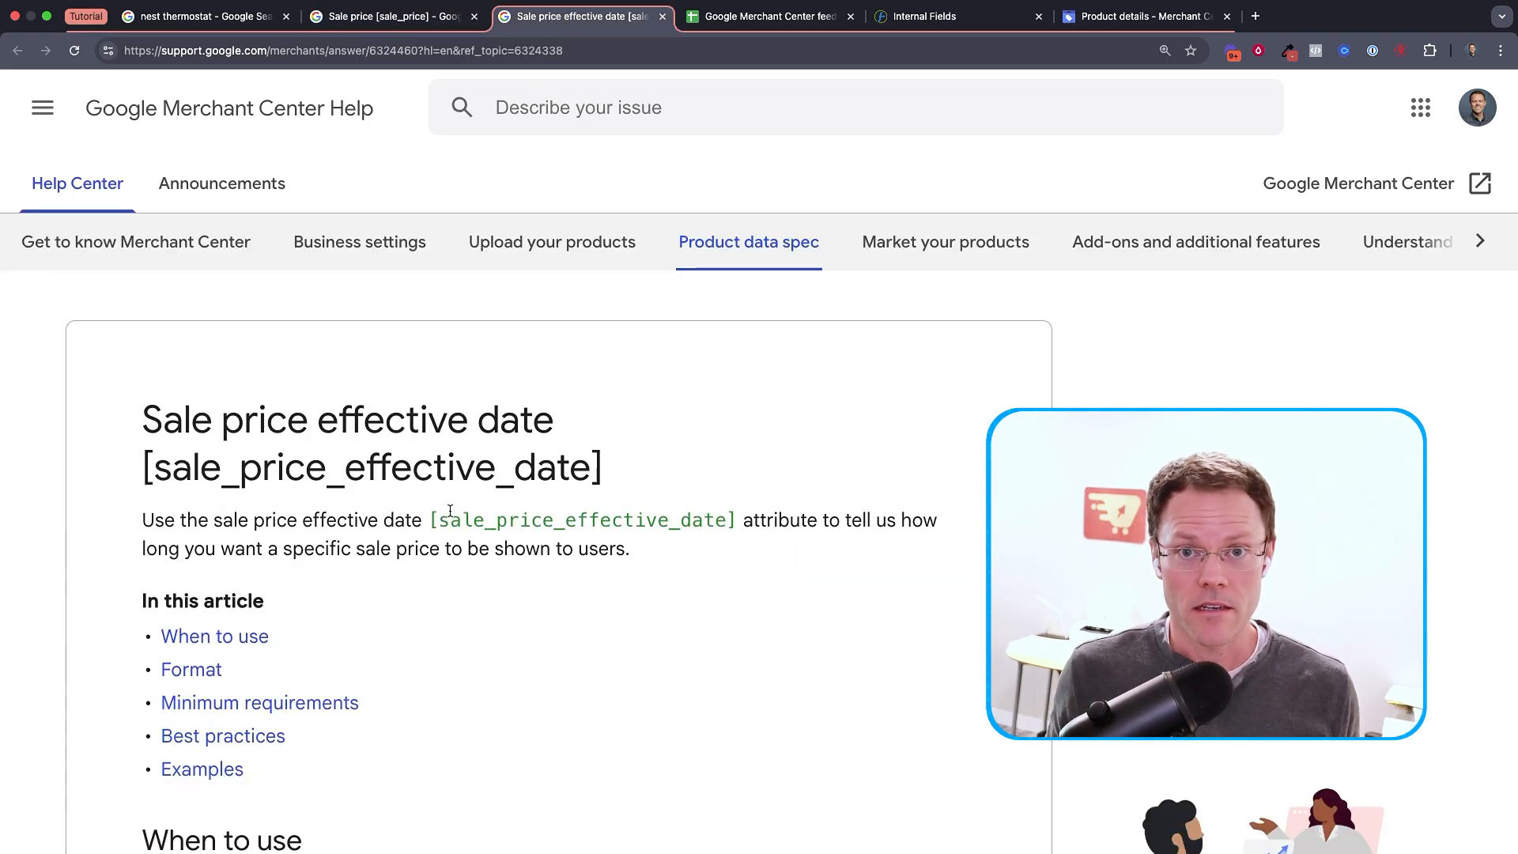
{"action": "scroll", "scroll_direction": "down", "scroll_amount": 3}
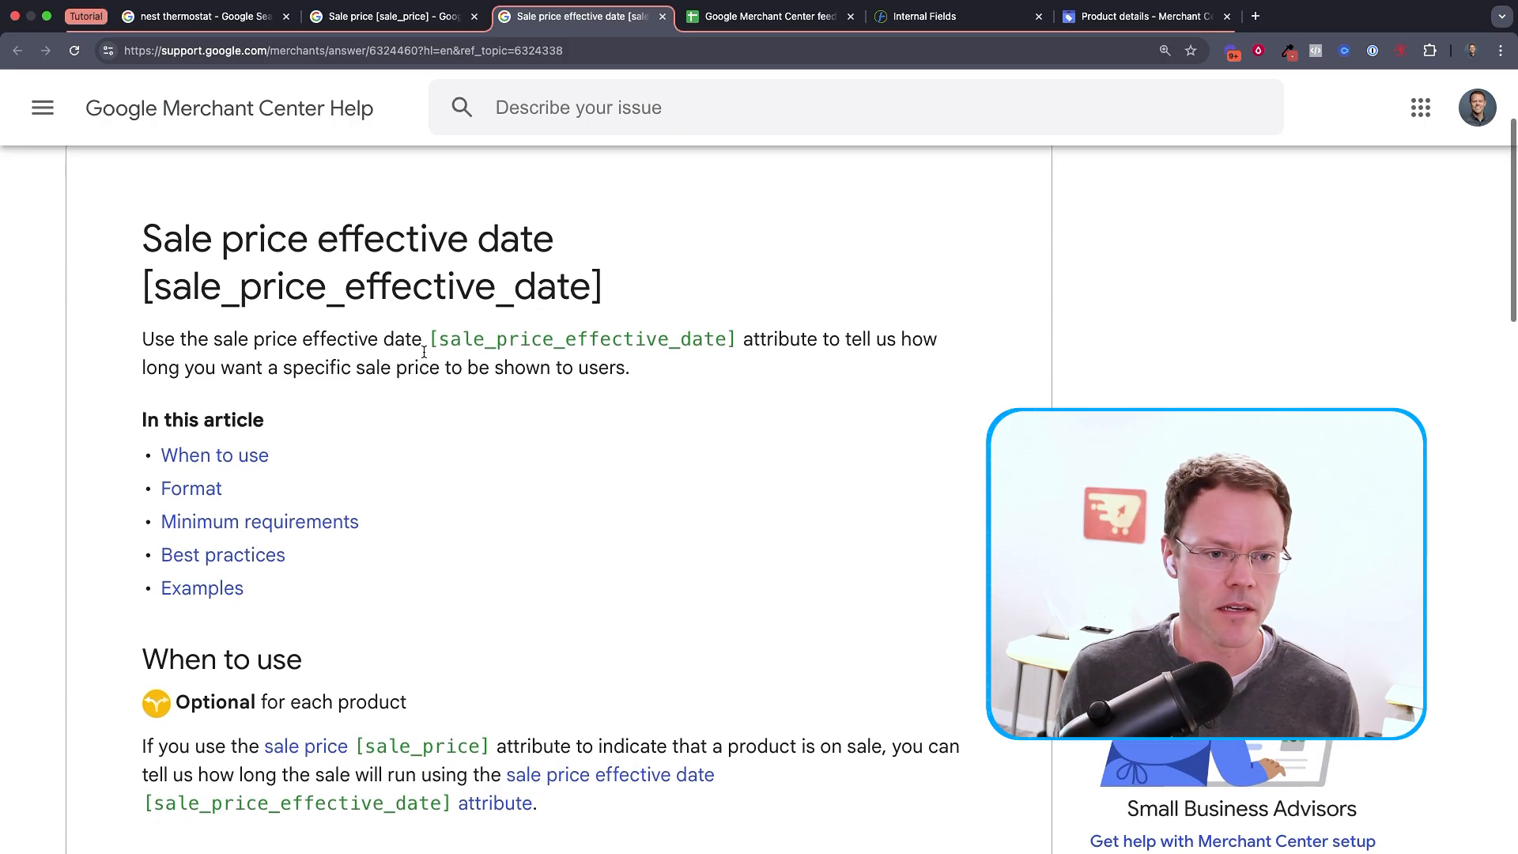
Read the Format section's date-range example entries for sale price effective date
{"action": "double_click", "coordinate": [581, 339]}
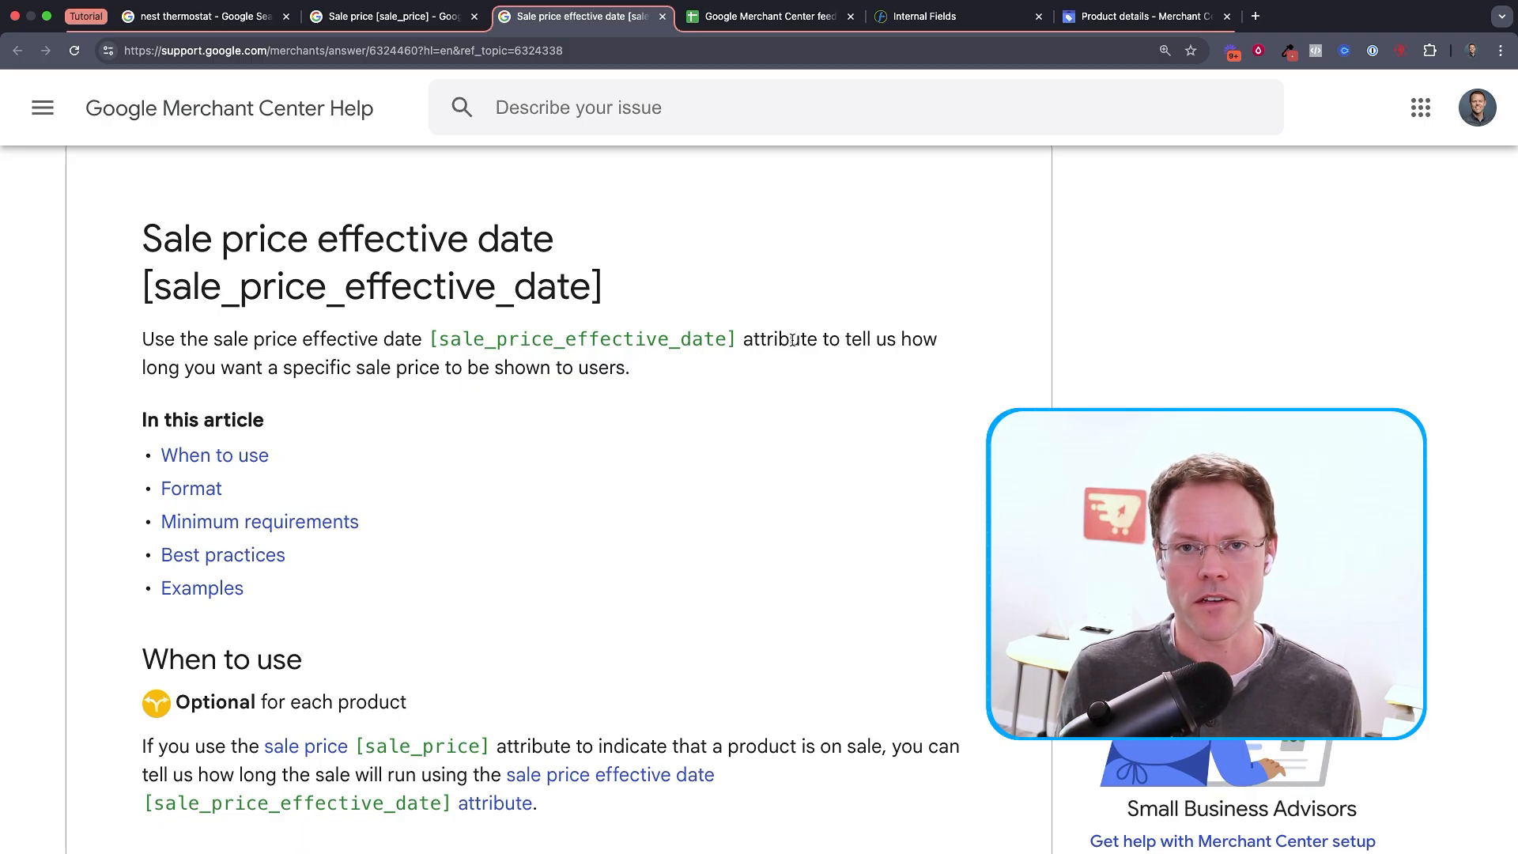
{"action": "mouse_move", "coordinate": [736, 394]}
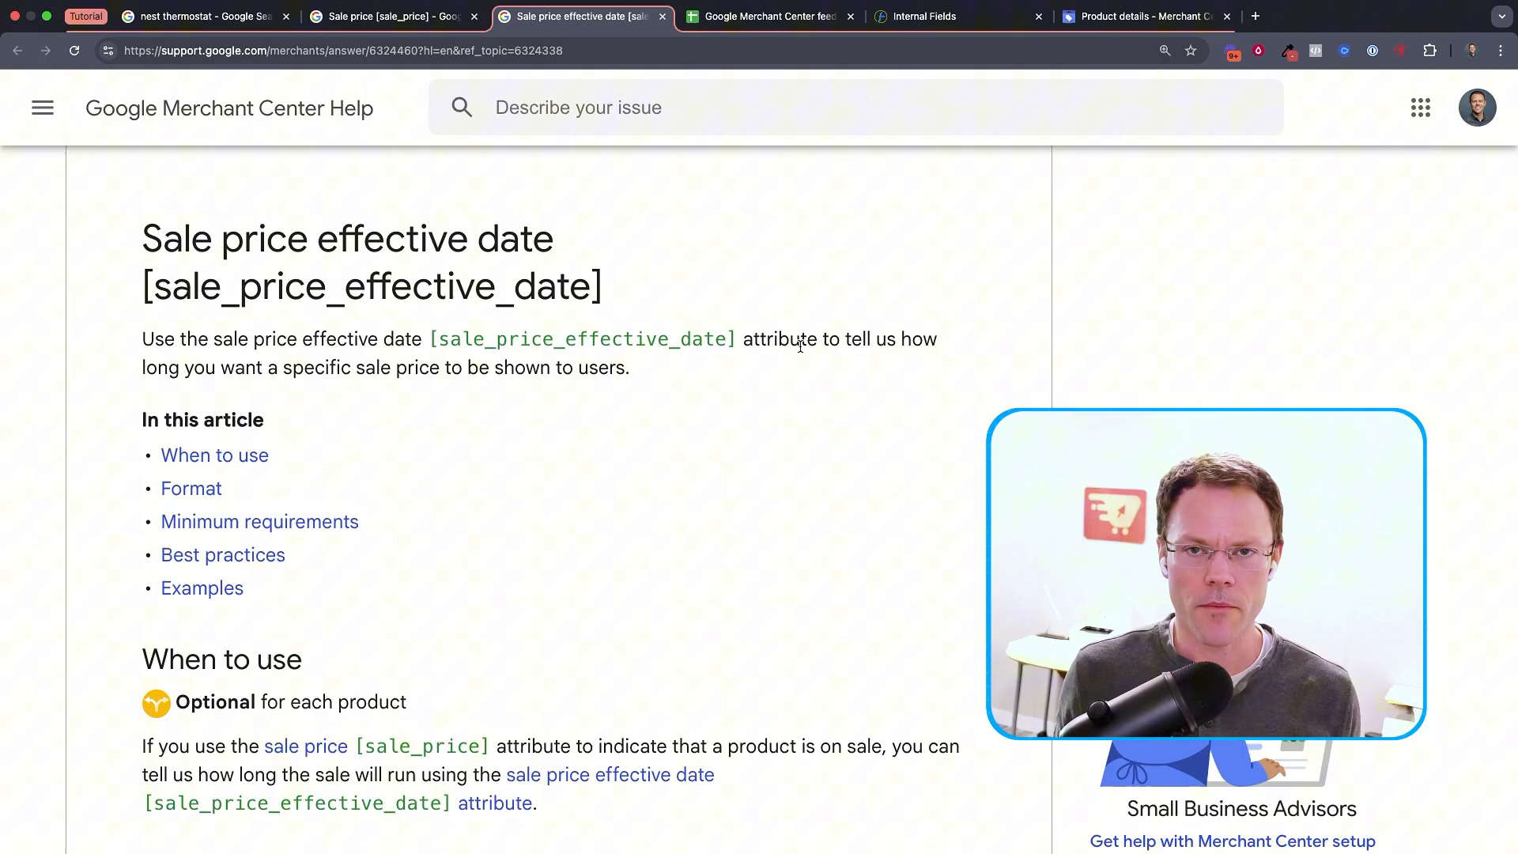
{"action": "mouse_move", "coordinate": [721, 378]}
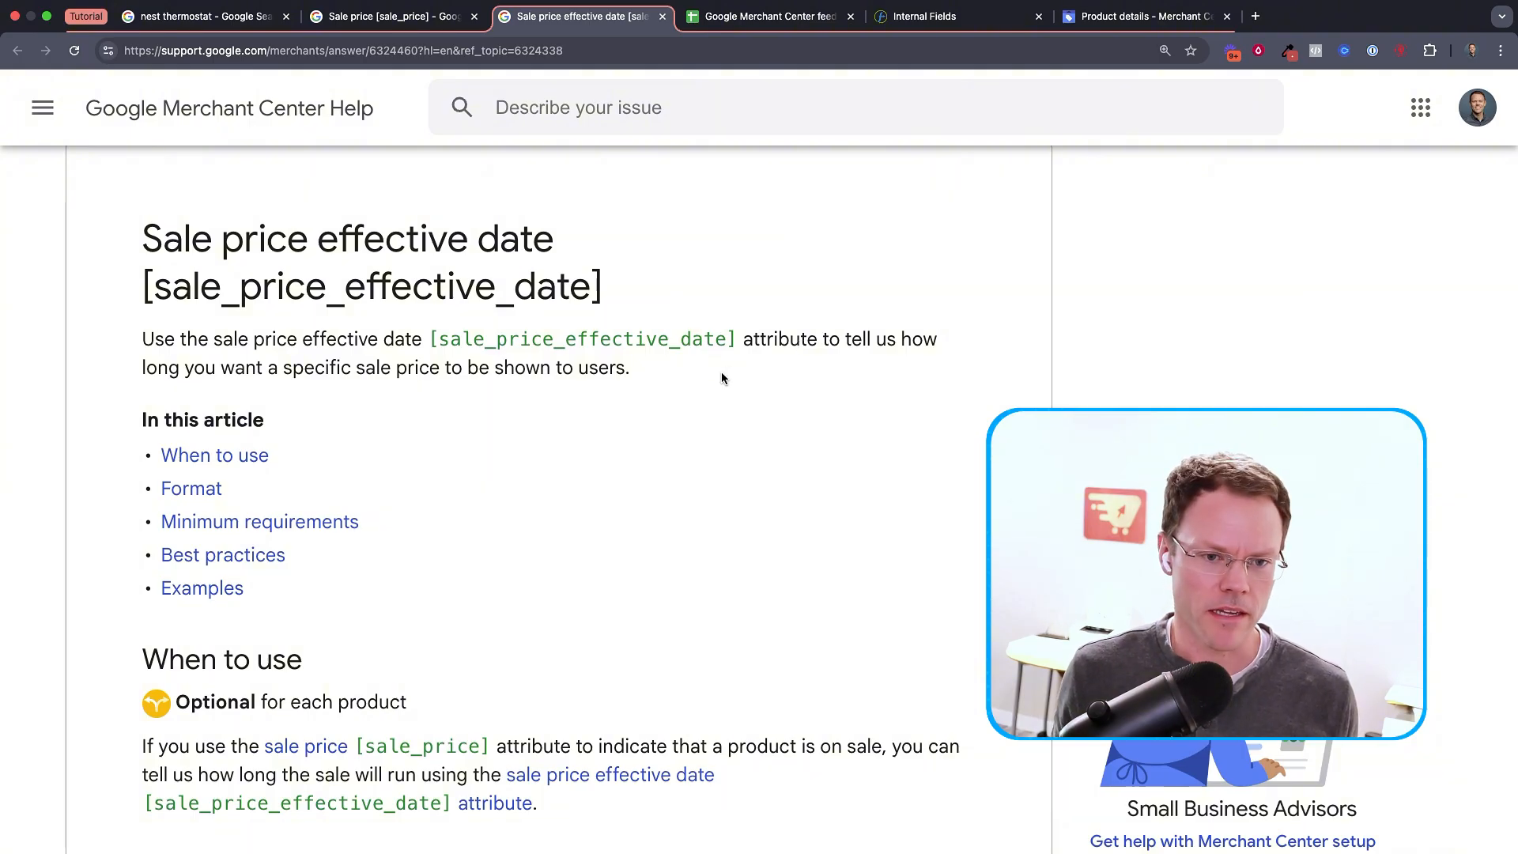
{"action": "mouse_move", "coordinate": [701, 366]}
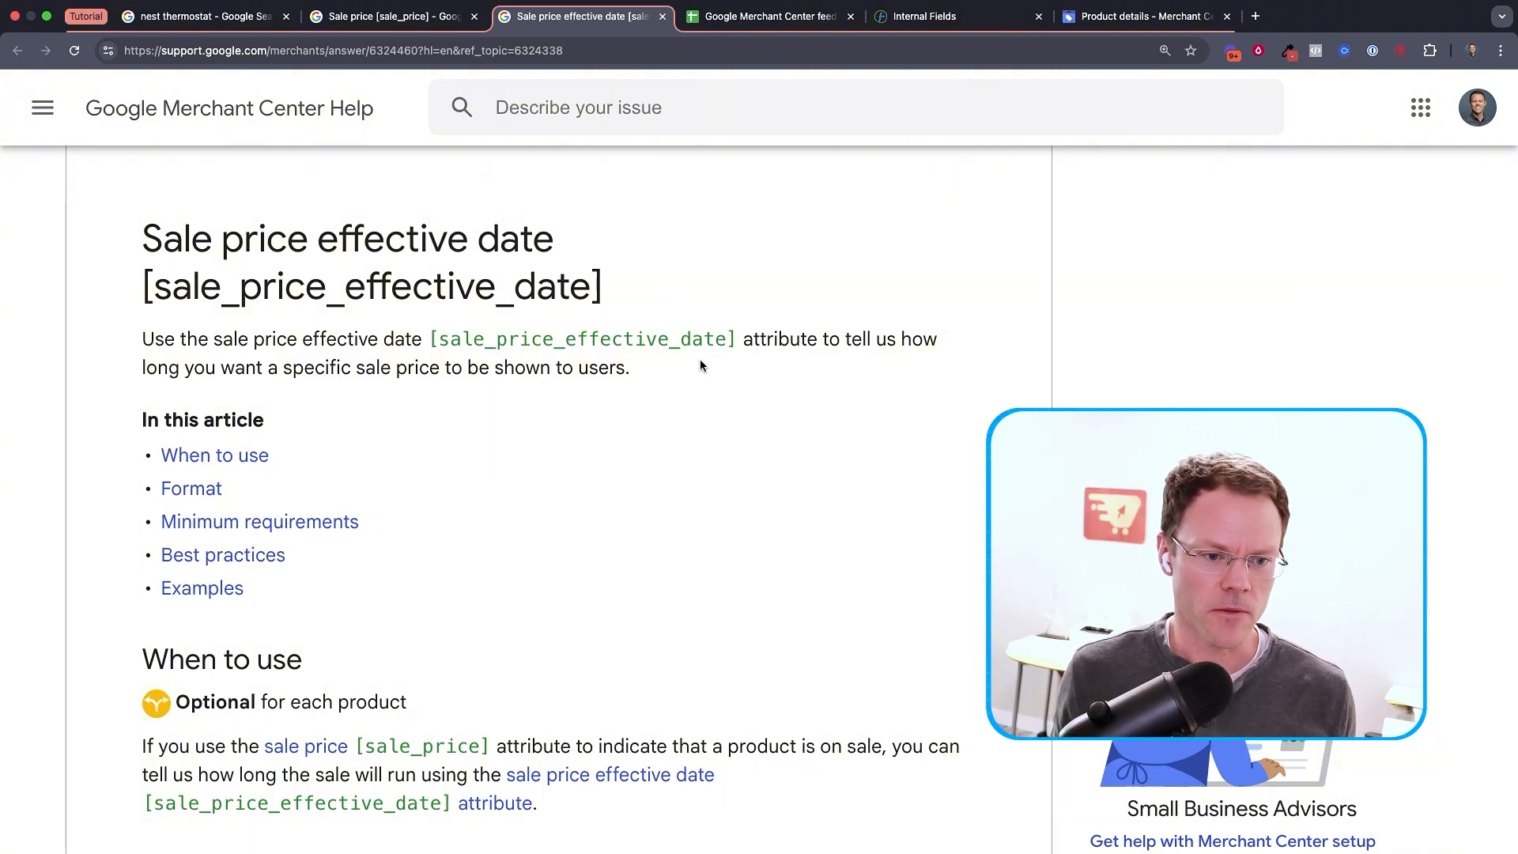
{"action": "scroll", "scroll_direction": "down", "scroll_amount": 3}
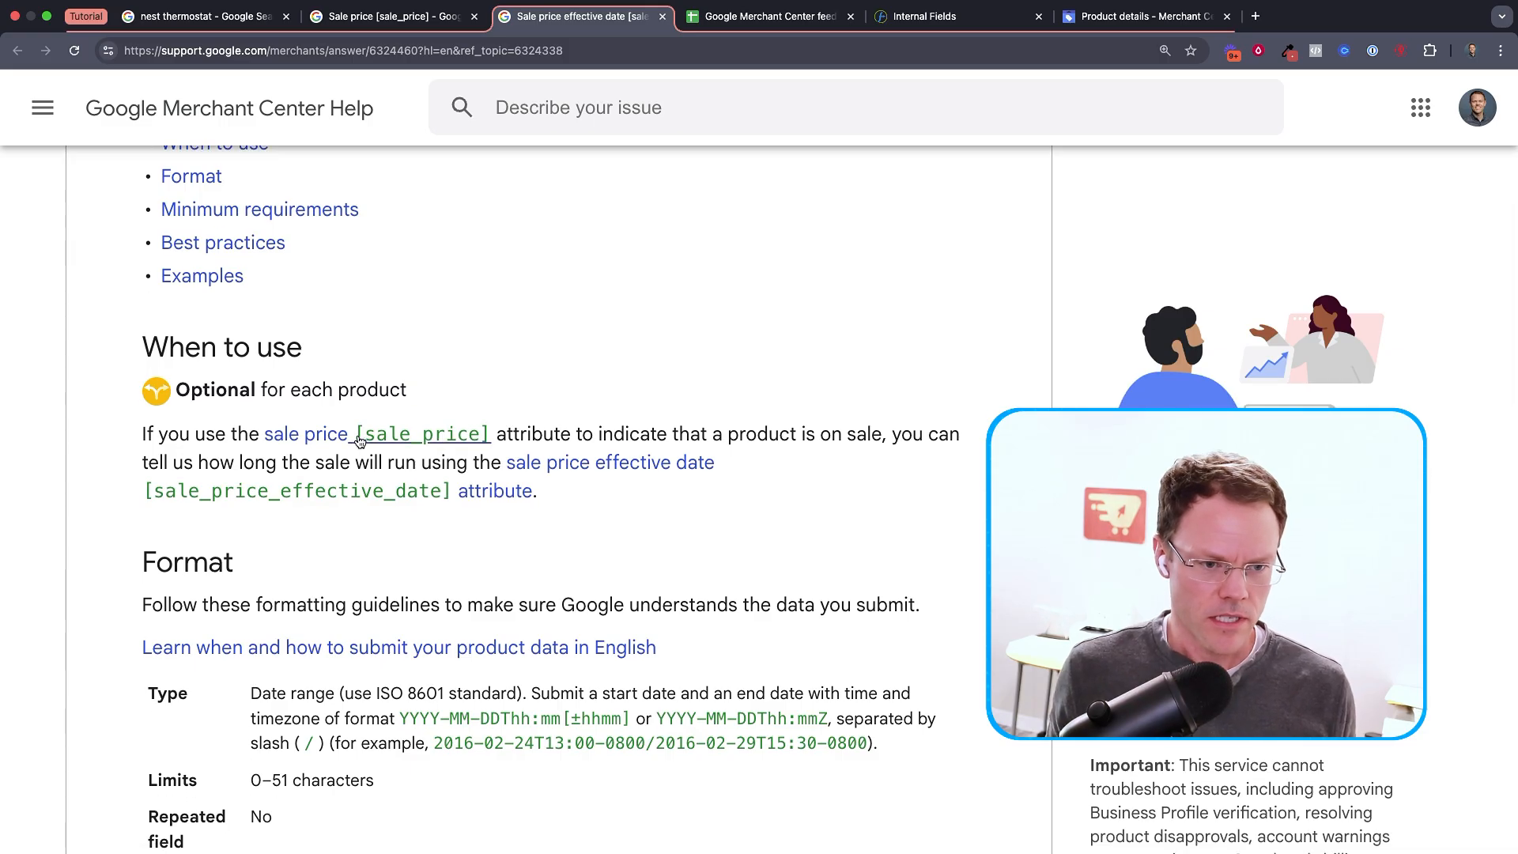
{"action": "scroll", "scroll_direction": "down", "scroll_amount": 3}
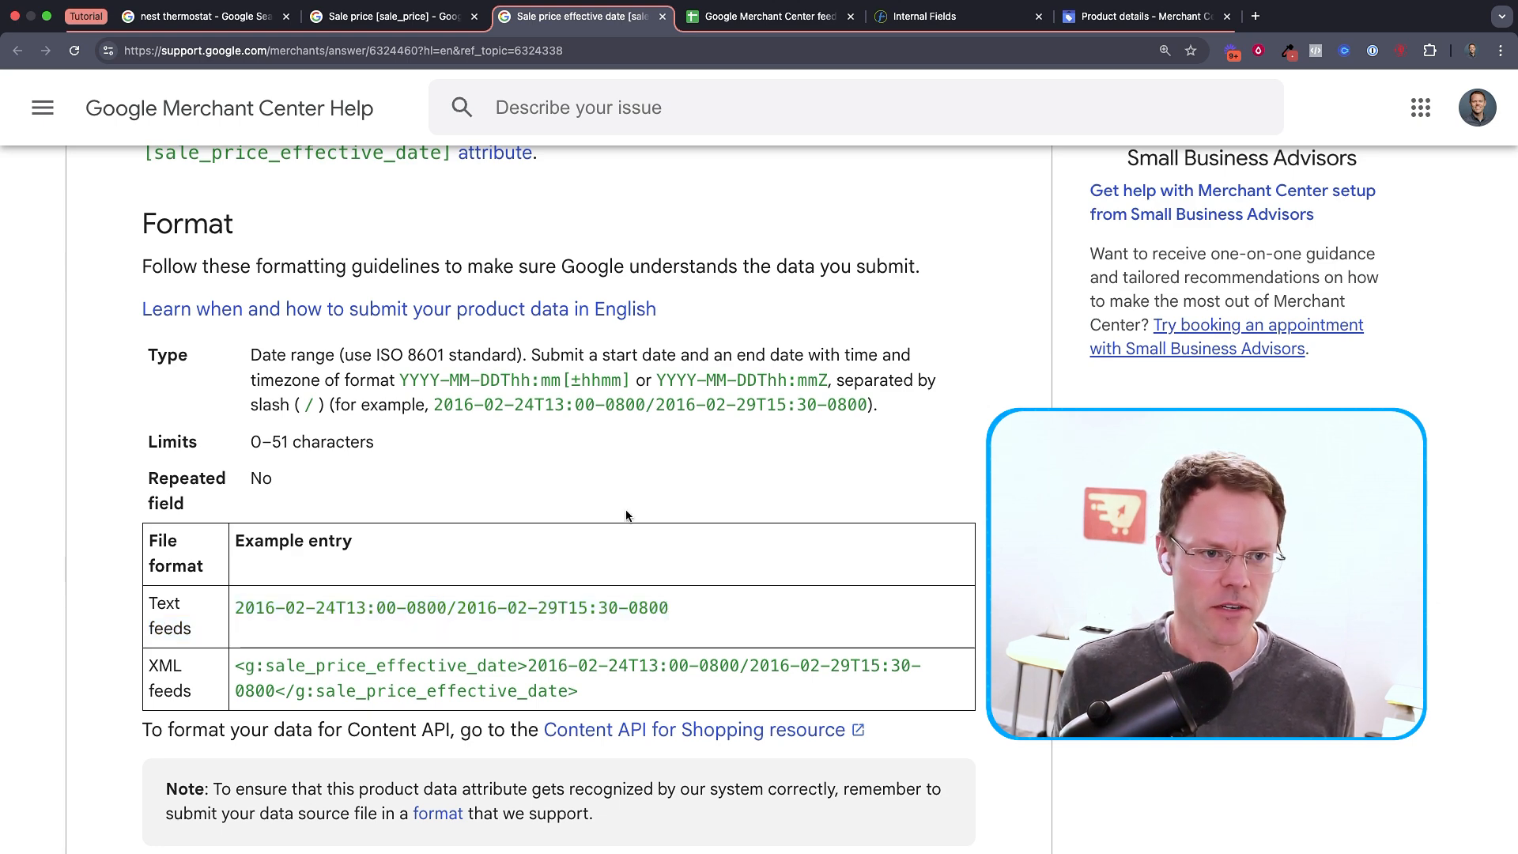
{"action": "scroll", "scroll_direction": "up", "scroll_amount": 3}
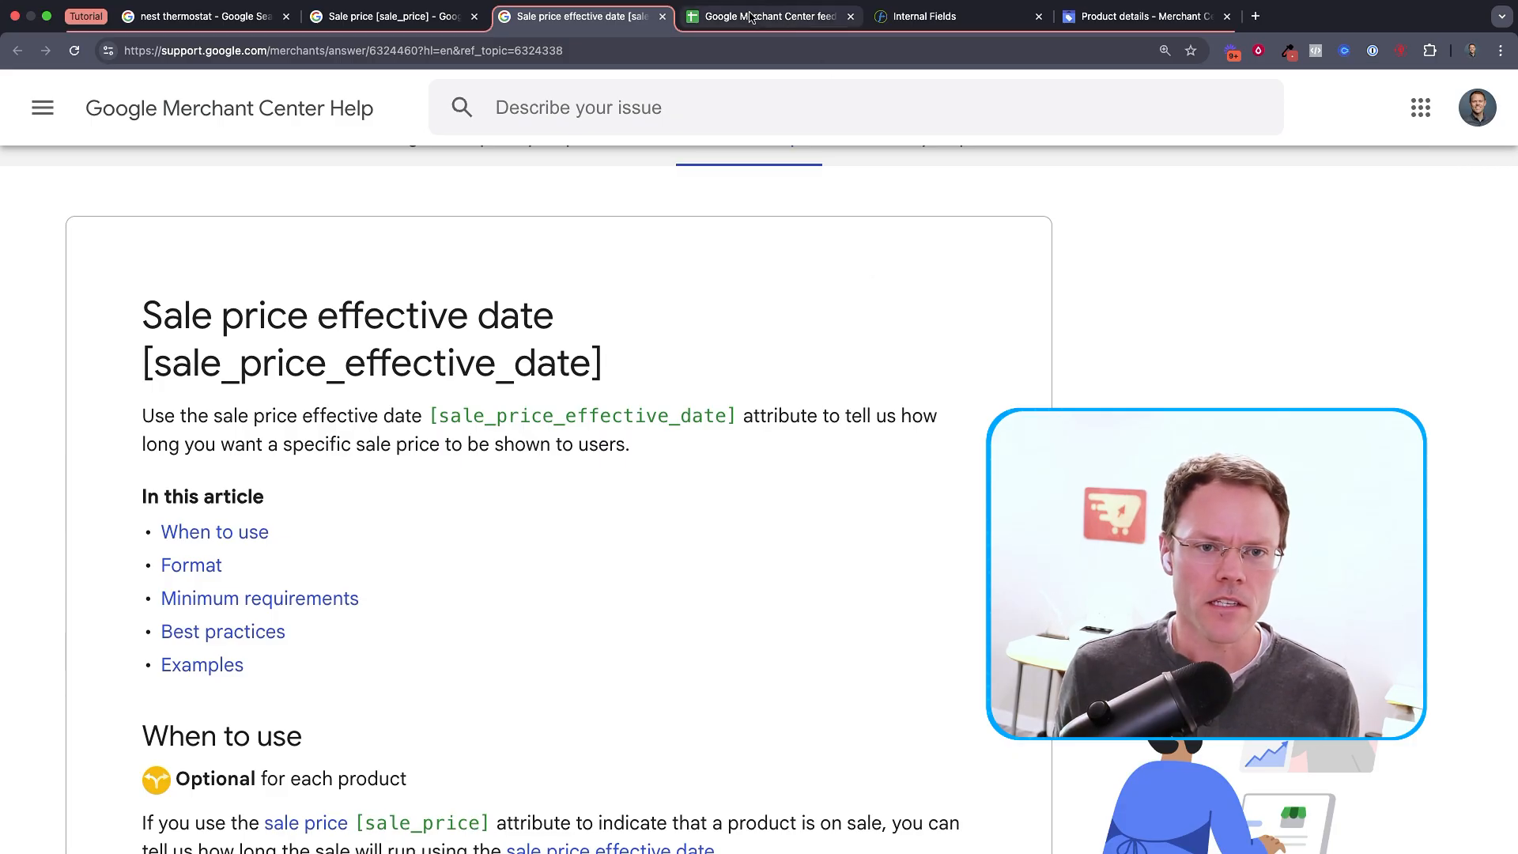
{"action": "scroll", "scroll_direction": "down", "scroll_amount": 3}
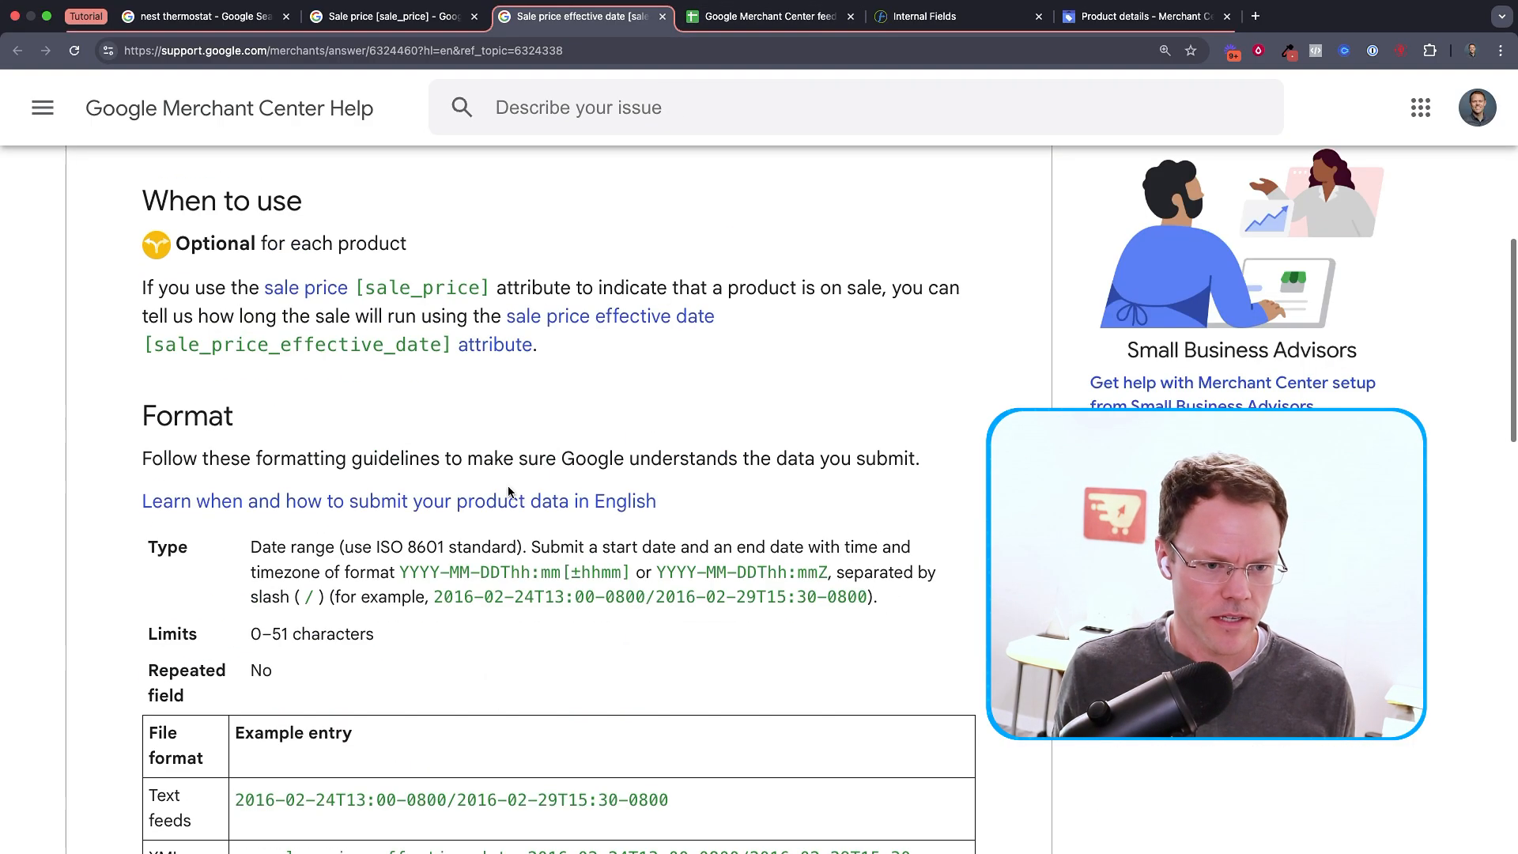
{"action": "scroll", "scroll_direction": "down", "scroll_amount": 3}
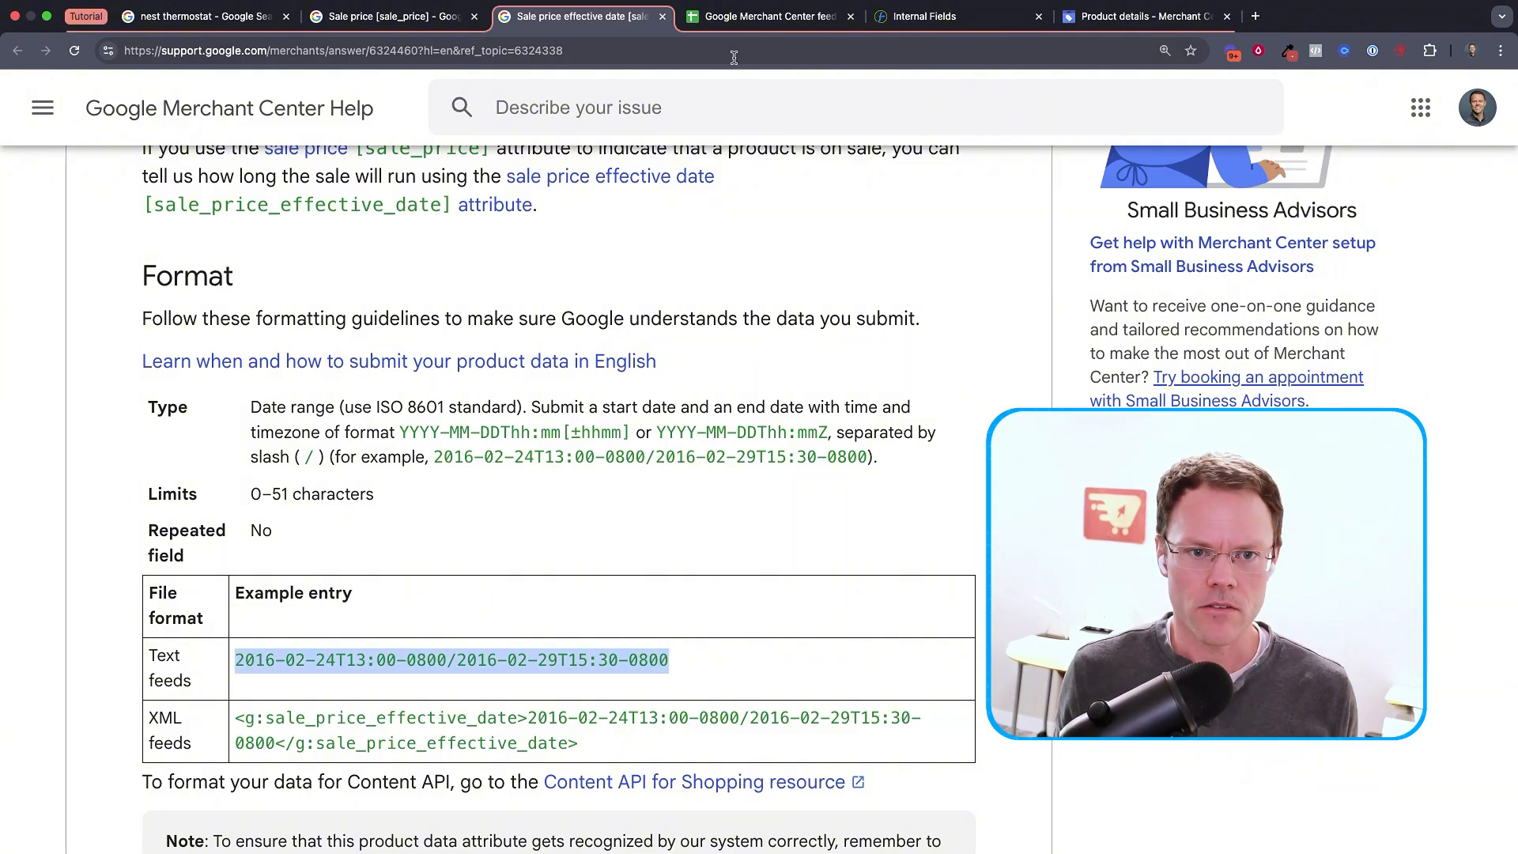
{"action": "left_click", "coordinate": [768, 17]}
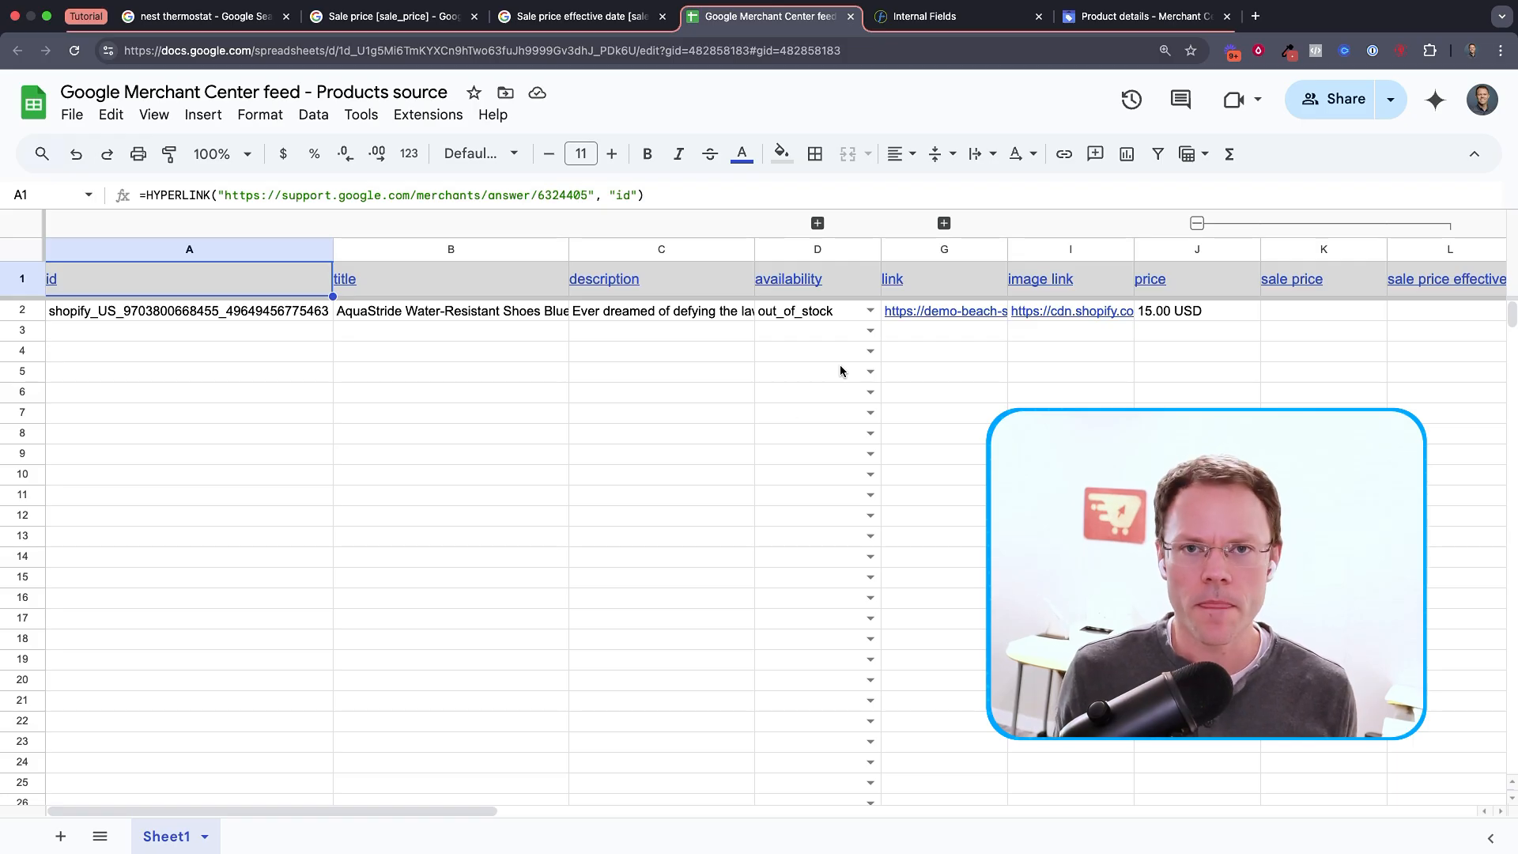
{"action": "mouse_move", "coordinate": [743, 340]}
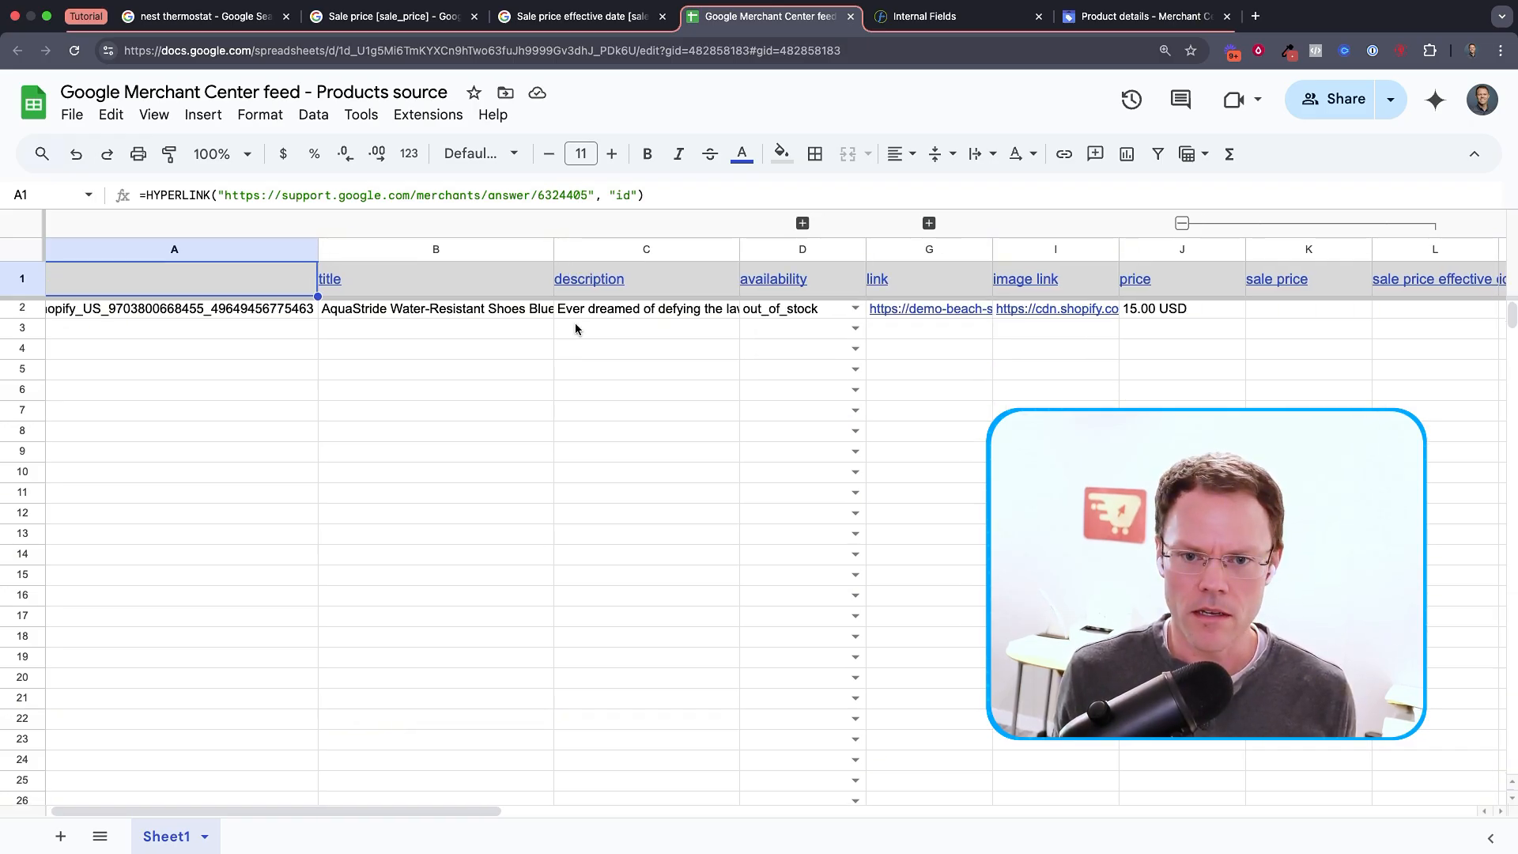
Unhide the sale price columns and enter a 10.00 USD sale price in K2
{"action": "scroll", "scroll_direction": "right", "scroll_amount": 3}
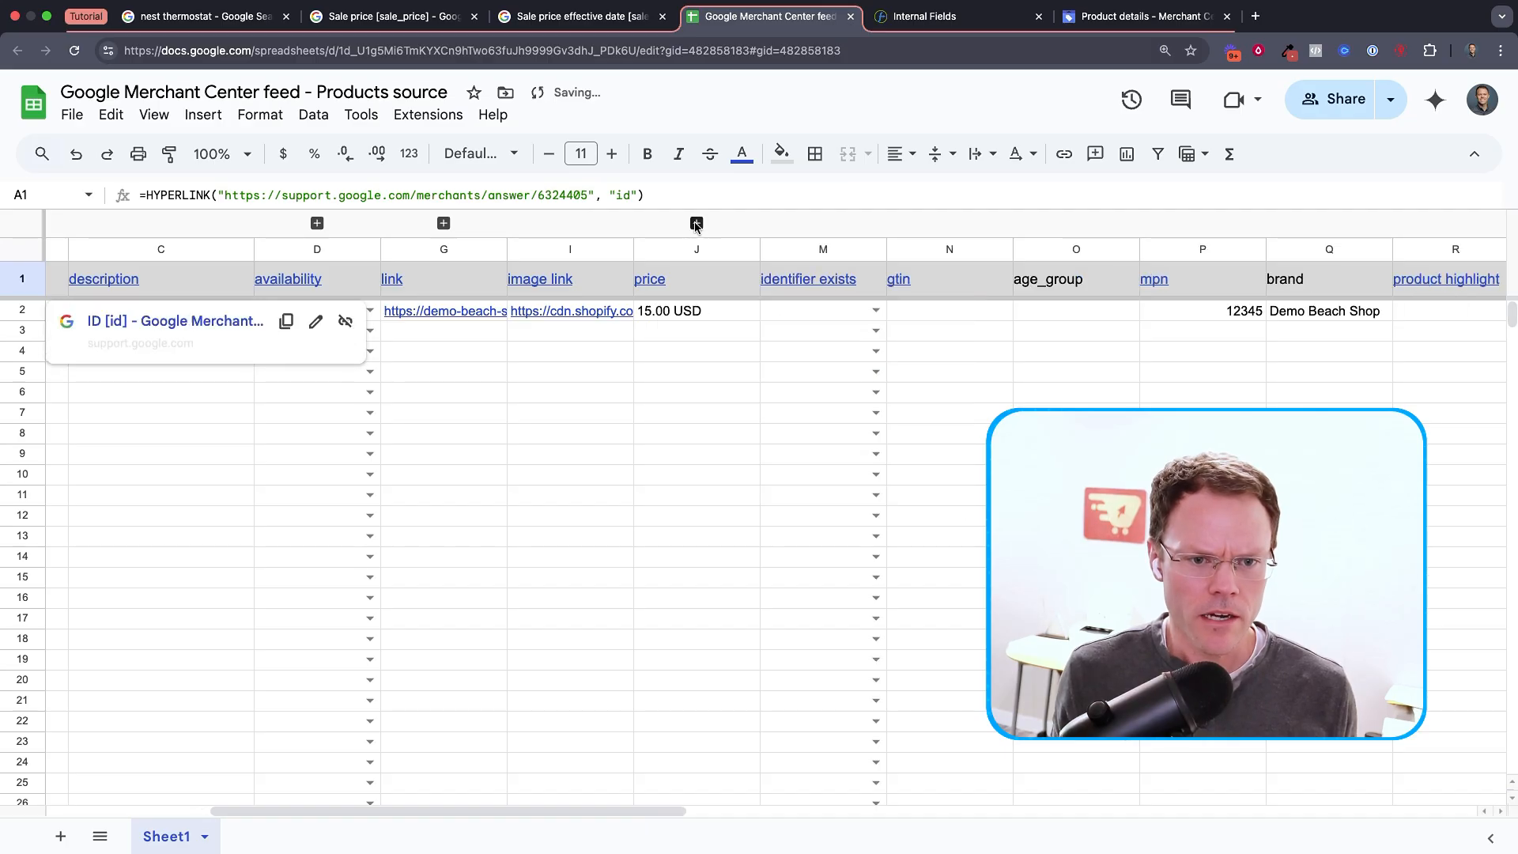
{"action": "left_click", "coordinate": [696, 311]}
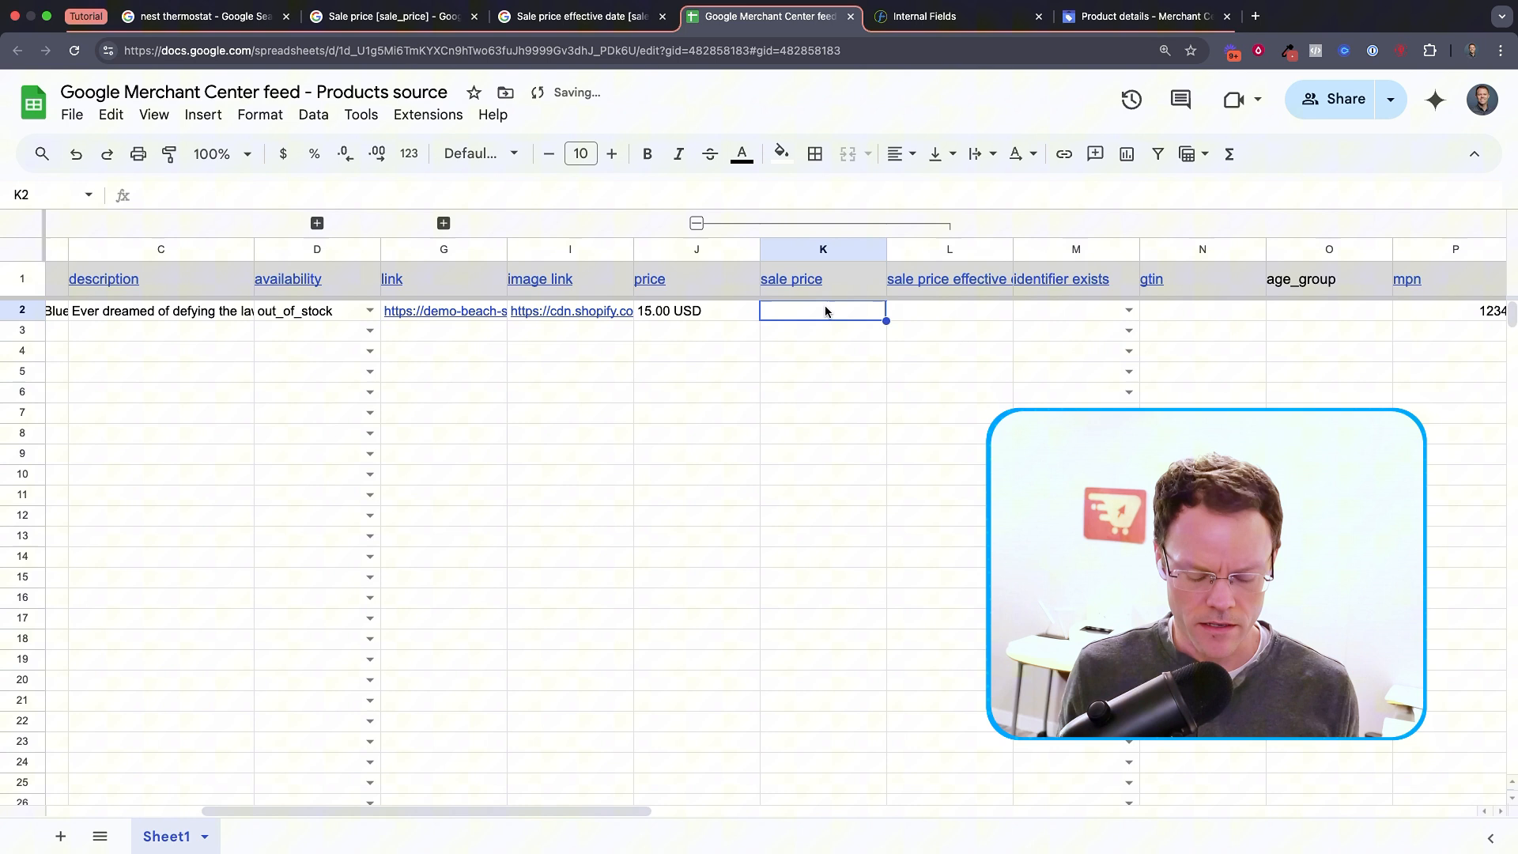
{"action": "type", "text": "10.00 USD"}
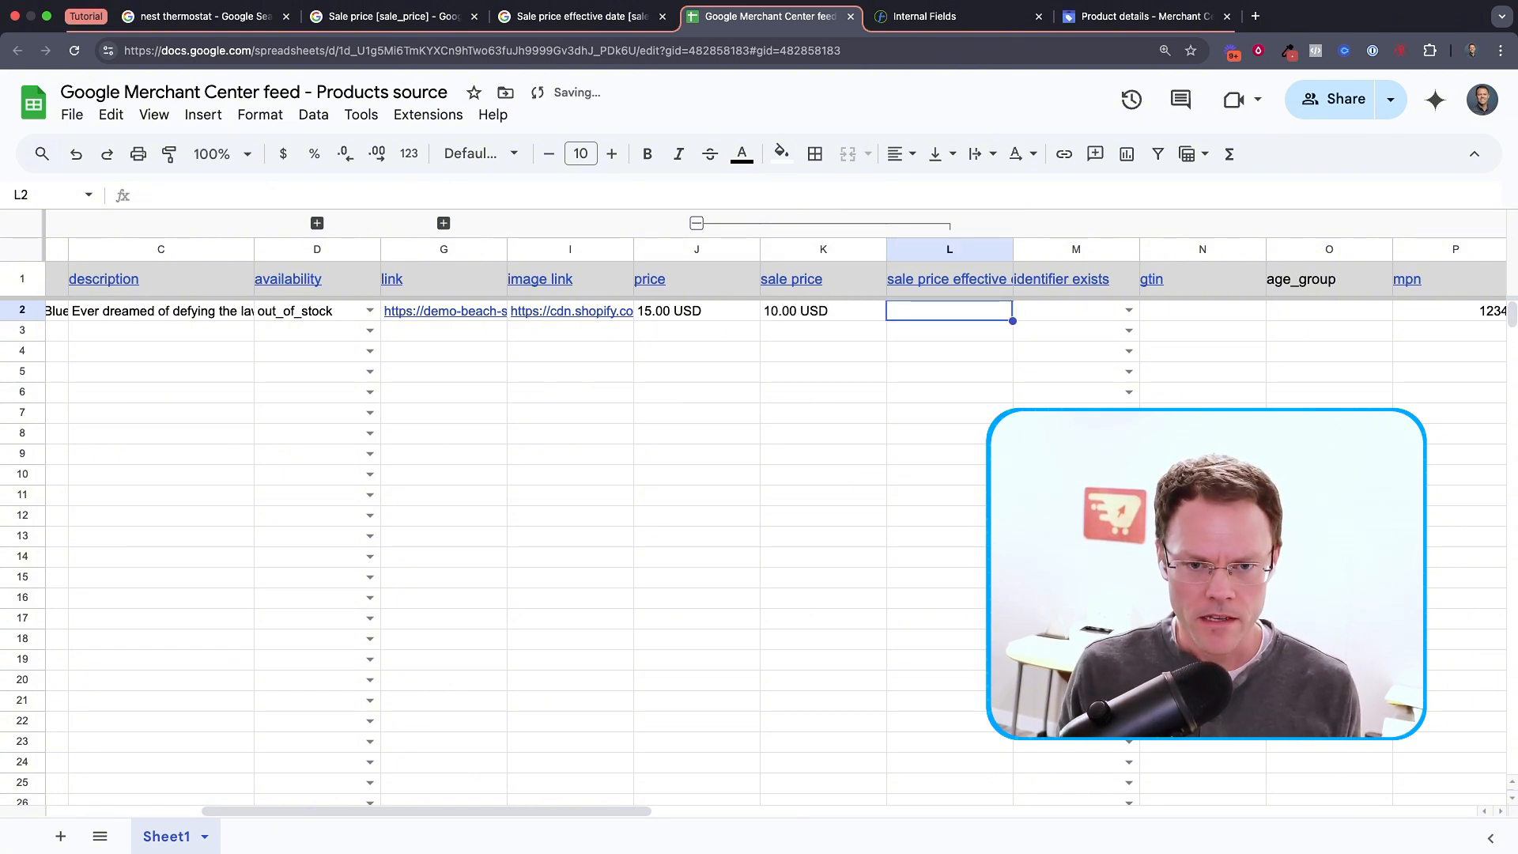
Set L2's effective date to 2025-04-24T13:00-0800/2025-04-29T15:30-0800
{"action": "type", "text": "2016-02-24T13:00-0800/2016-02-29T15:30-0800"}
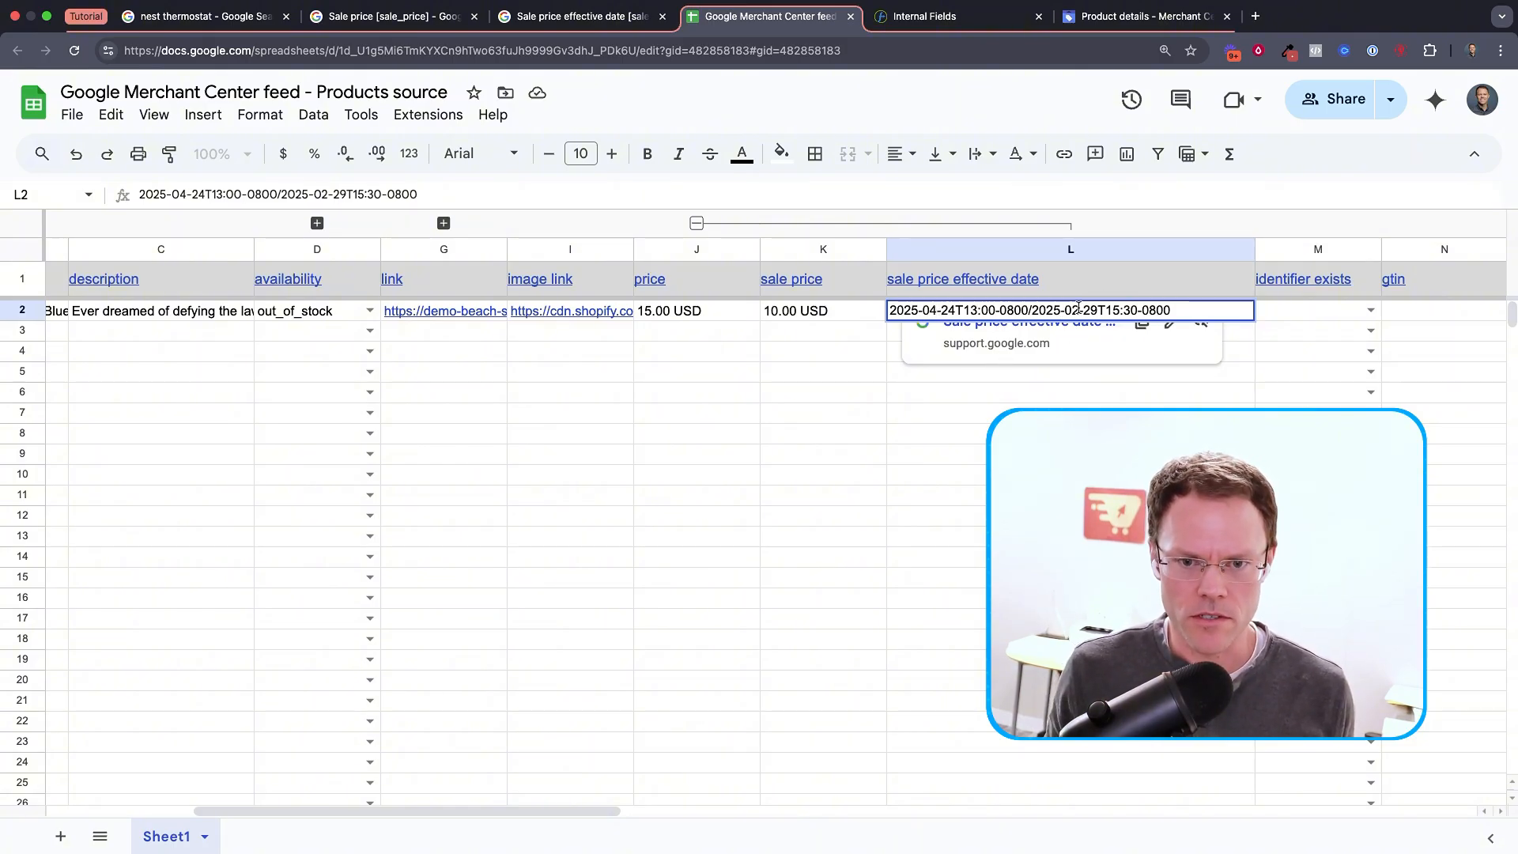
{"action": "type", "text": "2025-04-24T13:00-0800/2025-04-29T15:30-0800"}
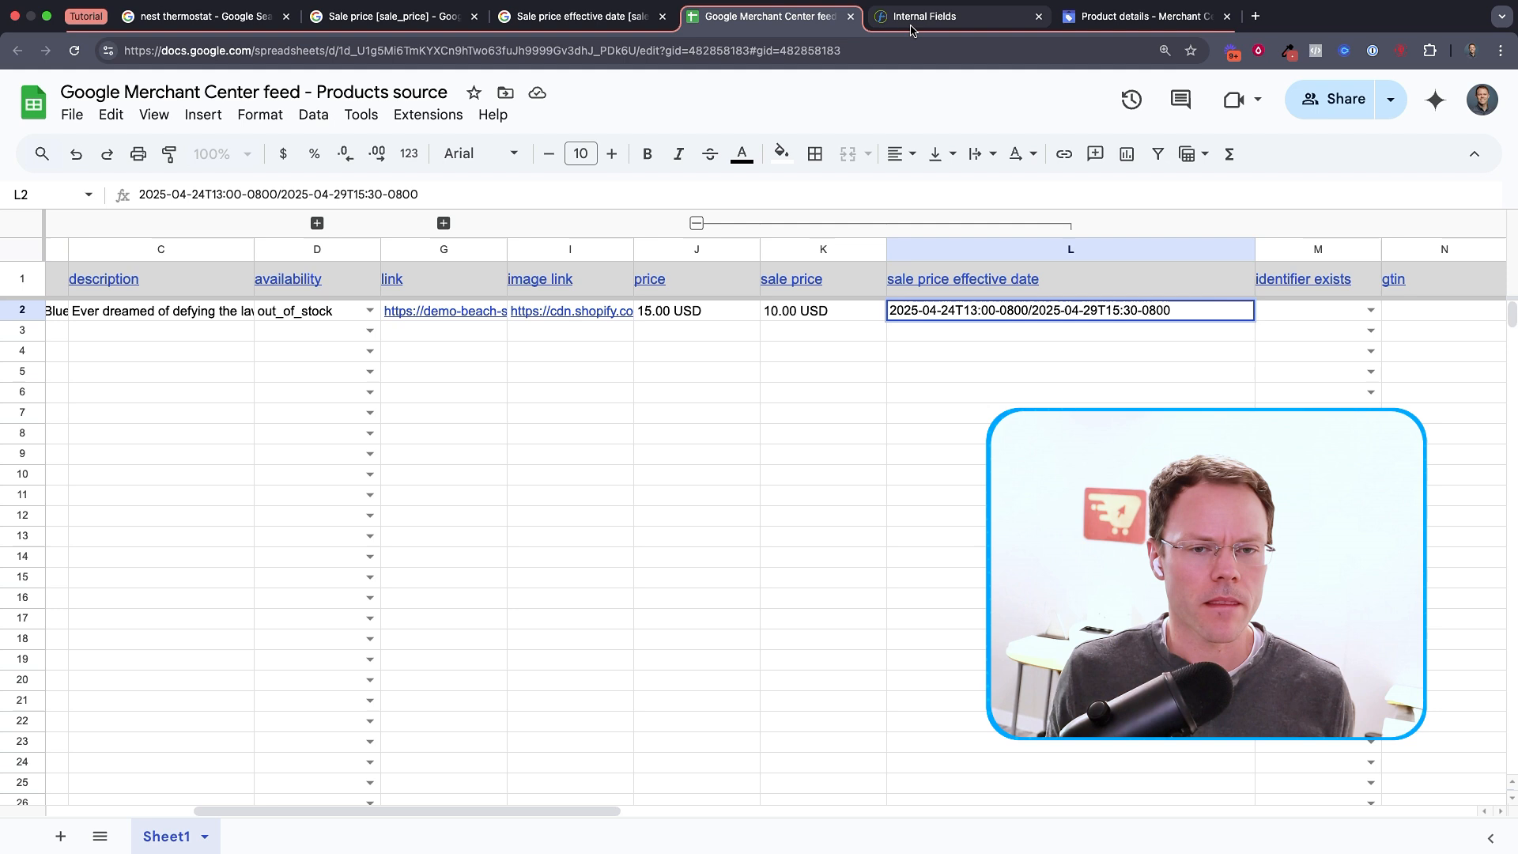
{"action": "left_click", "coordinate": [822, 350]}
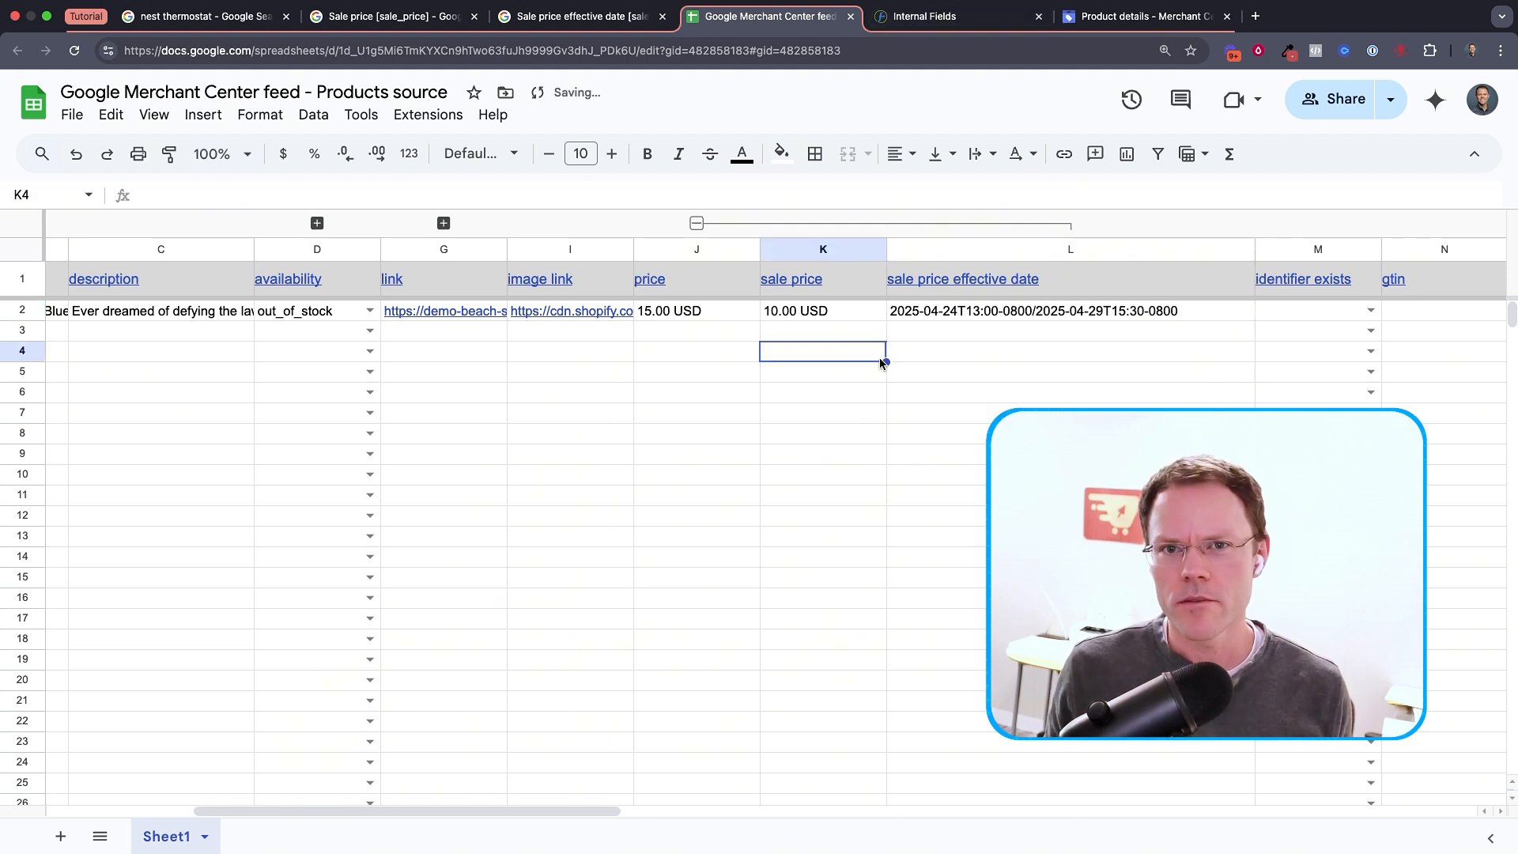
{"action": "left_click", "coordinate": [1142, 16]}
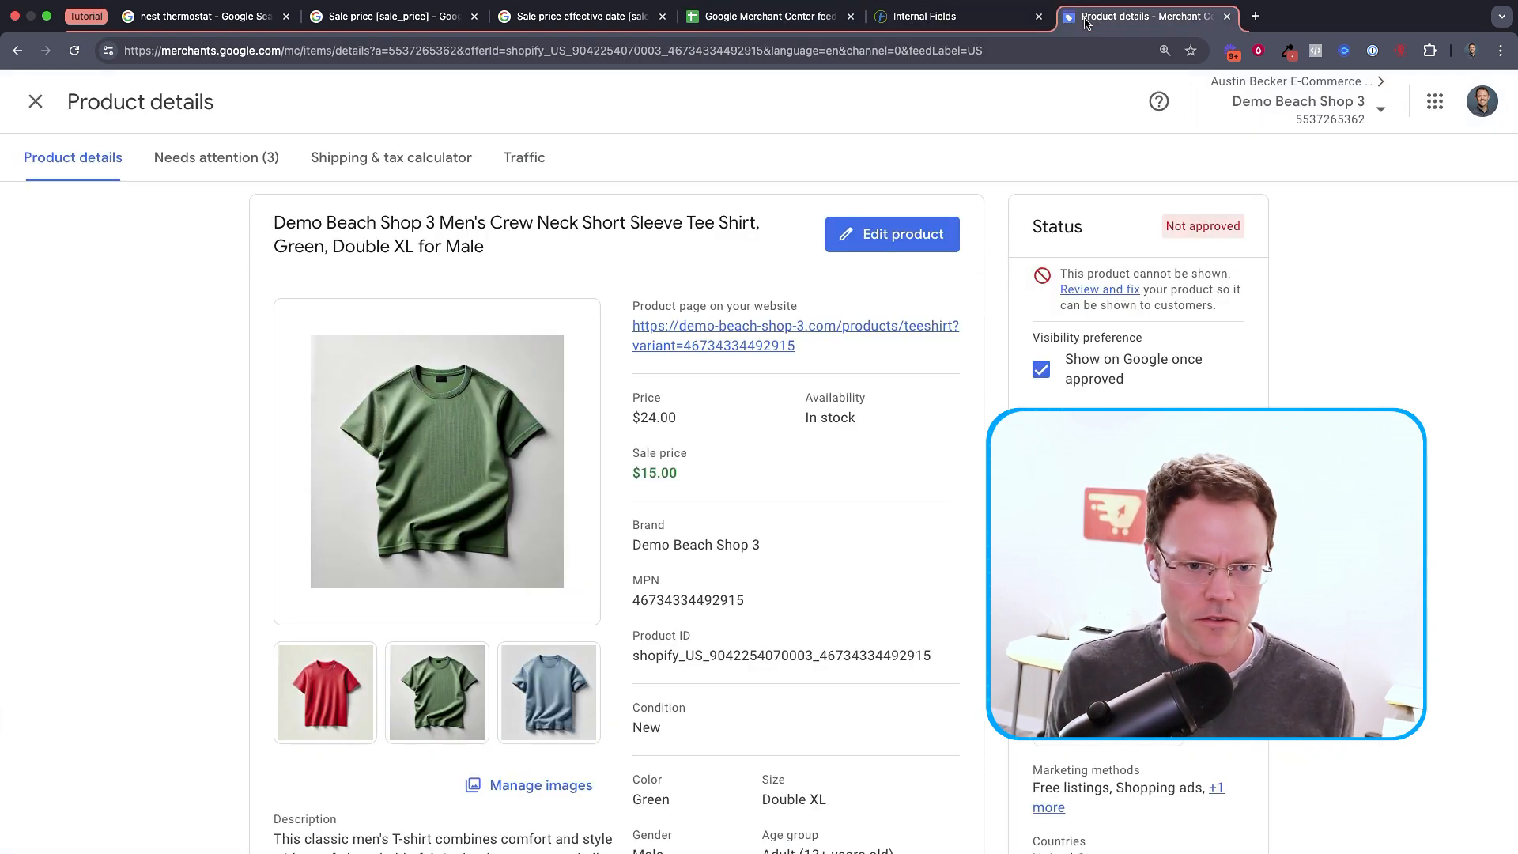
Check the tee shirt's $24.00 price and $15.00 sale price, then review DataFeedWatch's mappings
{"action": "scroll", "scroll_direction": "down", "scroll_amount": 3}
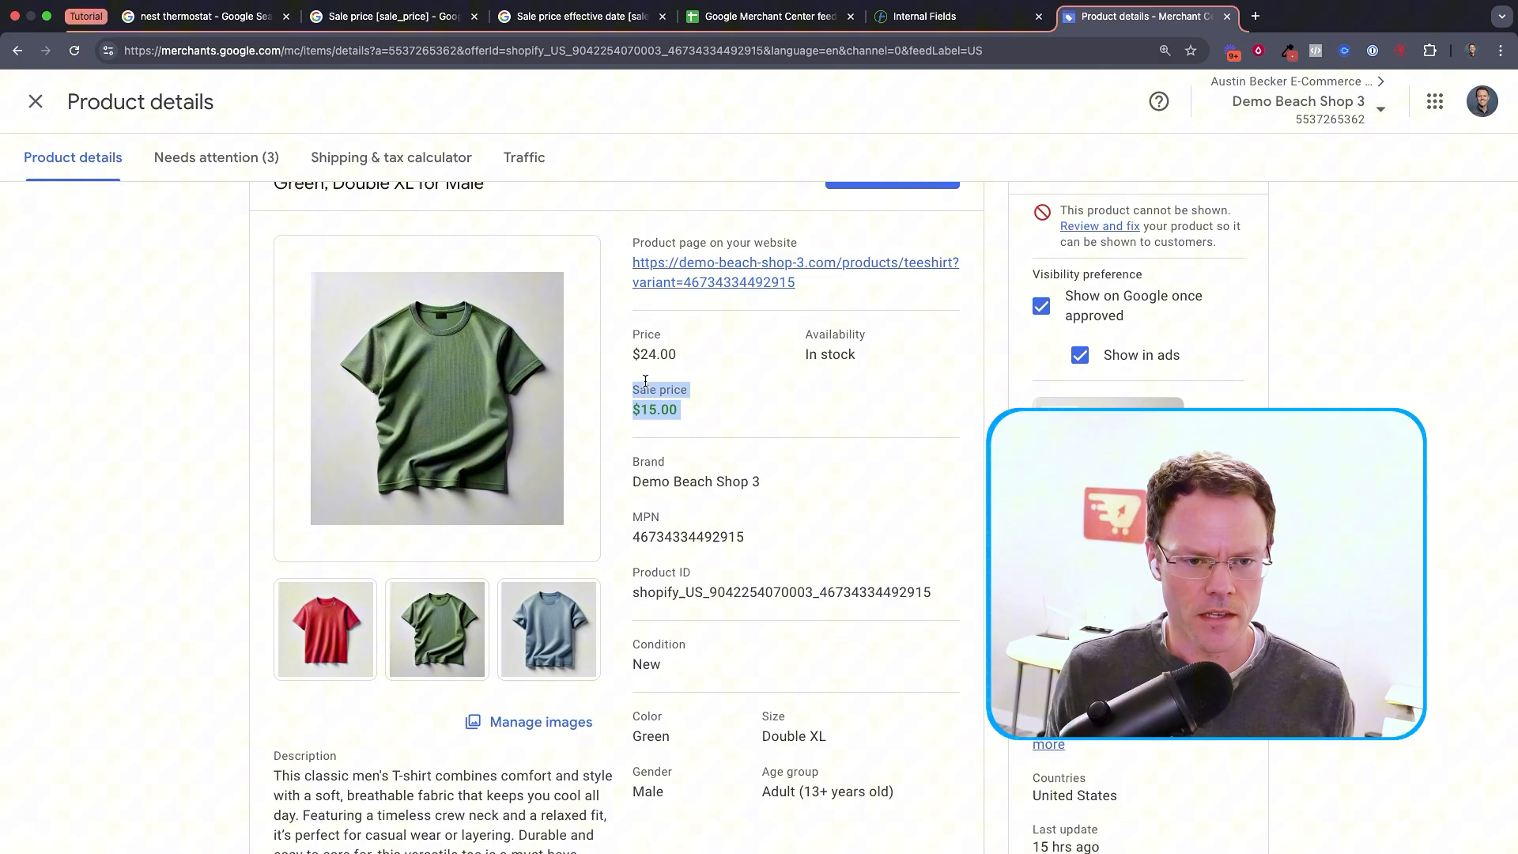
{"action": "left_click", "coordinate": [616, 17]}
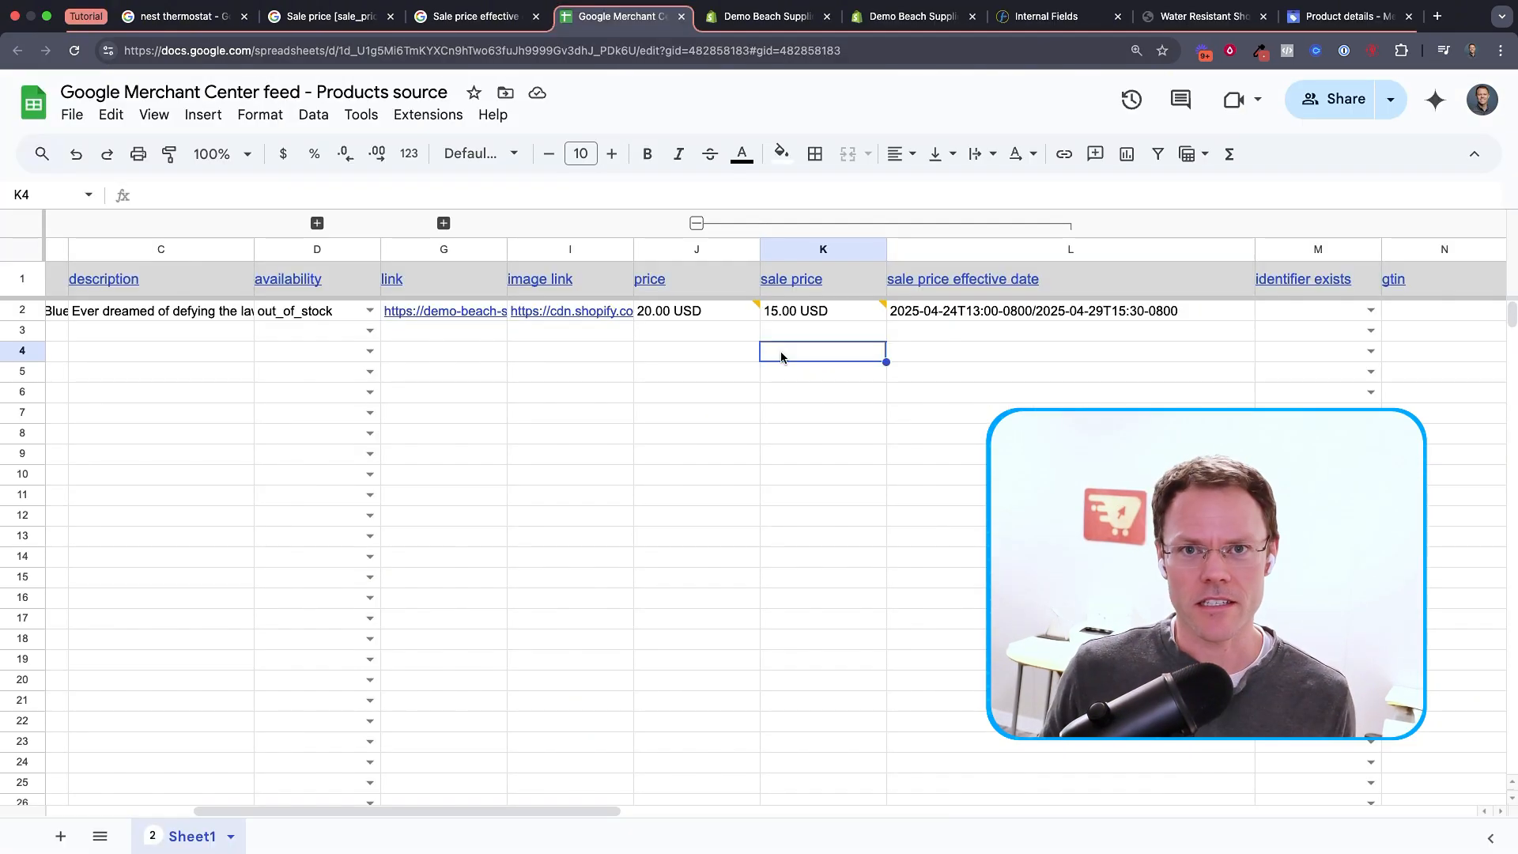
{"action": "mouse_move", "coordinate": [790, 357]}
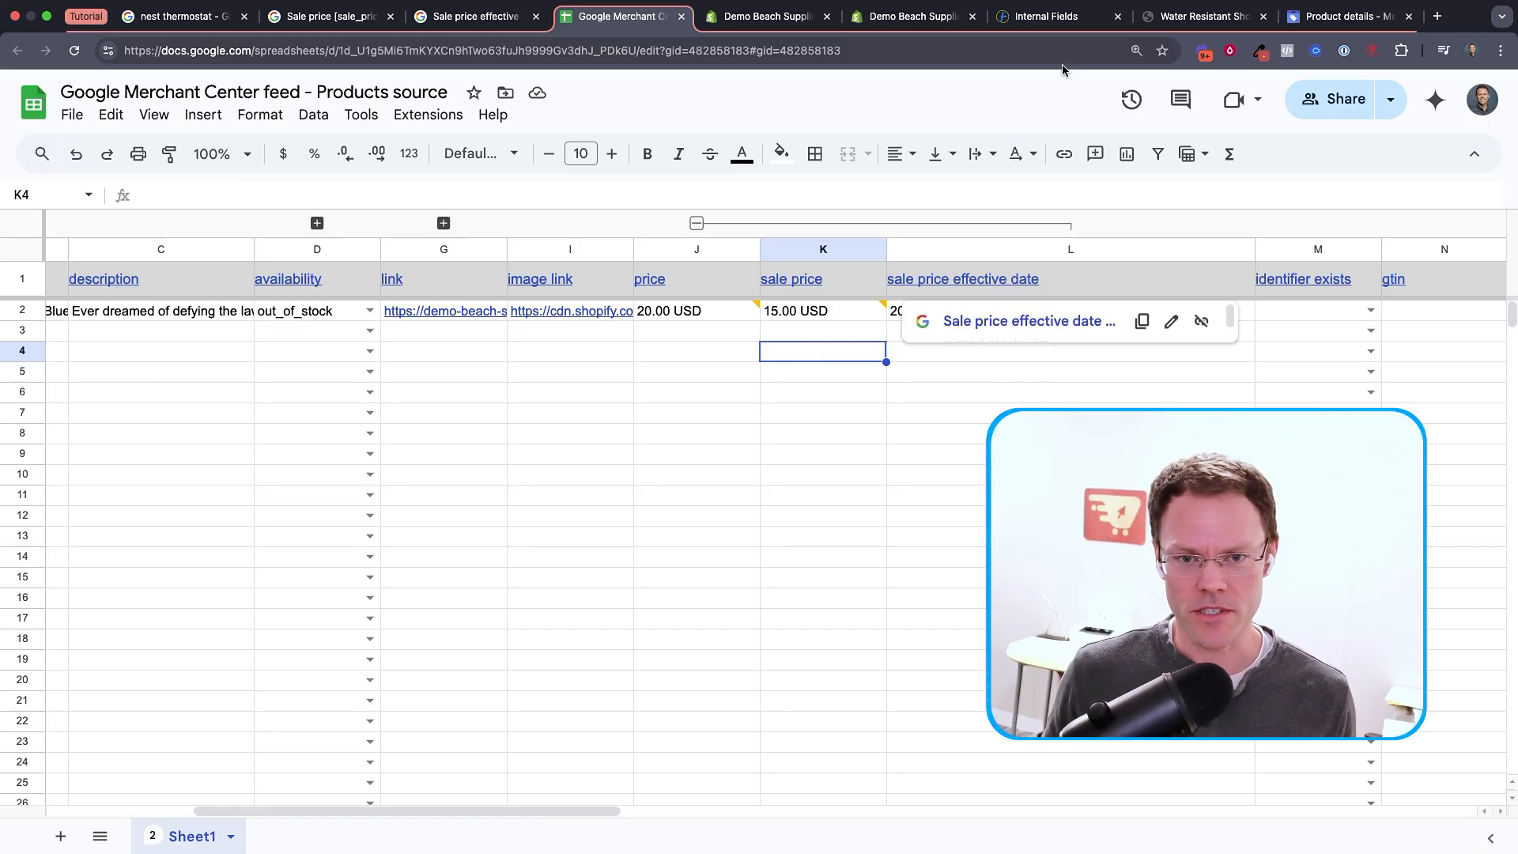
{"action": "left_click", "coordinate": [1053, 16]}
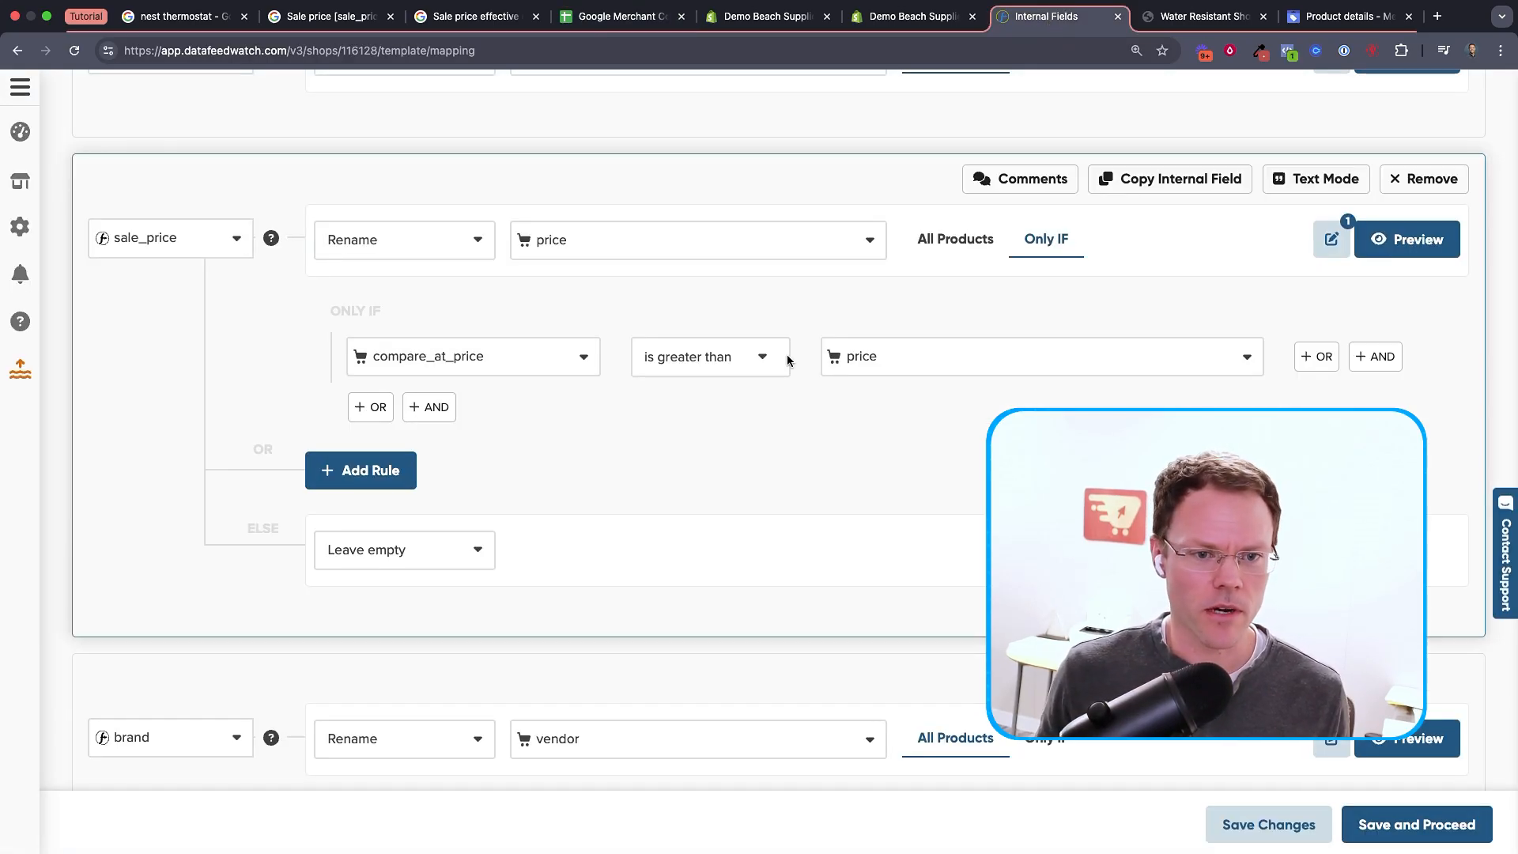
{"action": "scroll", "scroll_direction": "down", "scroll_amount": 3}
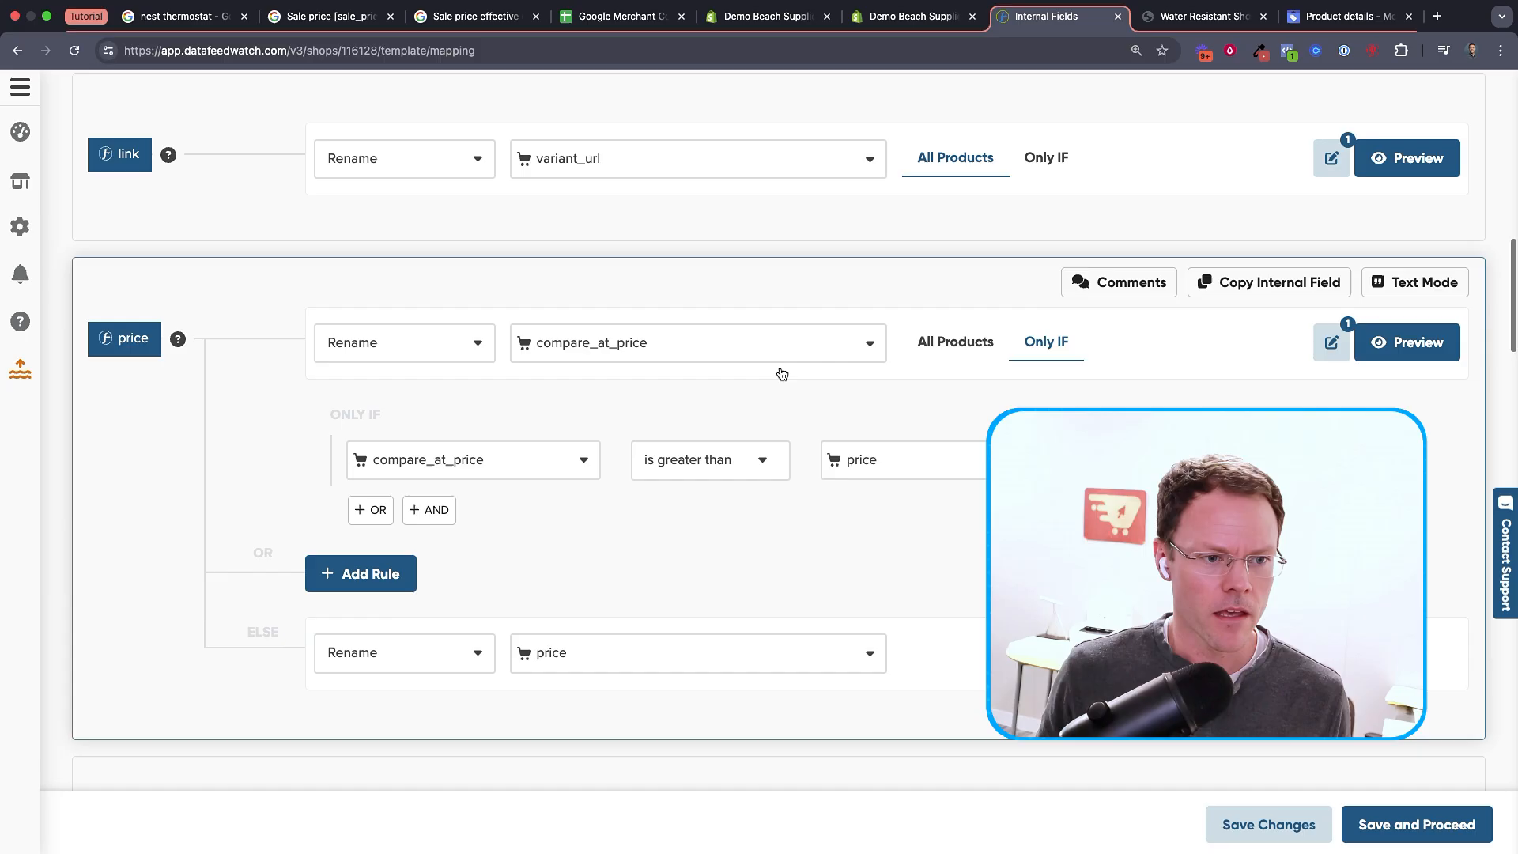
{"action": "scroll", "scroll_direction": "down", "scroll_amount": 3}
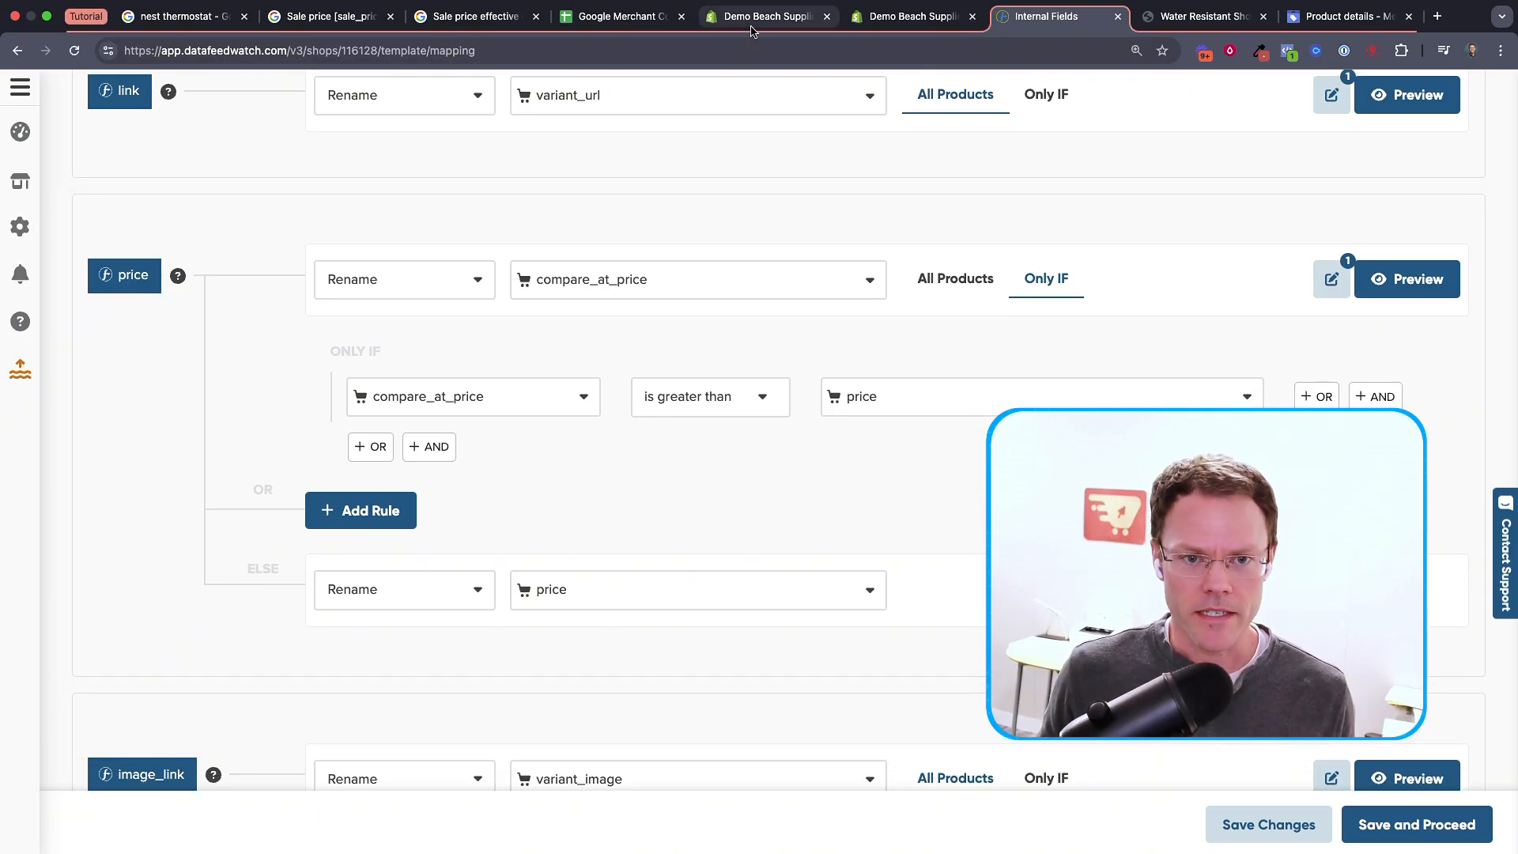
{"action": "left_click", "coordinate": [767, 16]}
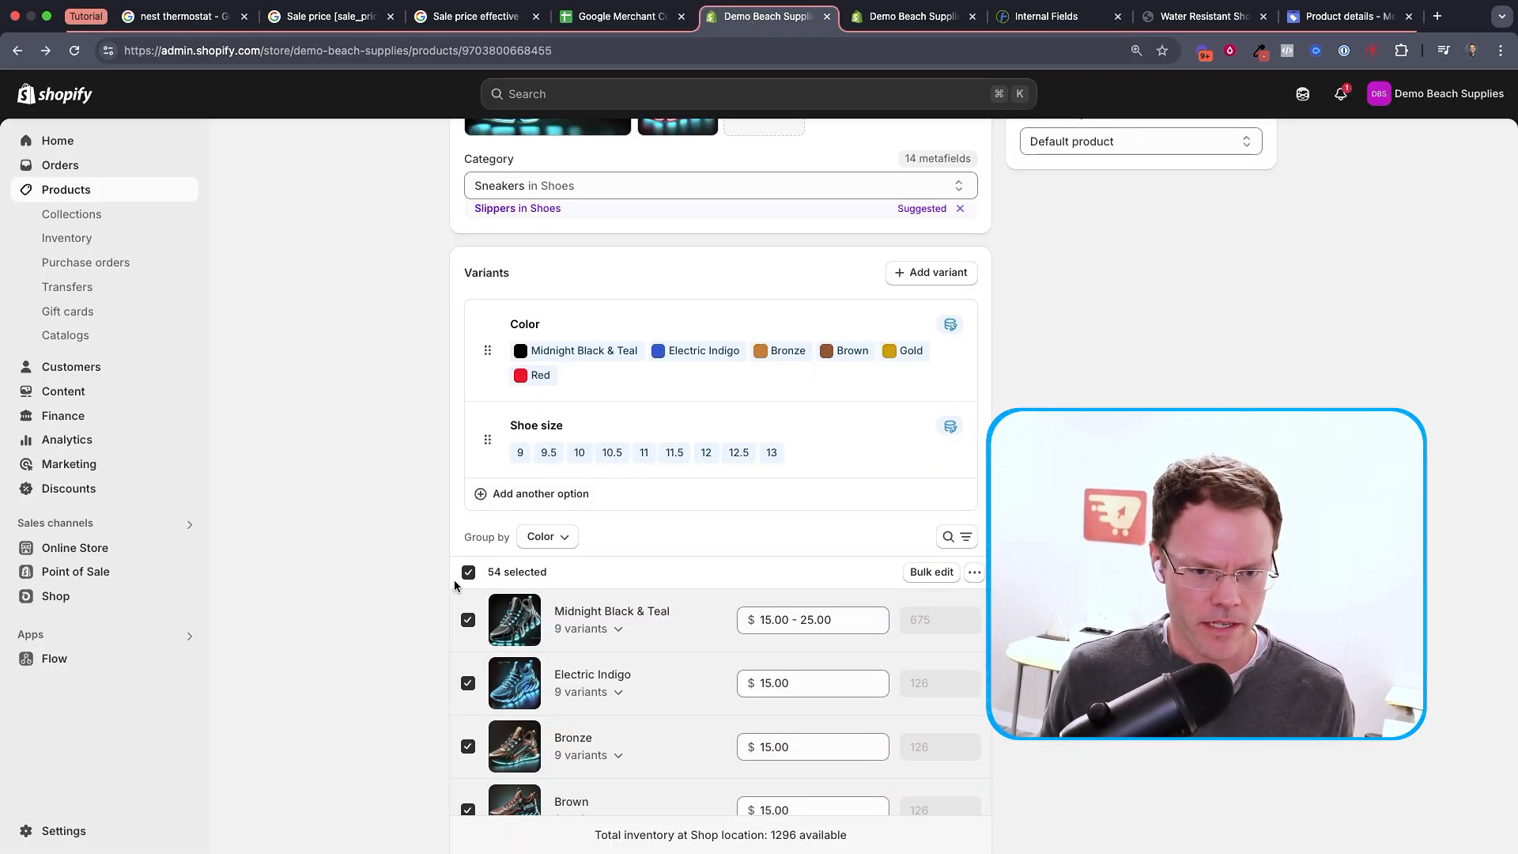
Bulk-edit all 54 variants to confirm 15.00 prices and 20.00 compare-at prices, then view the storefront
{"action": "left_click", "coordinate": [928, 571]}
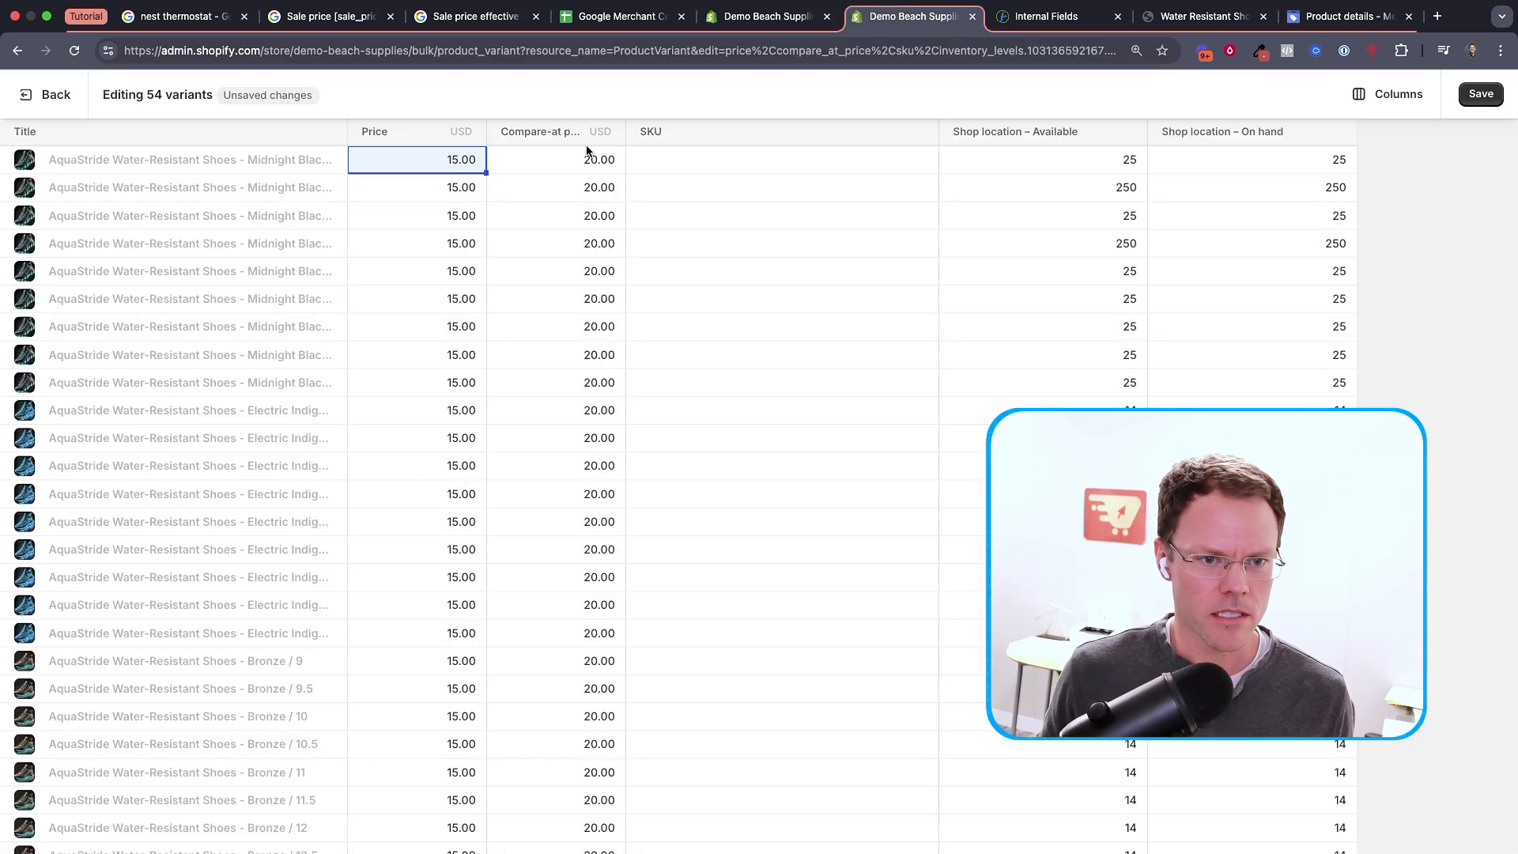
{"action": "left_click", "coordinate": [556, 159]}
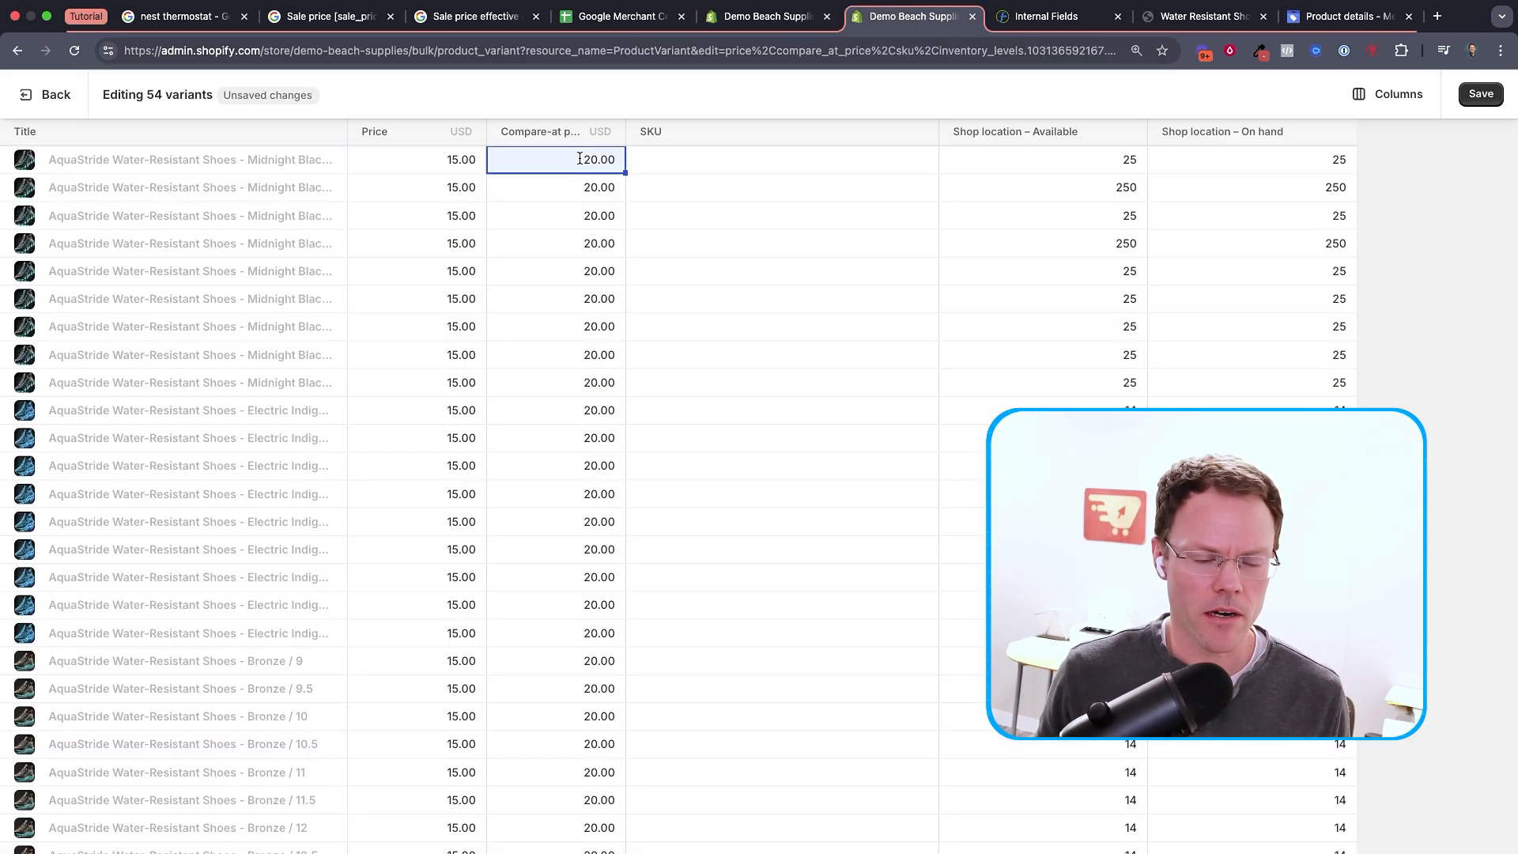
{"action": "left_click", "coordinate": [417, 159]}
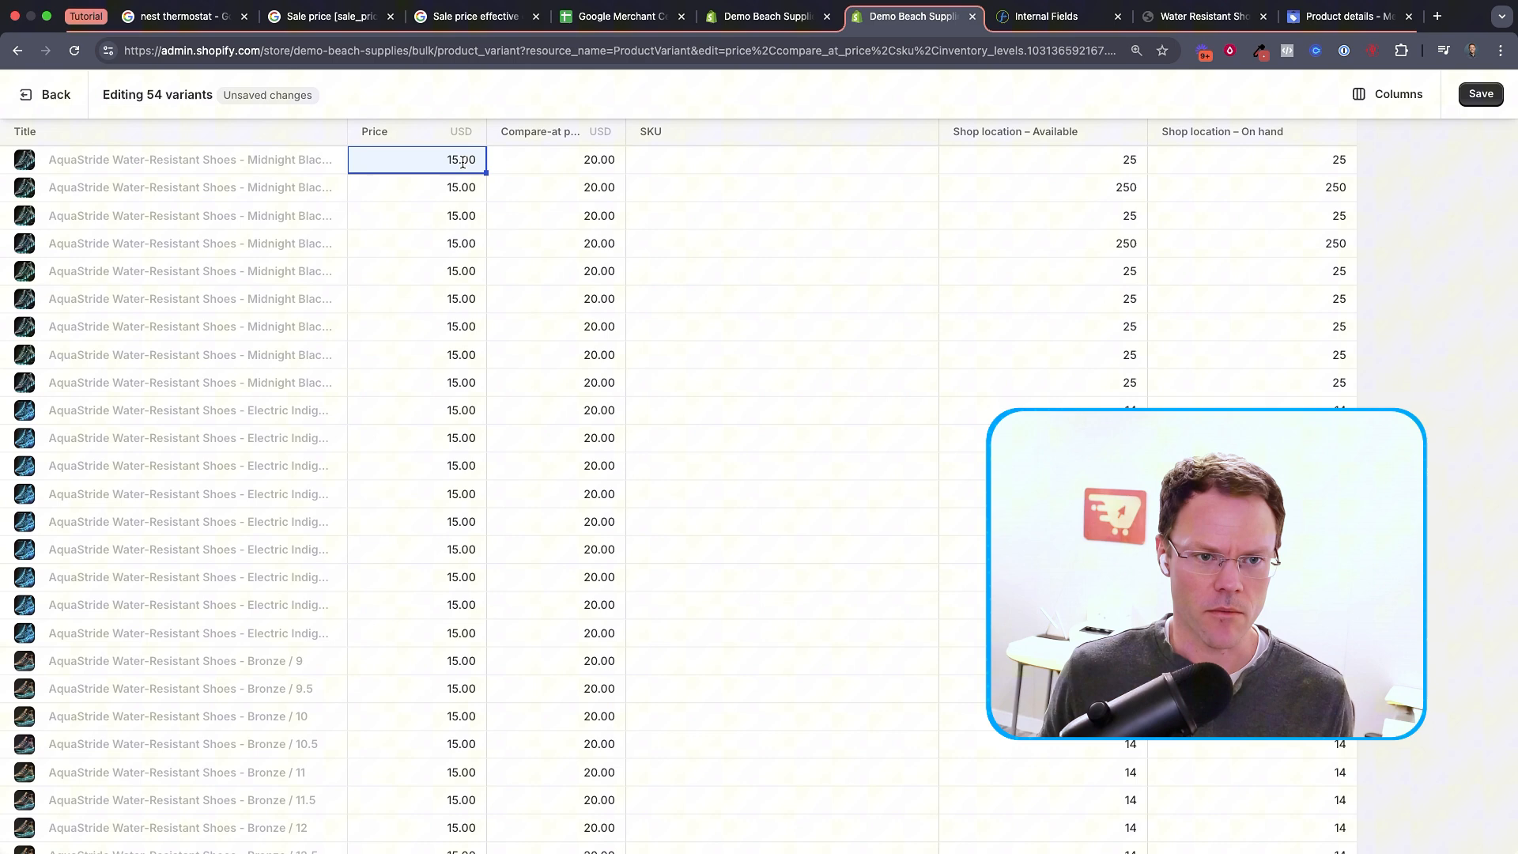
{"action": "left_click", "coordinate": [555, 159]}
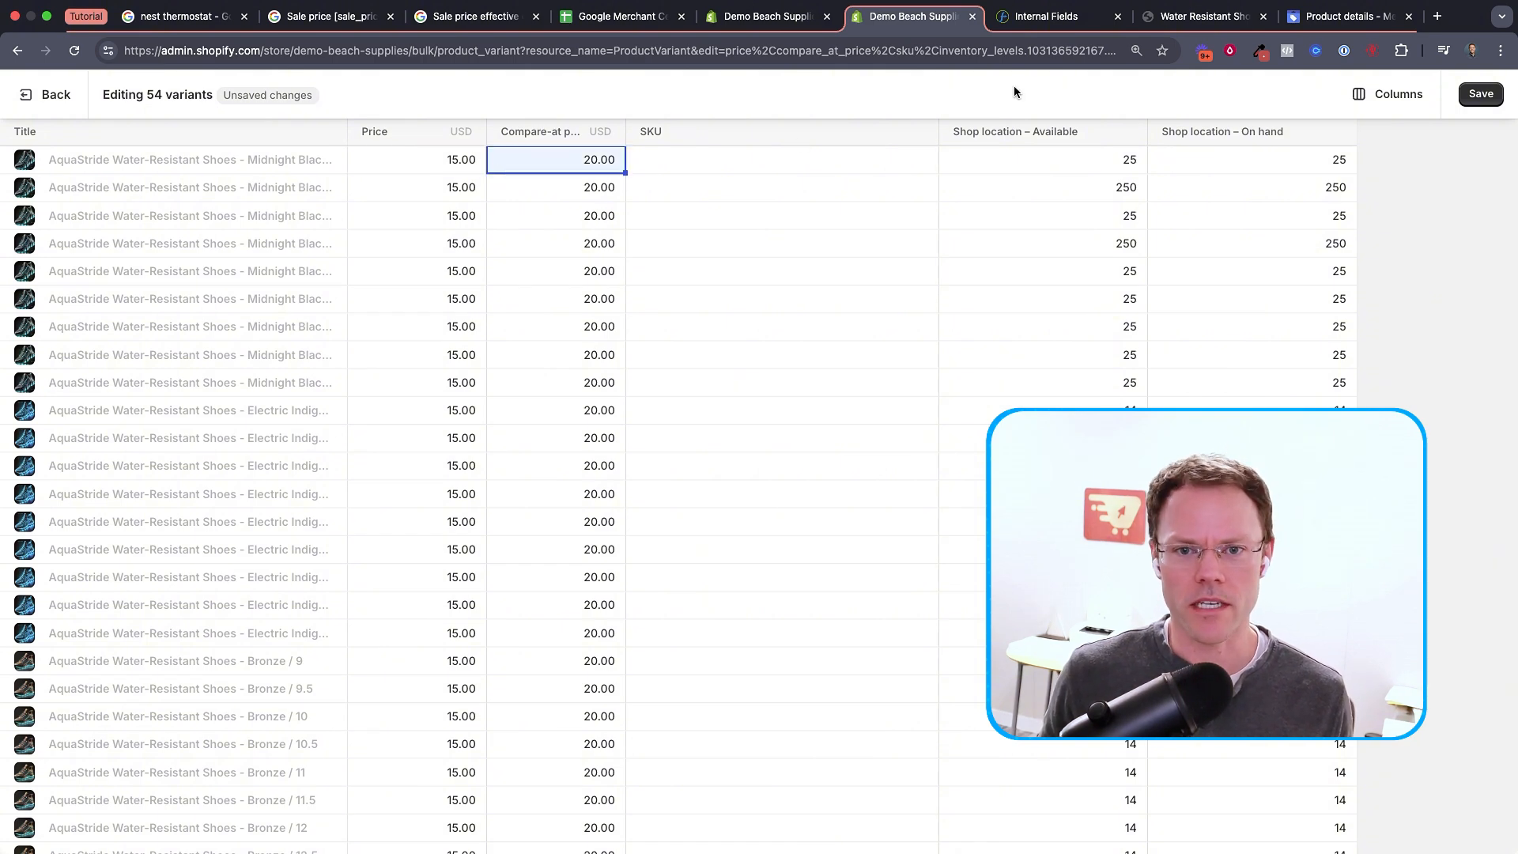
{"action": "left_click", "coordinate": [1198, 16]}
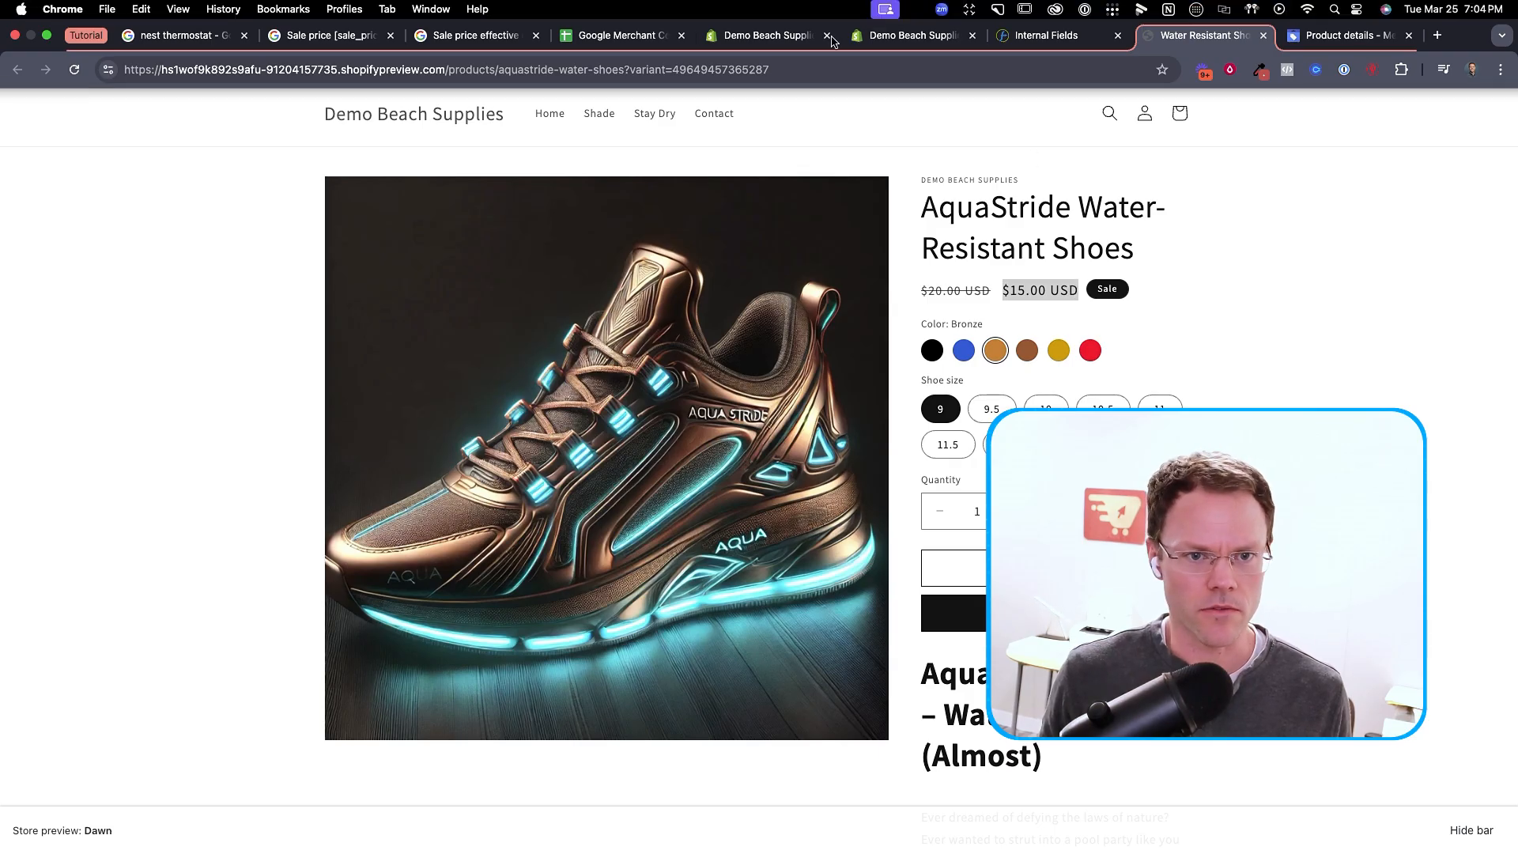
{"action": "left_click", "coordinate": [1046, 36]}
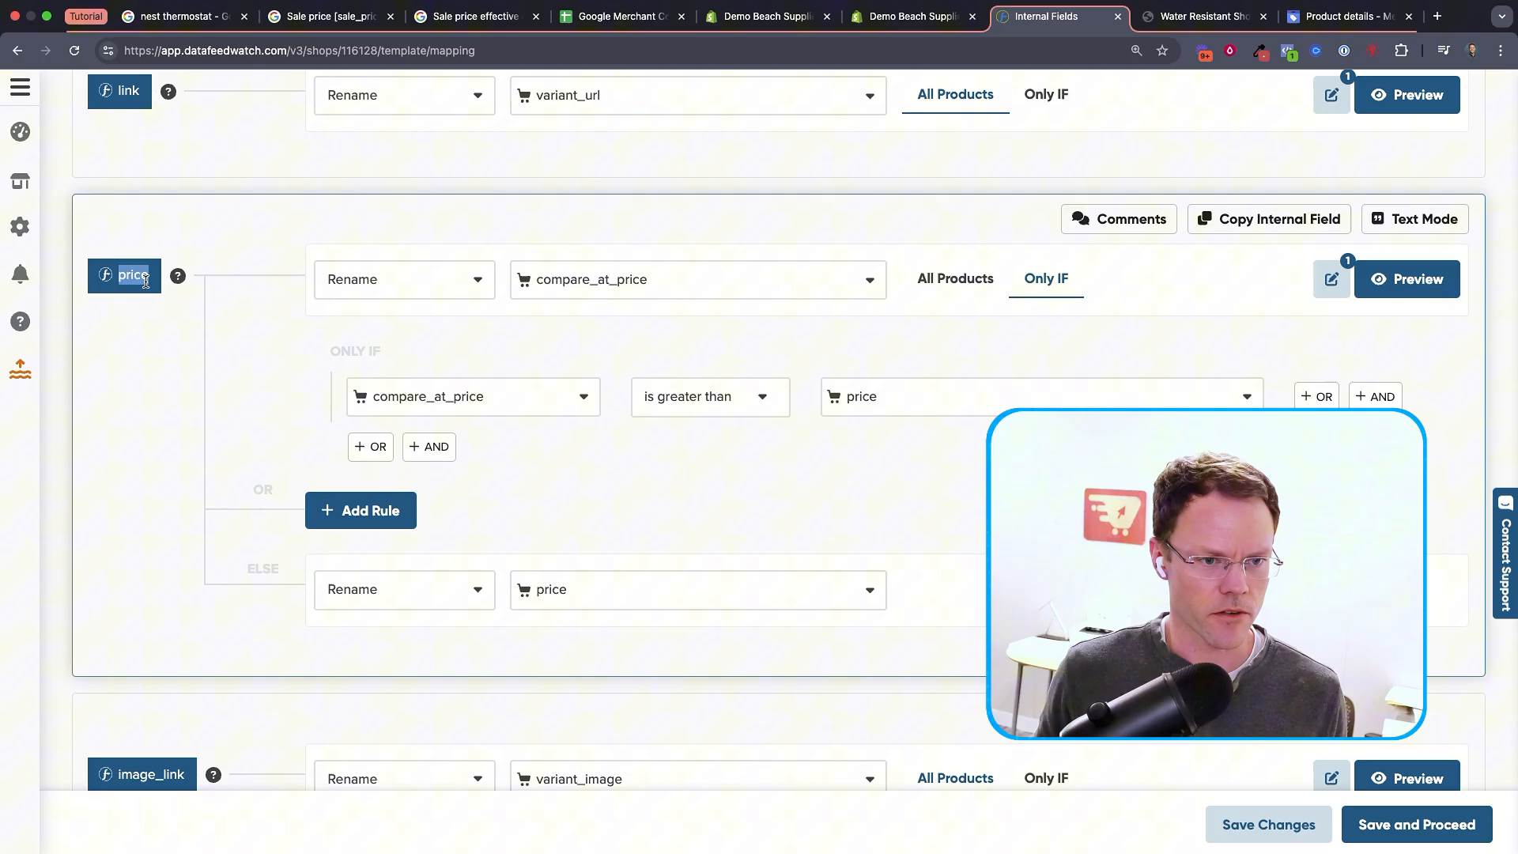
{"action": "mouse_move", "coordinate": [561, 242]}
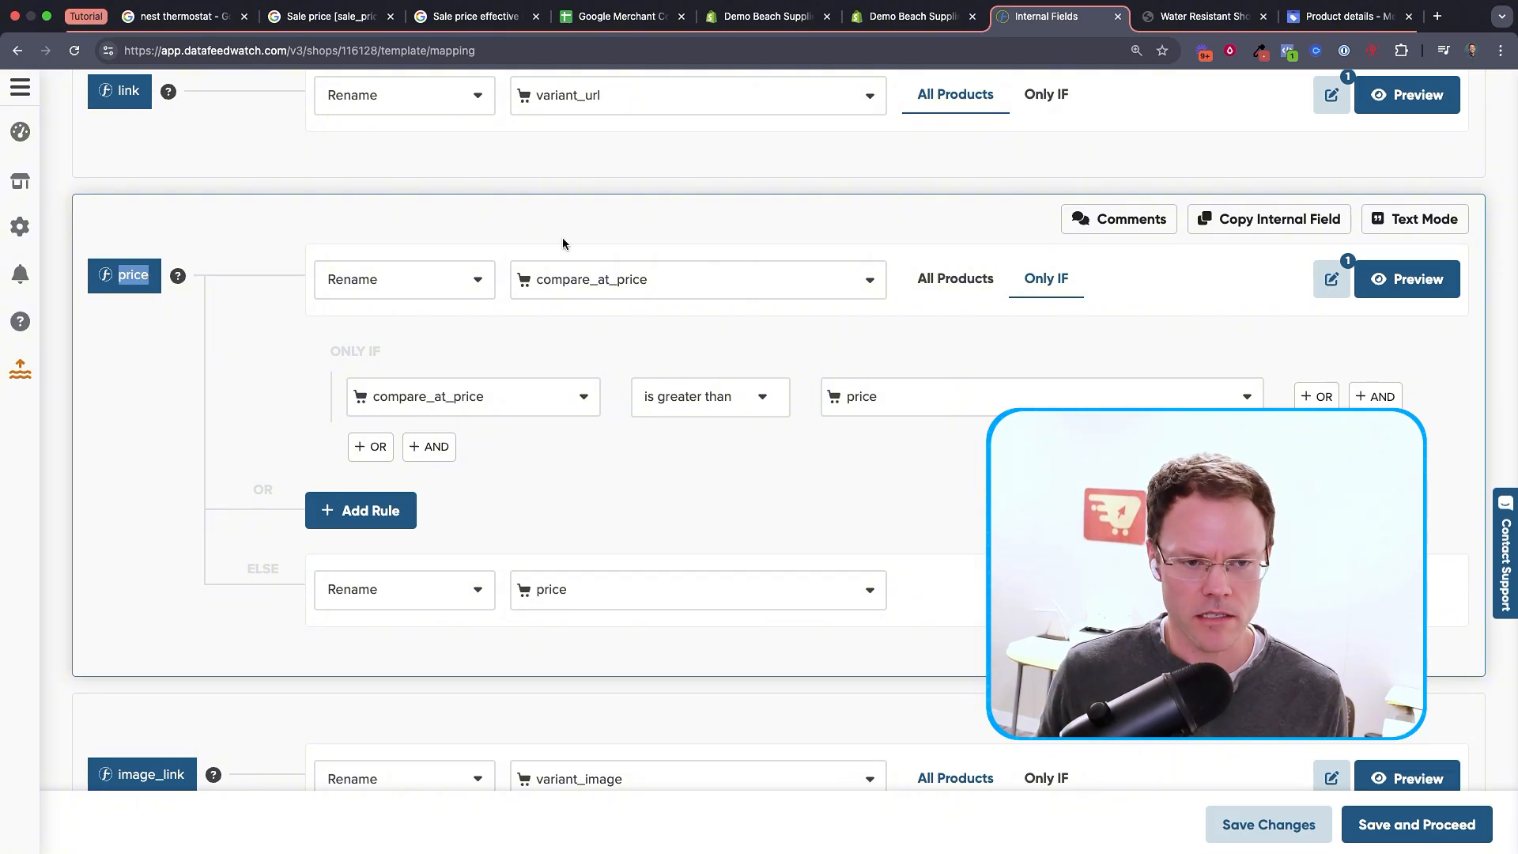
Open price's source field choices and compare them with the spreadsheet's price cell note
{"action": "left_click", "coordinate": [698, 279]}
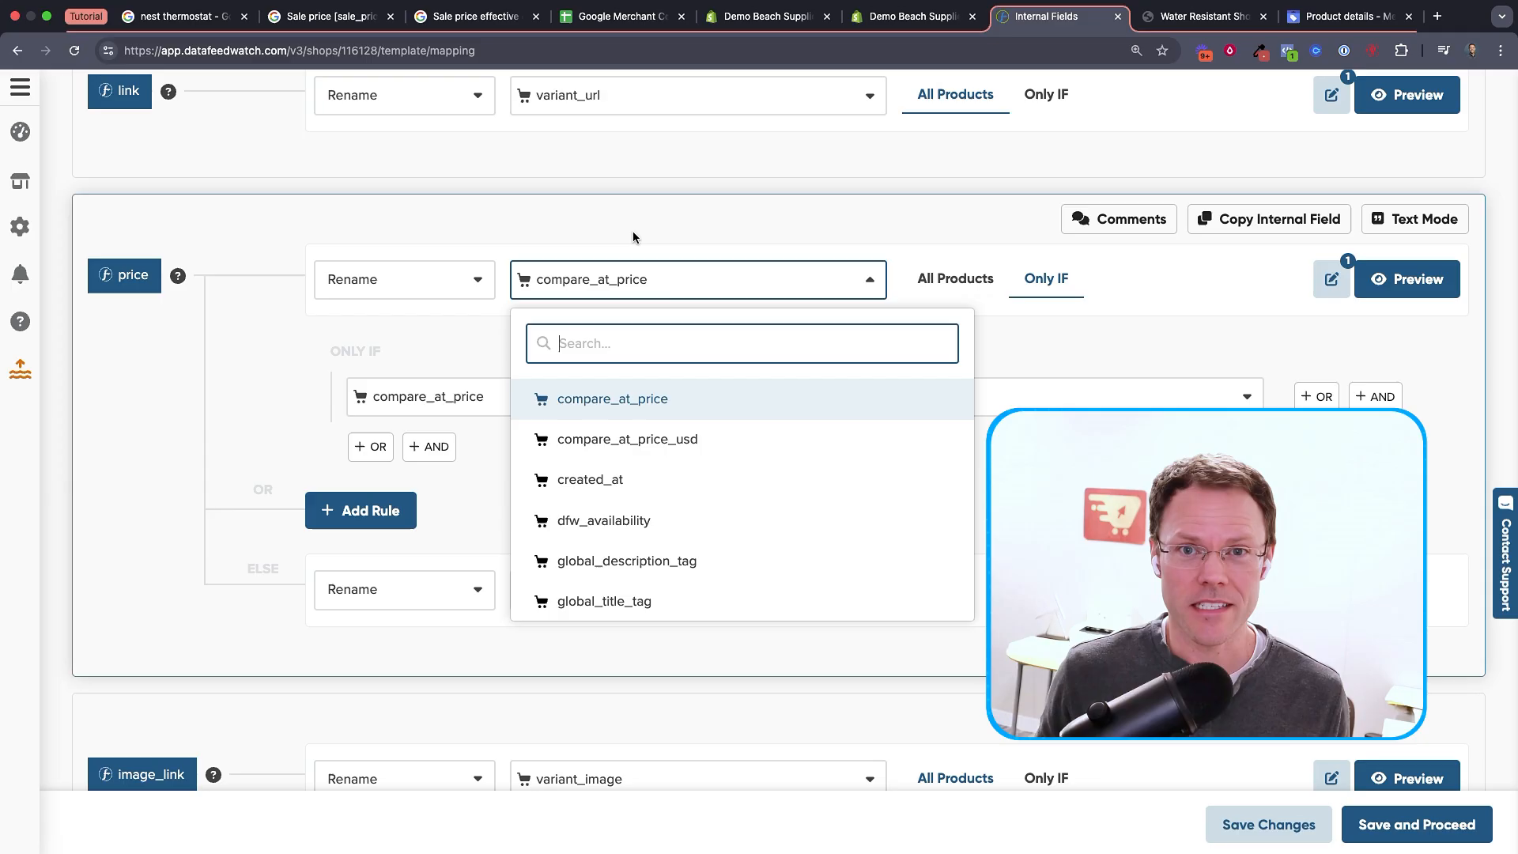
{"action": "left_click", "coordinate": [622, 17]}
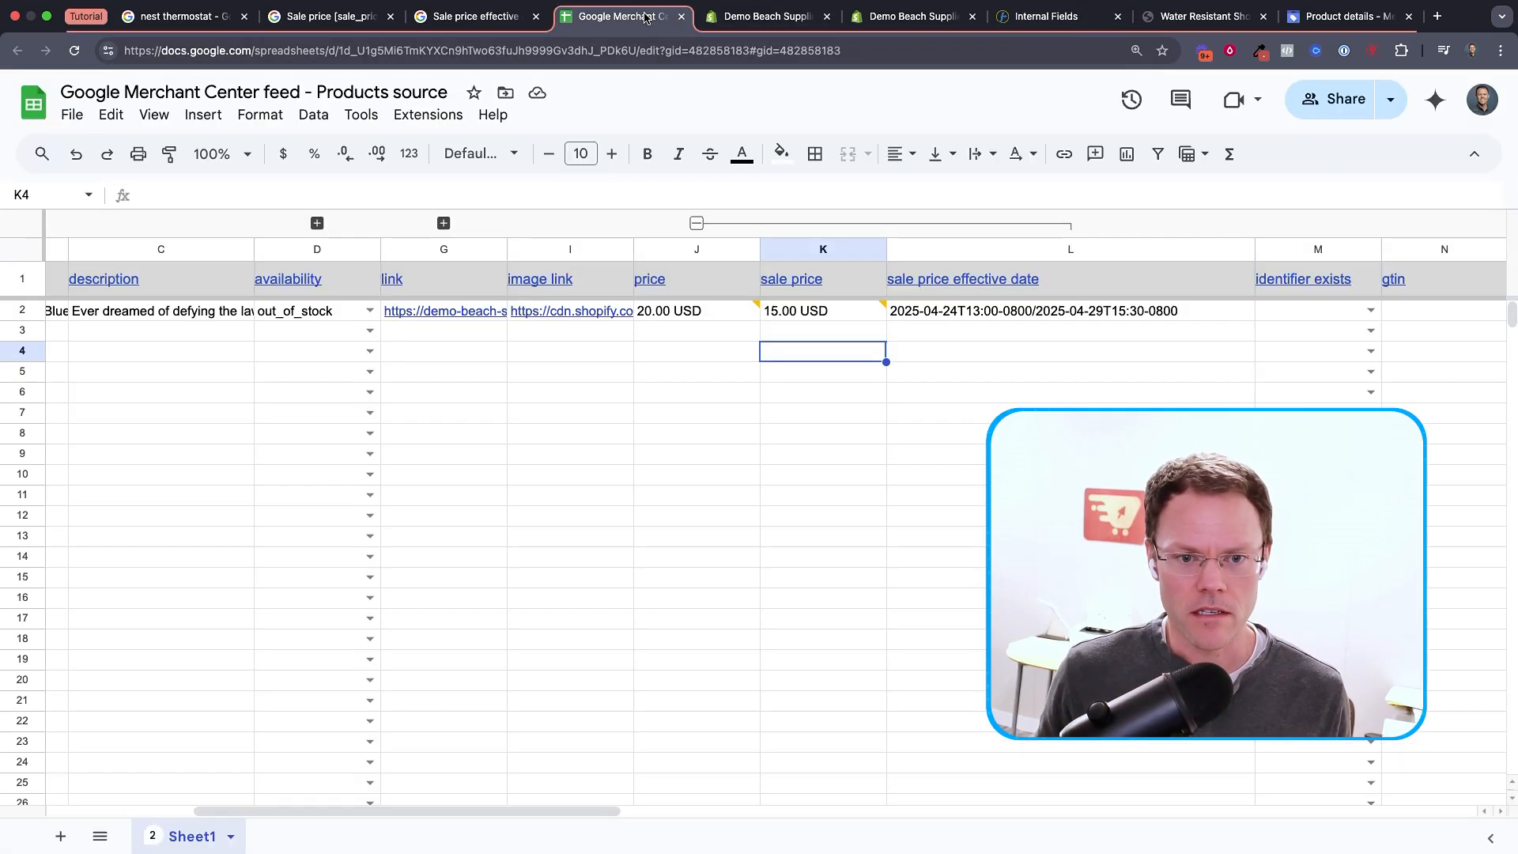
{"action": "left_click", "coordinate": [695, 310]}
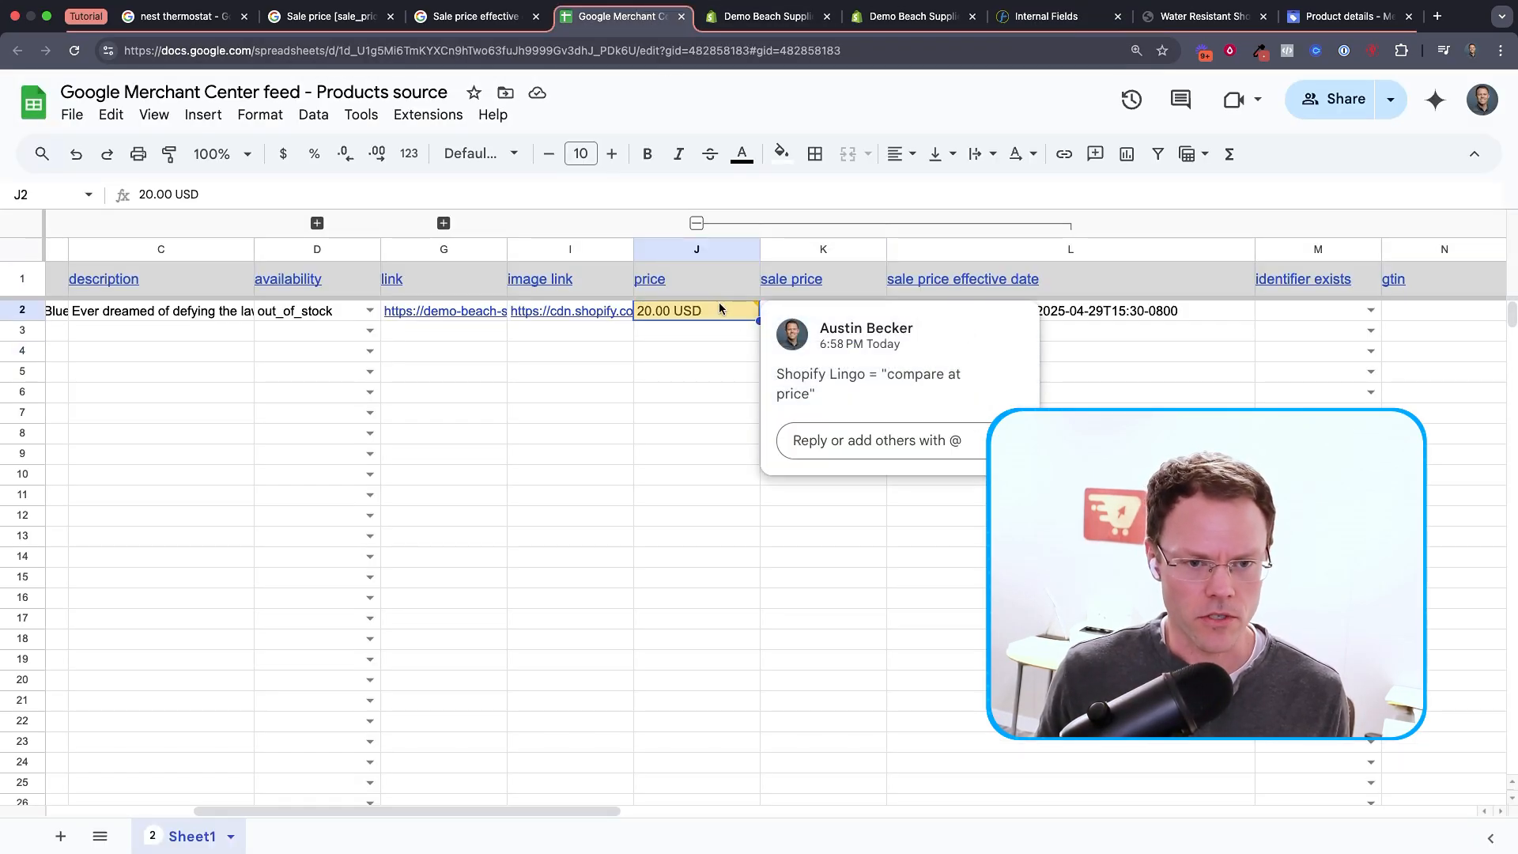
{"action": "left_click", "coordinate": [695, 331]}
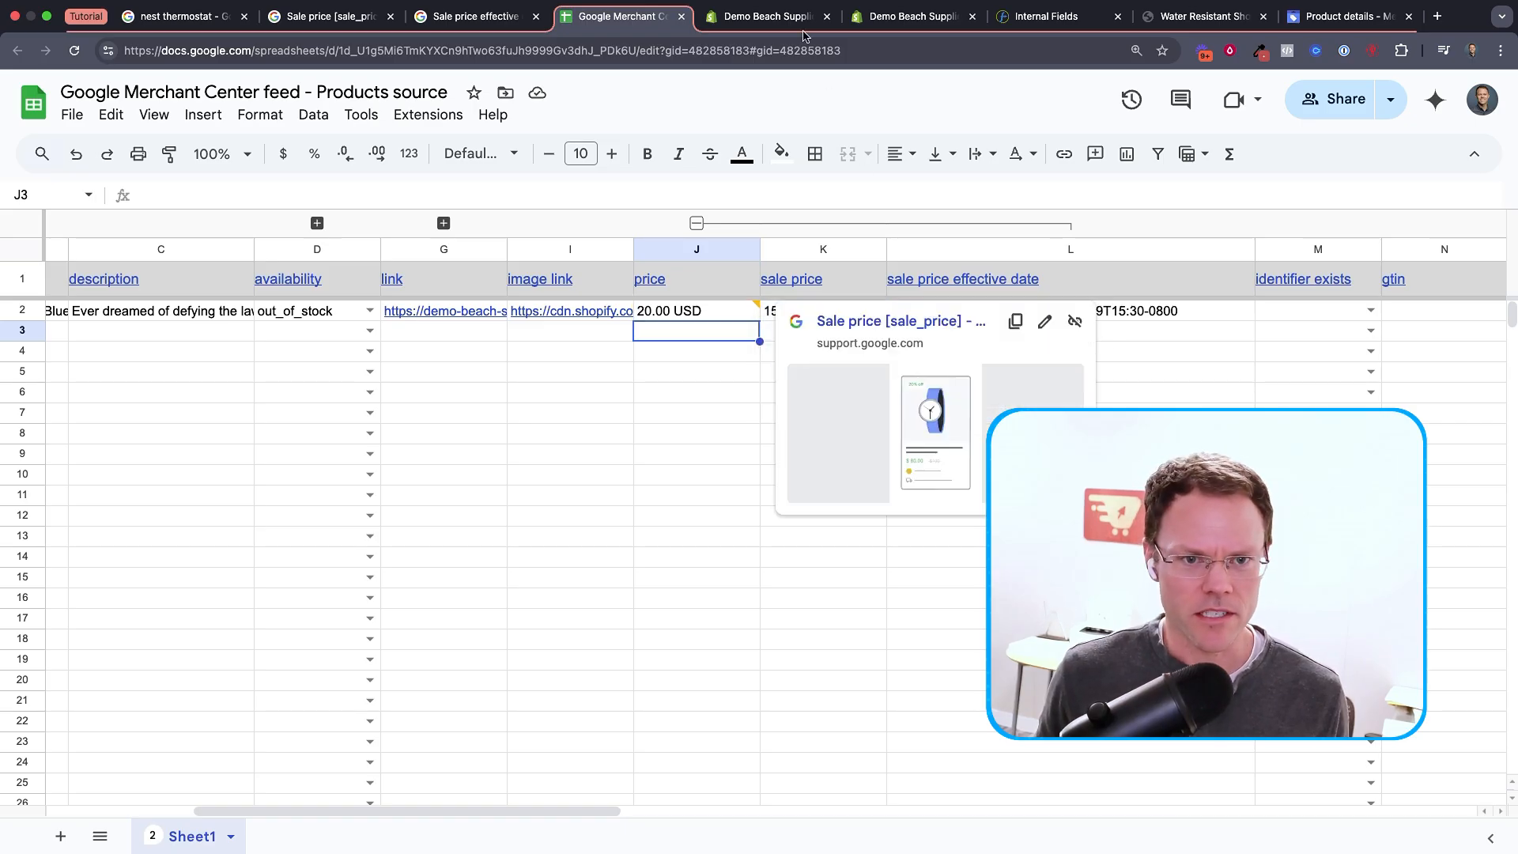
{"action": "left_click", "coordinate": [1052, 16]}
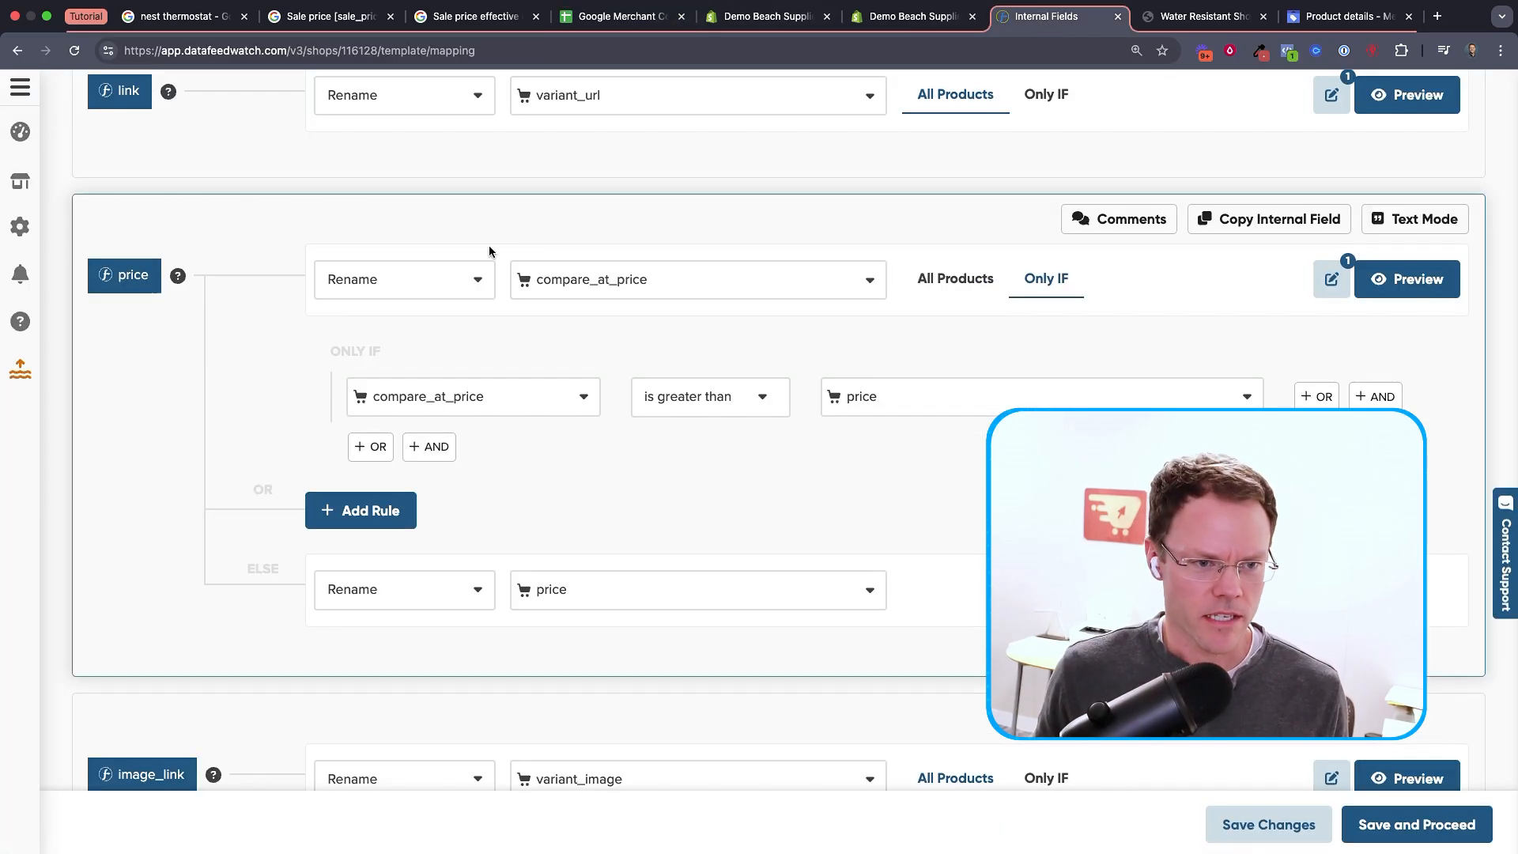
{"action": "mouse_move", "coordinate": [704, 290]}
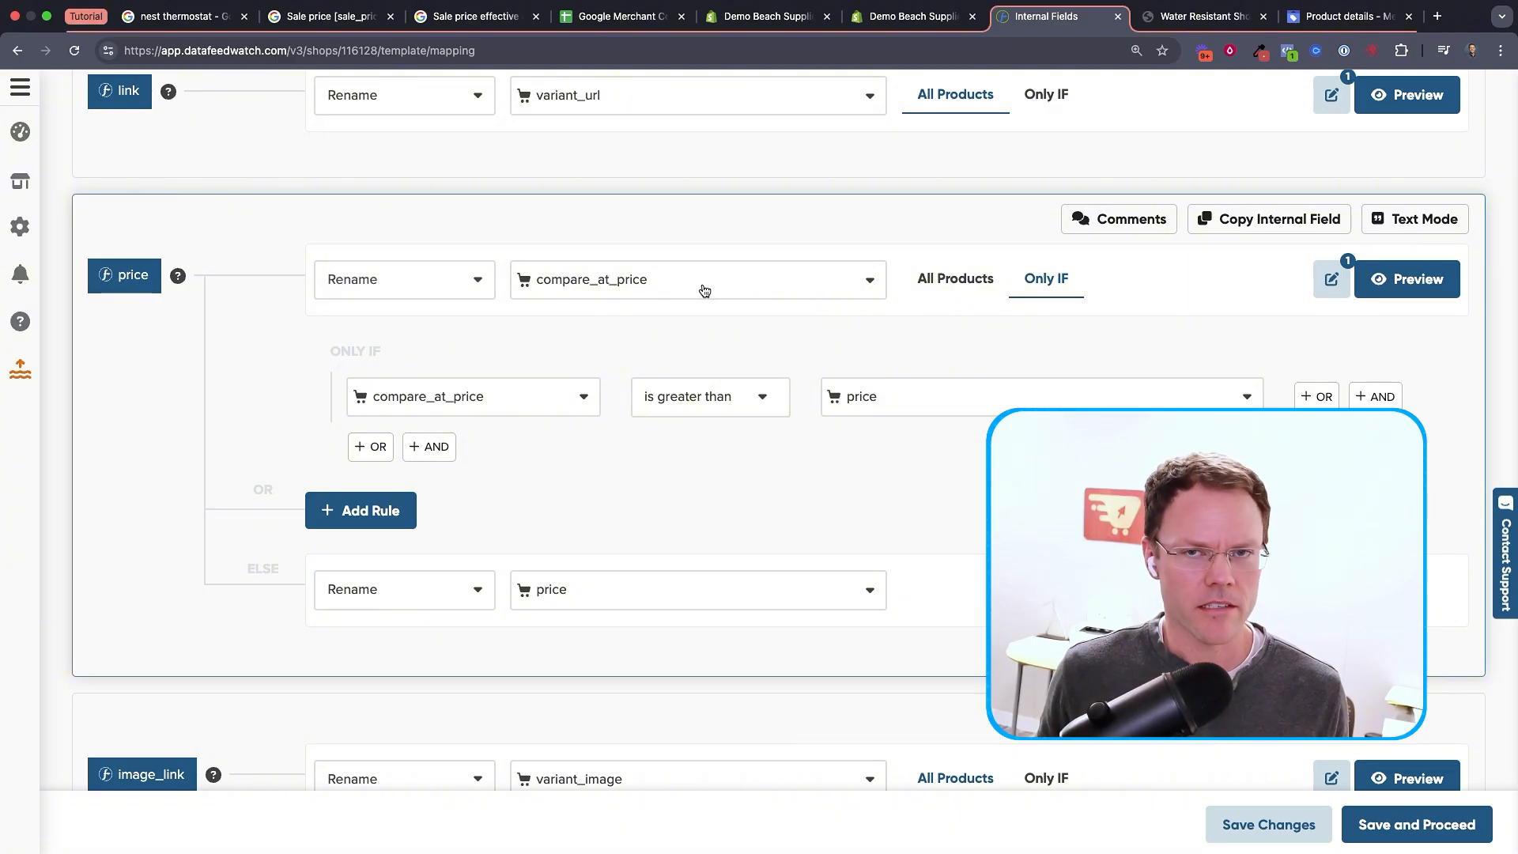
{"action": "mouse_move", "coordinate": [540, 375]}
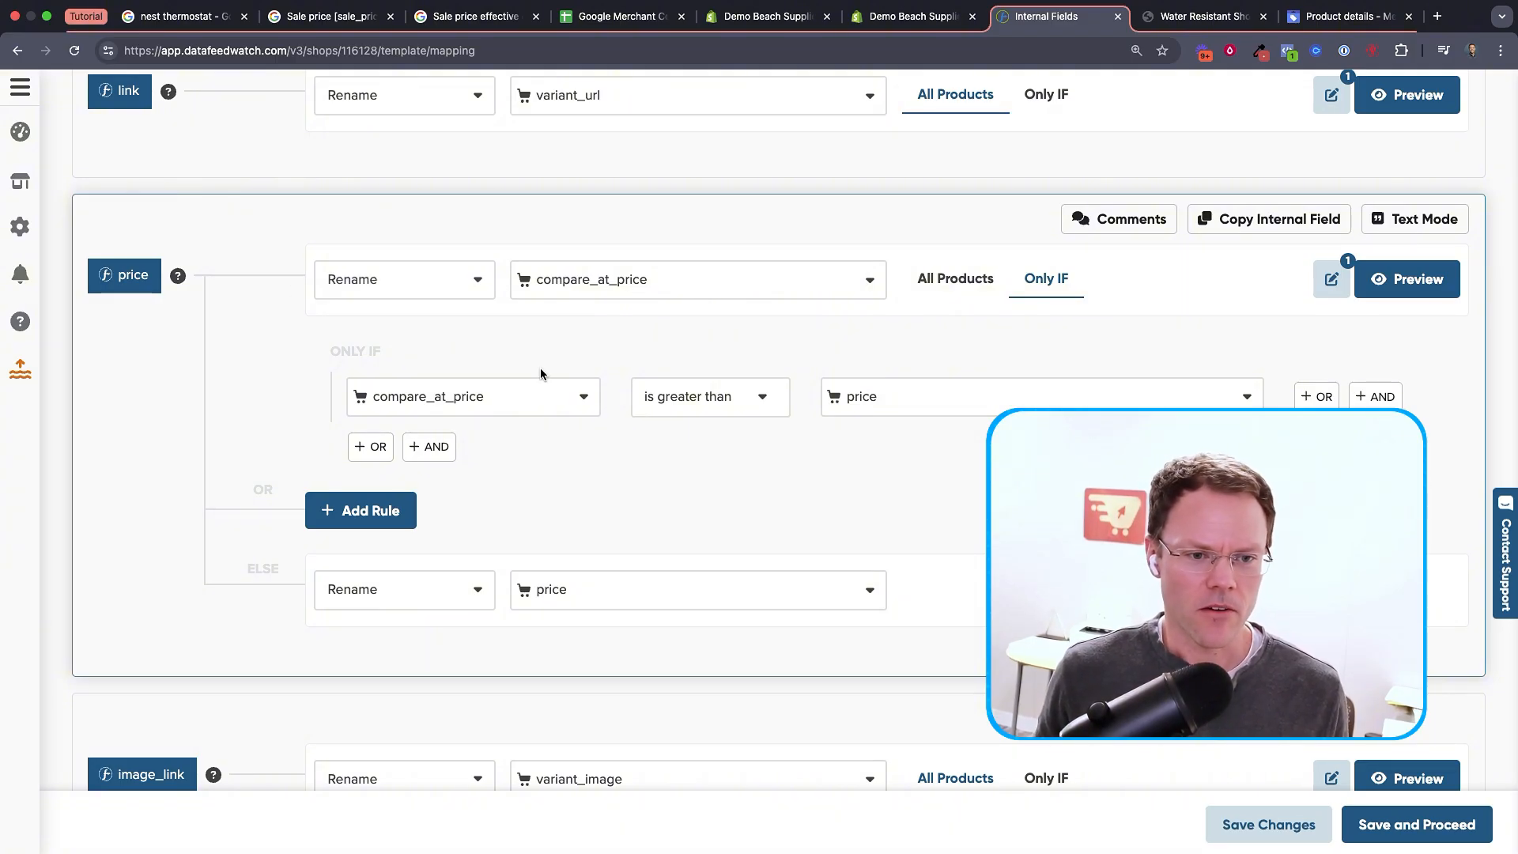
{"action": "mouse_move", "coordinate": [944, 410]}
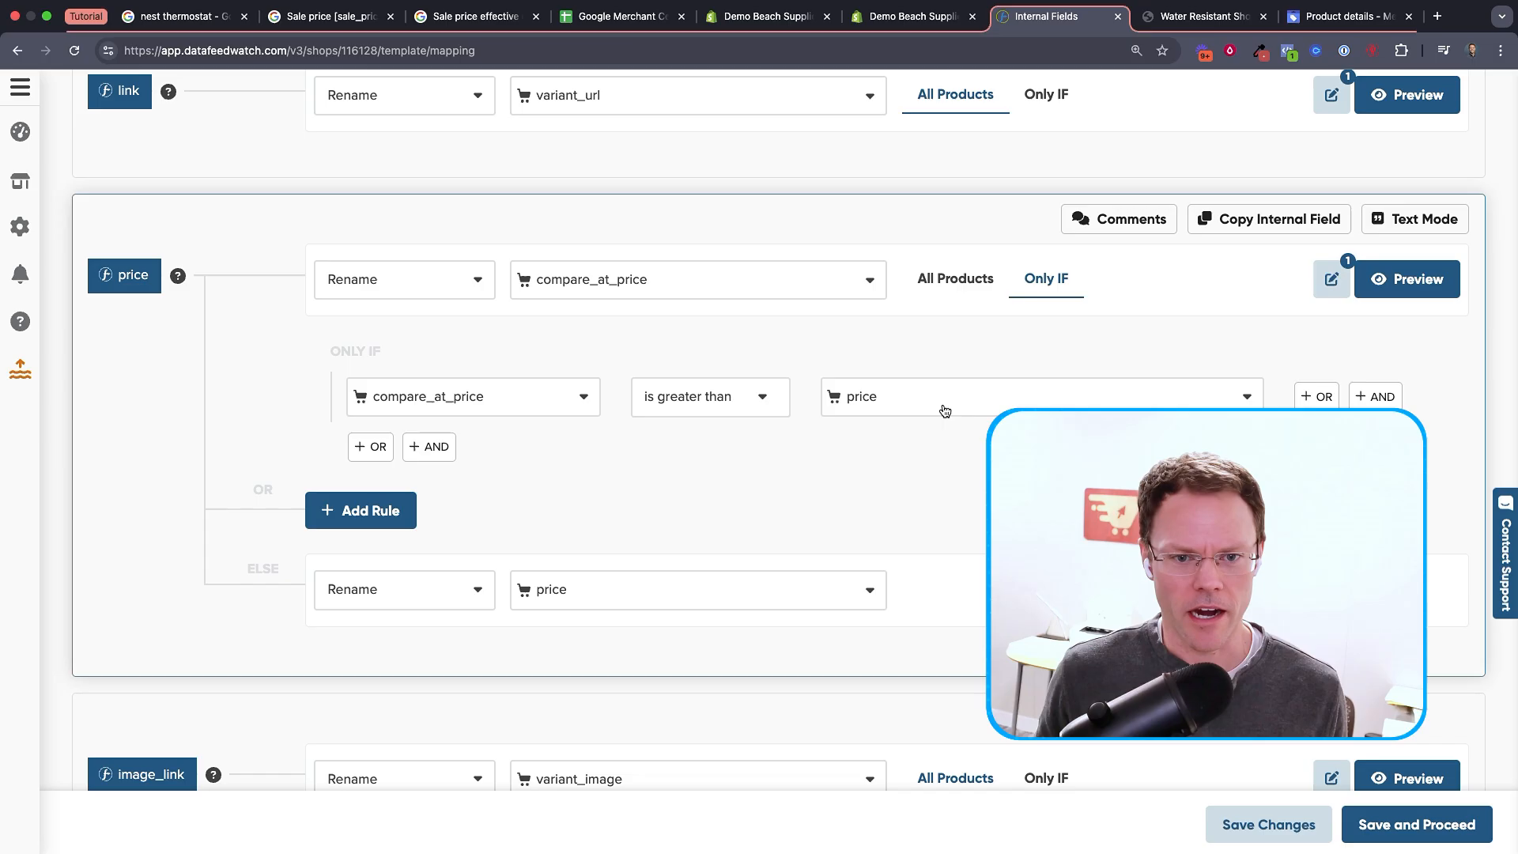
{"action": "mouse_move", "coordinate": [678, 604]}
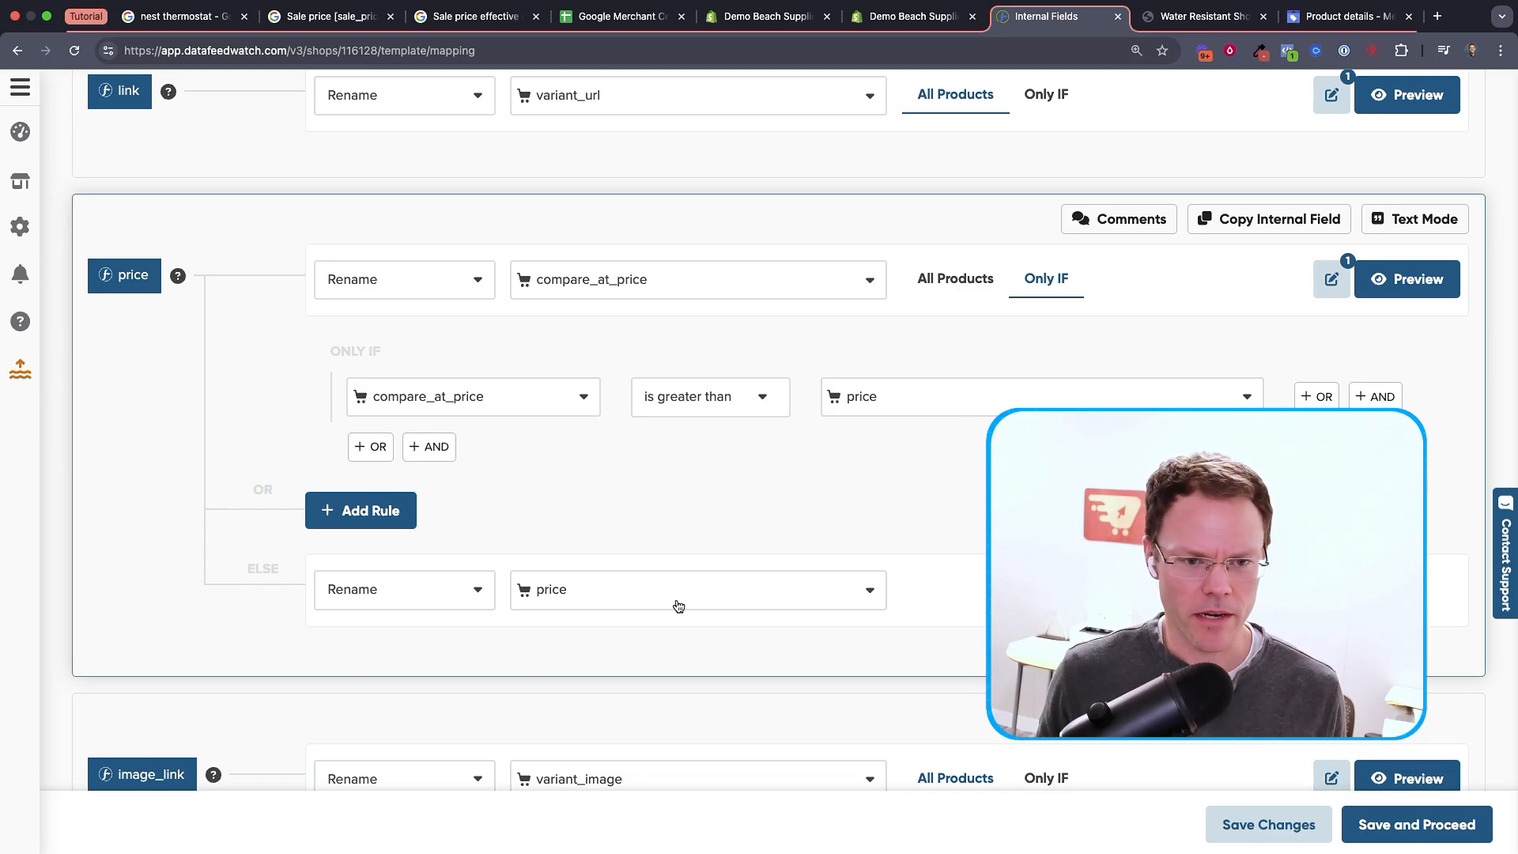
{"action": "mouse_move", "coordinate": [302, 351]}
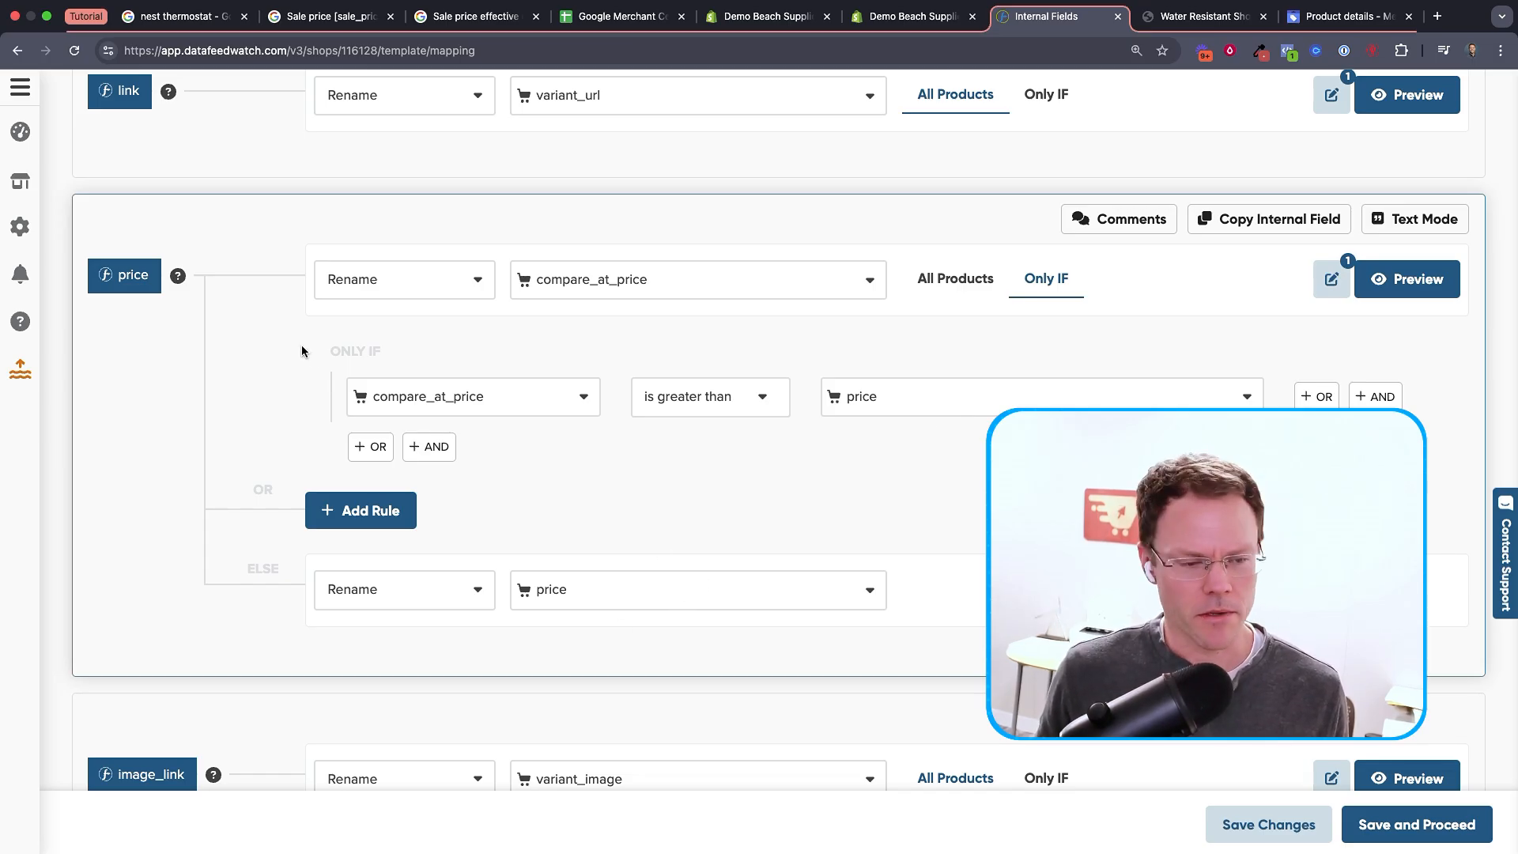
{"action": "mouse_move", "coordinate": [312, 396]}
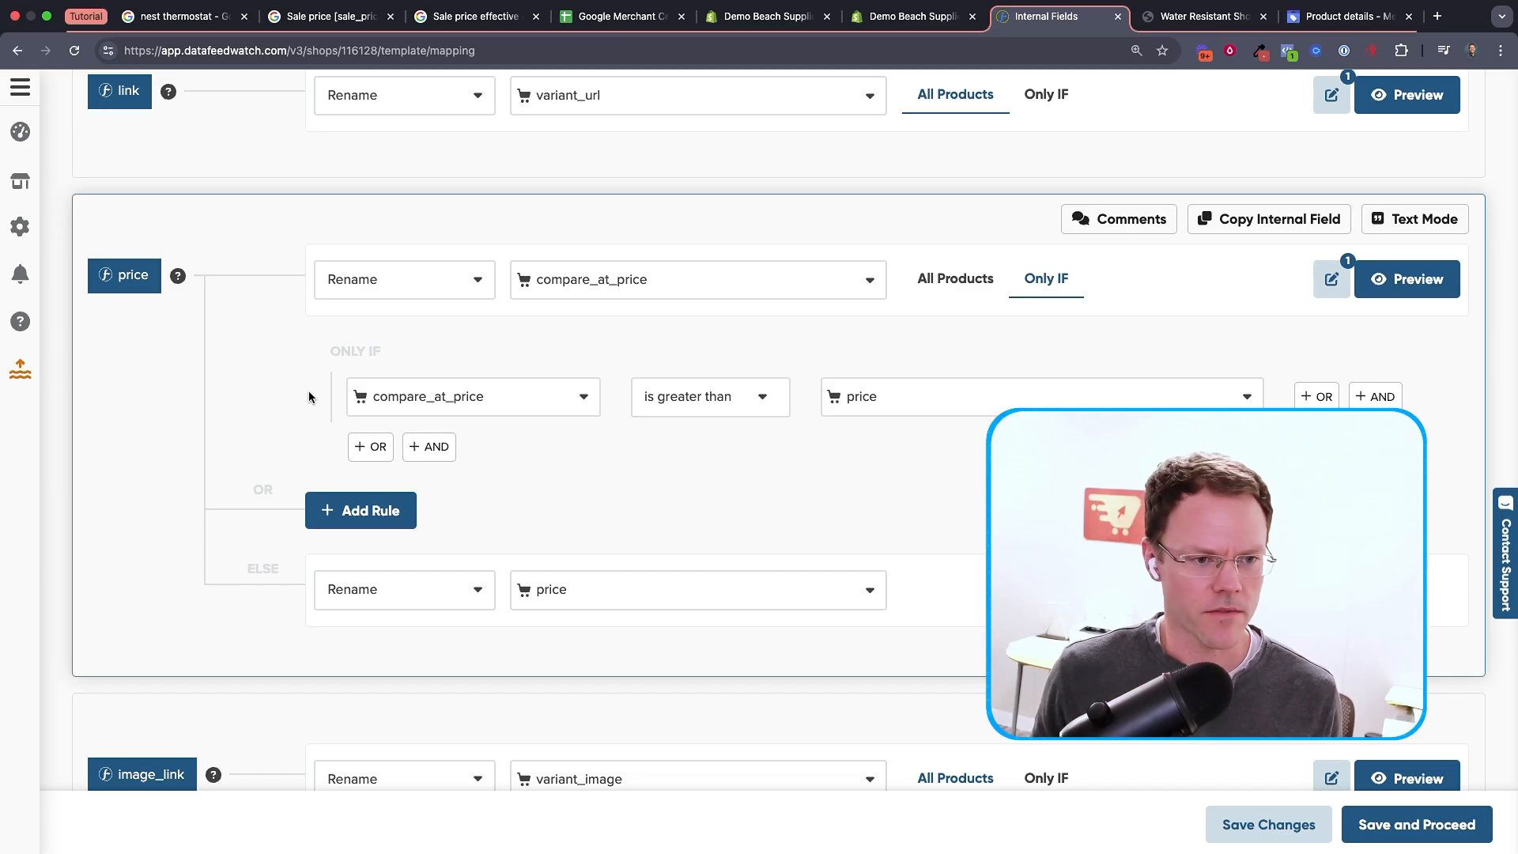
Check the sale_price mapping against the spreadsheet's sale price note and Shopify's first variant price
{"action": "scroll", "scroll_direction": "down", "scroll_amount": 3}
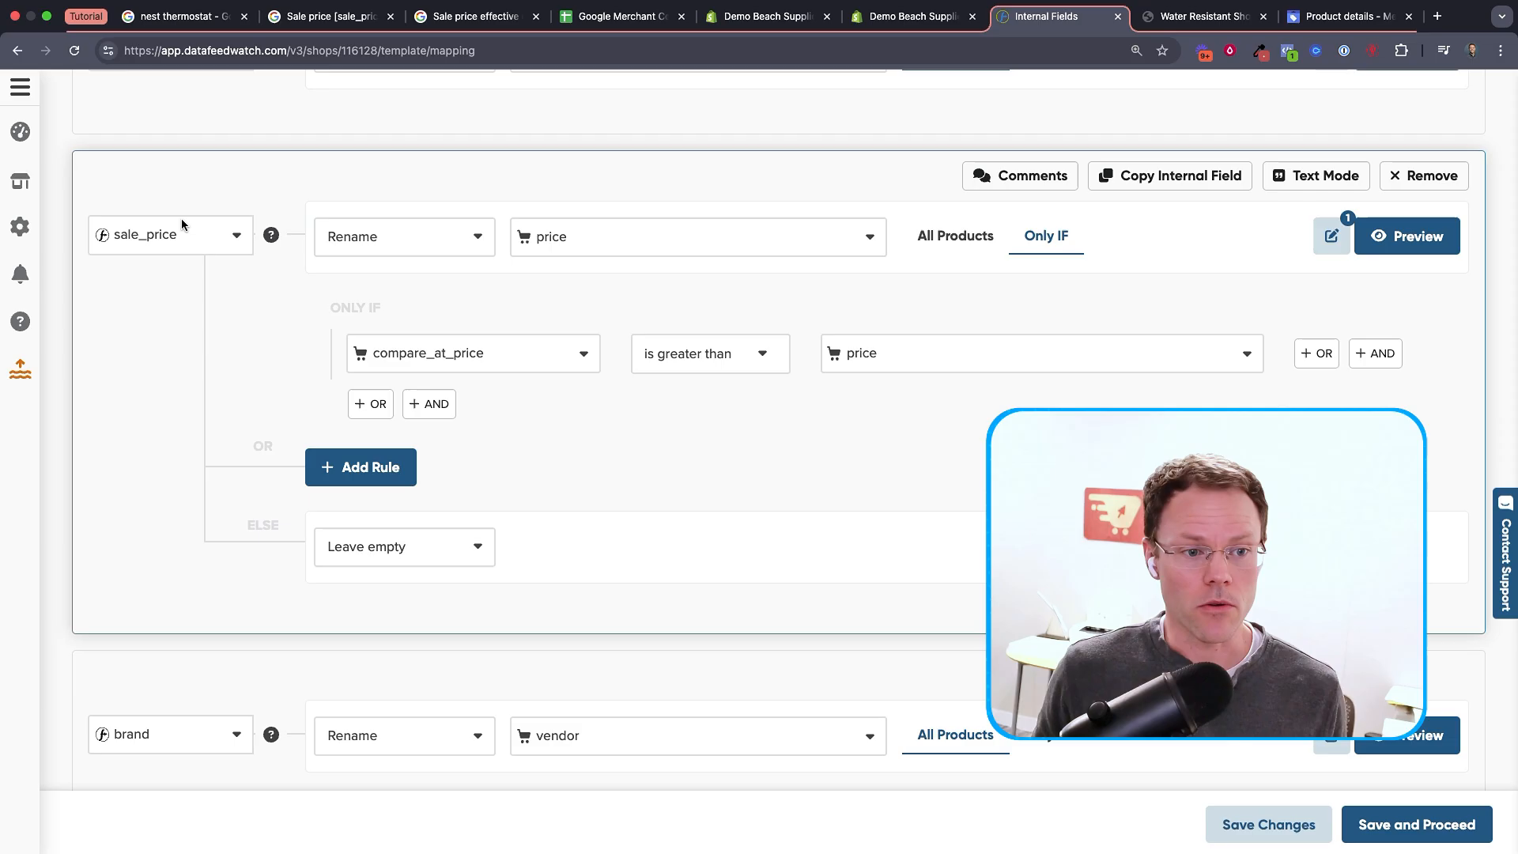
{"action": "mouse_move", "coordinate": [679, 161]}
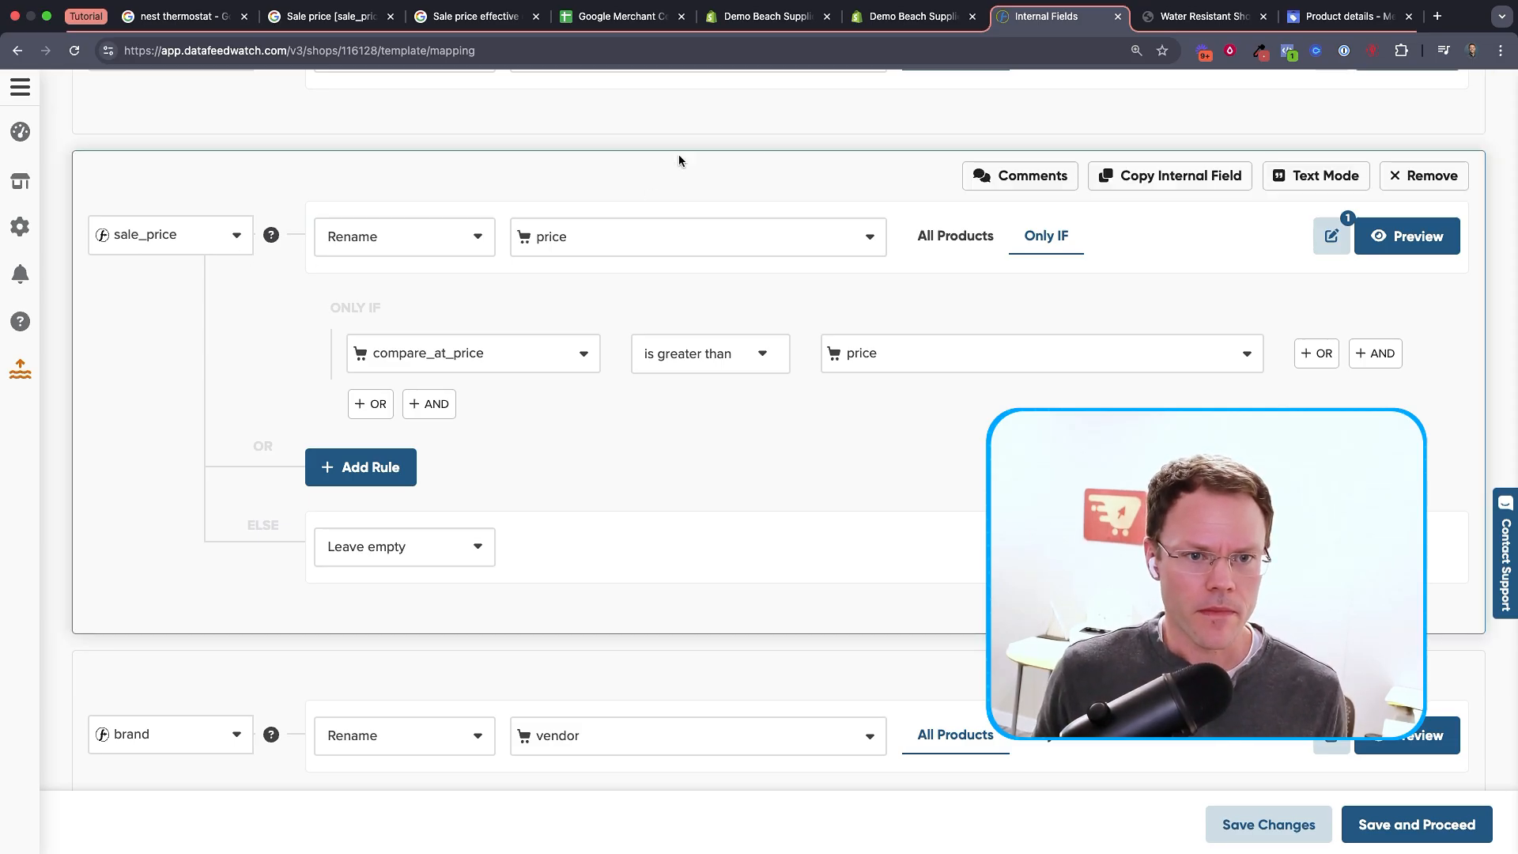
{"action": "left_click", "coordinate": [620, 17]}
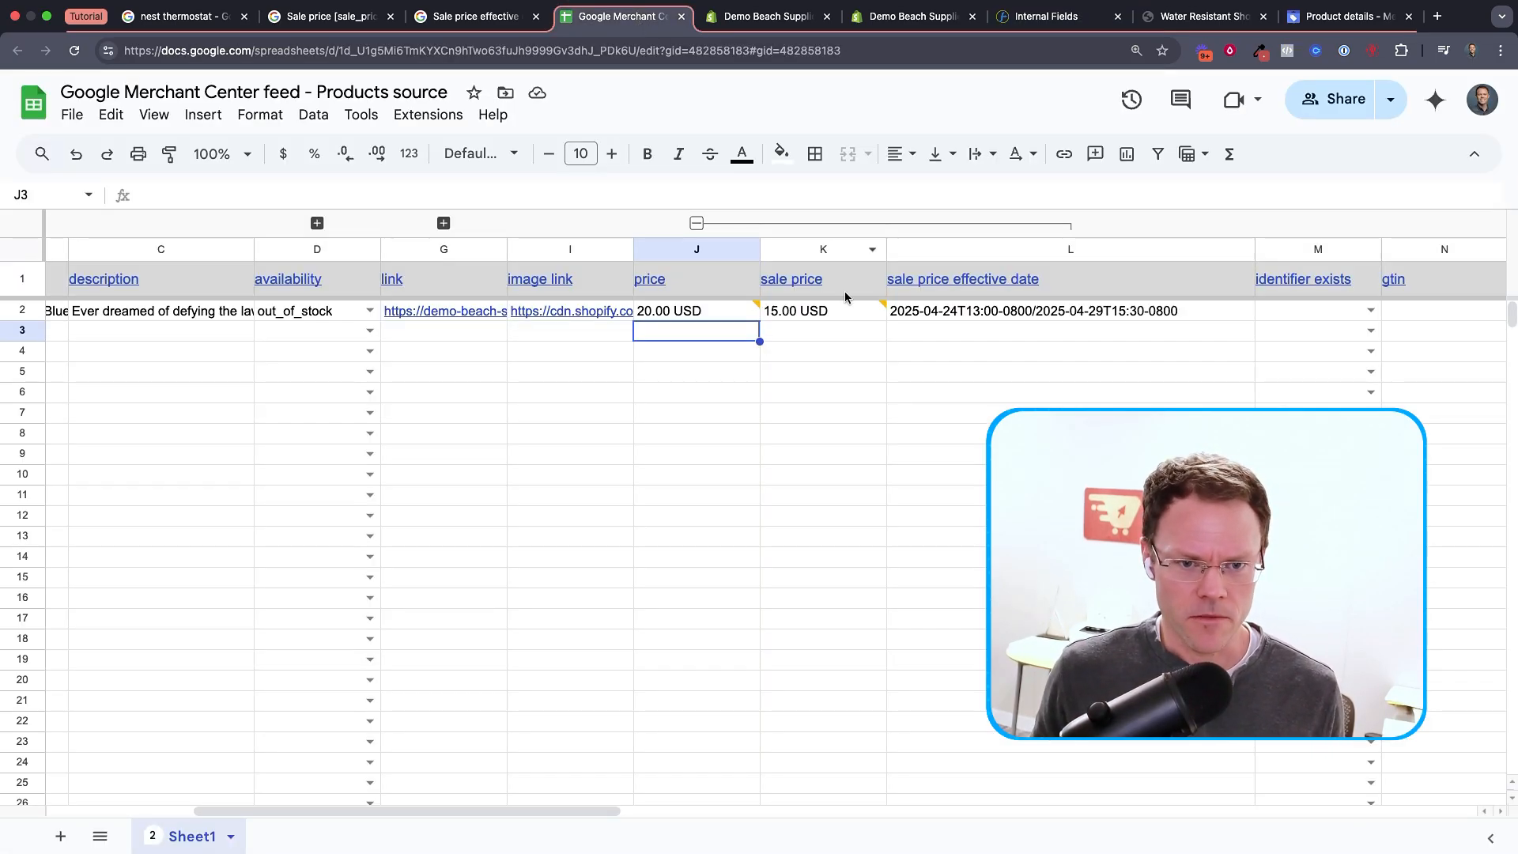
{"action": "left_click", "coordinate": [796, 310]}
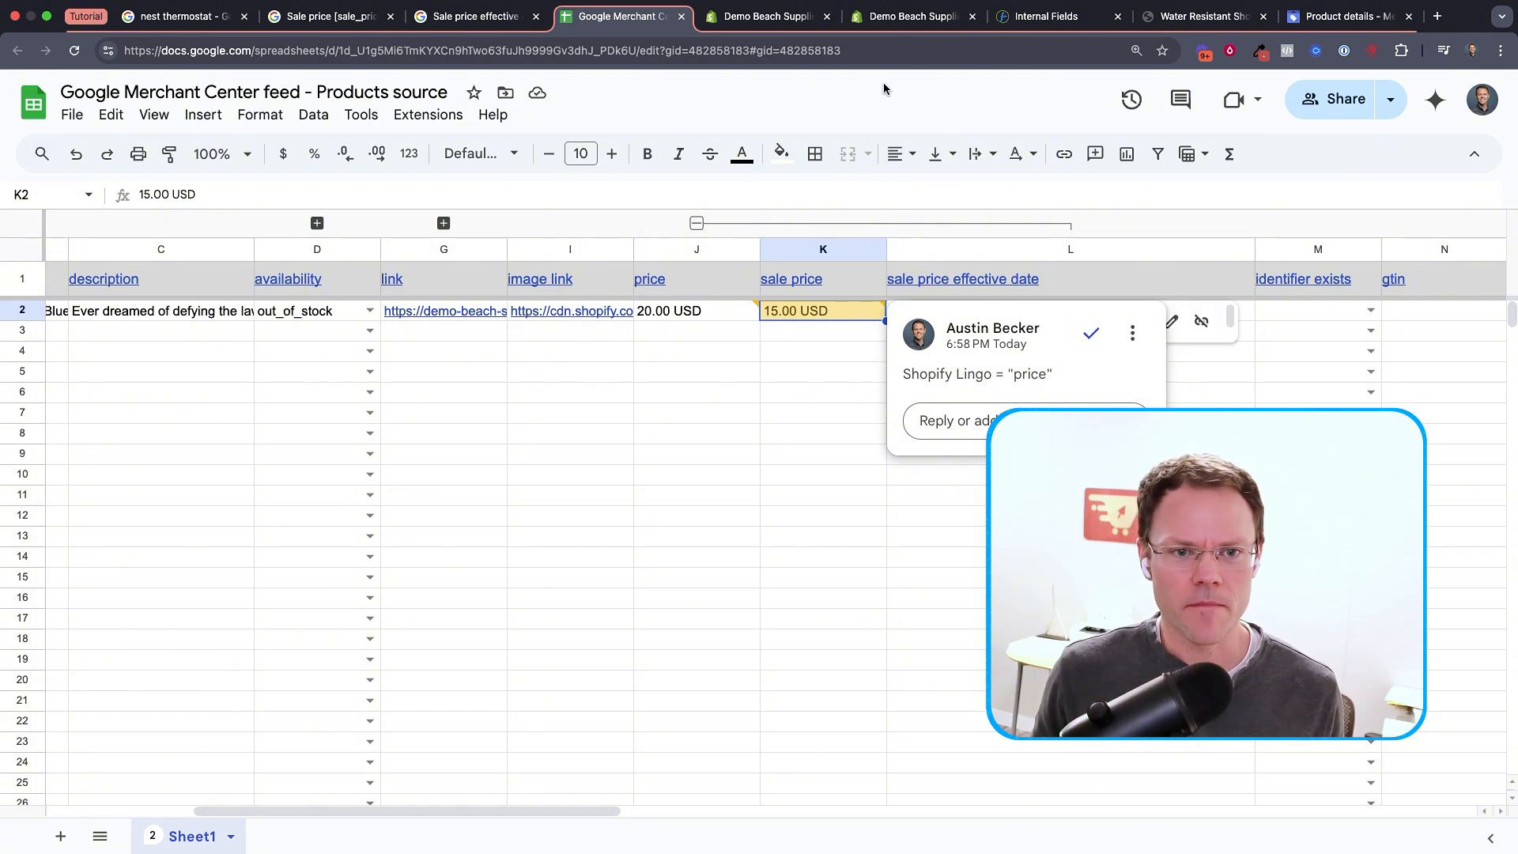
{"action": "left_click", "coordinate": [910, 16]}
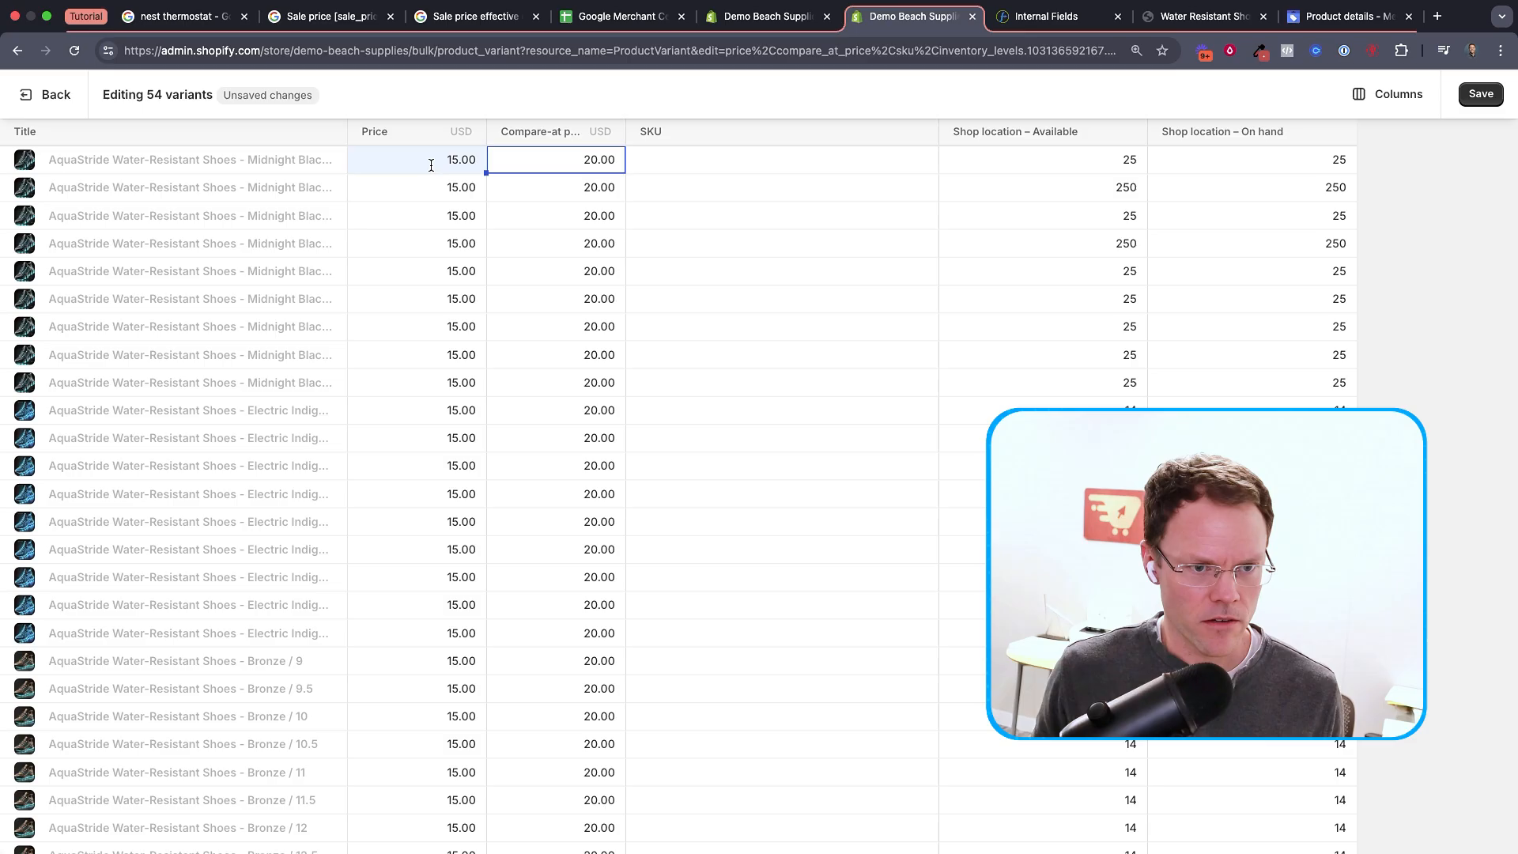
{"action": "left_click", "coordinate": [416, 159]}
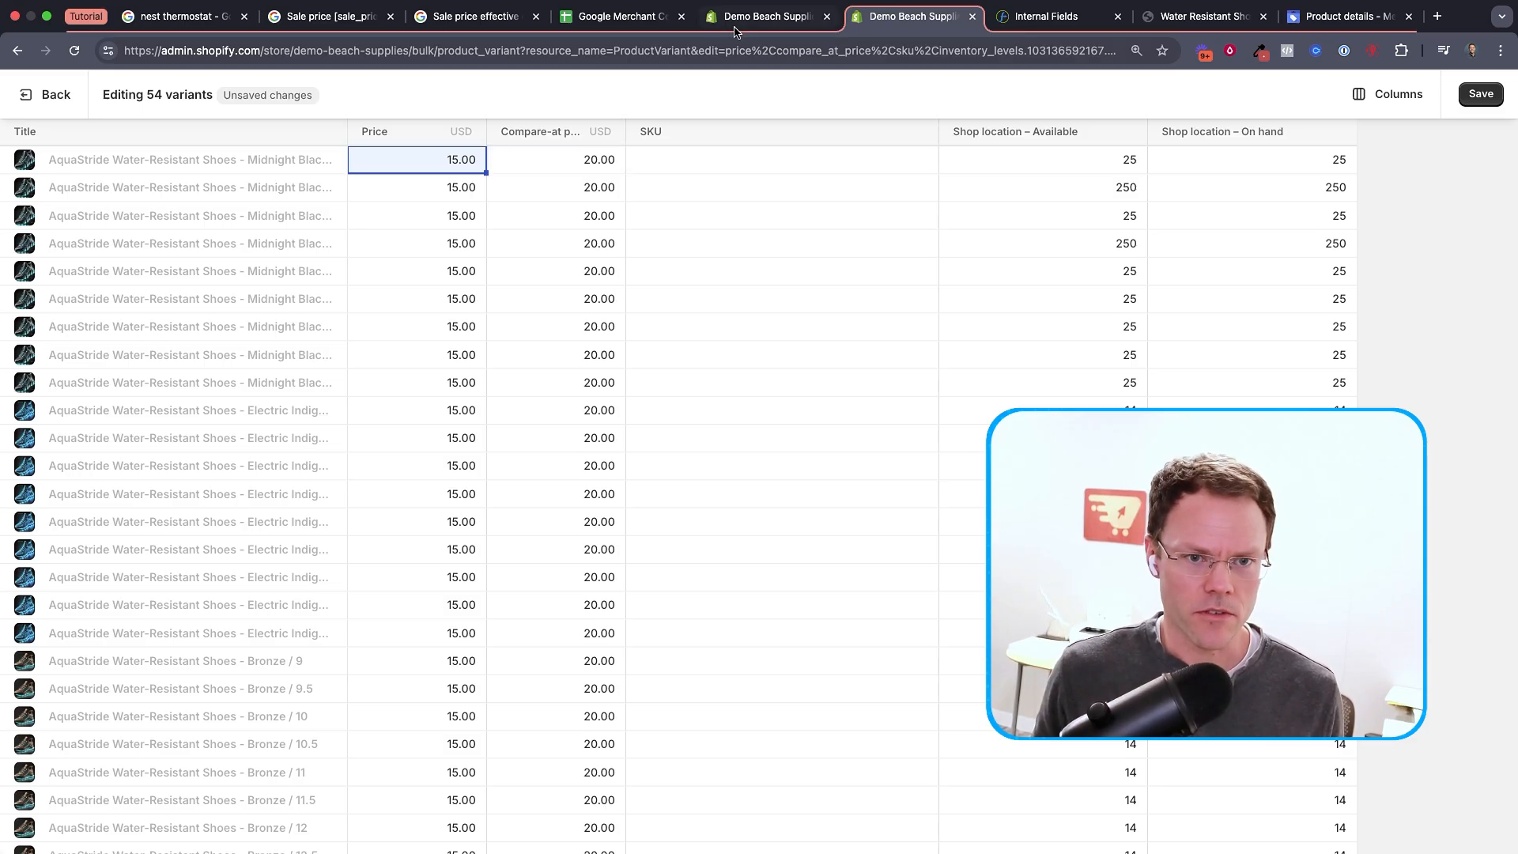
{"action": "left_click", "coordinate": [1046, 17]}
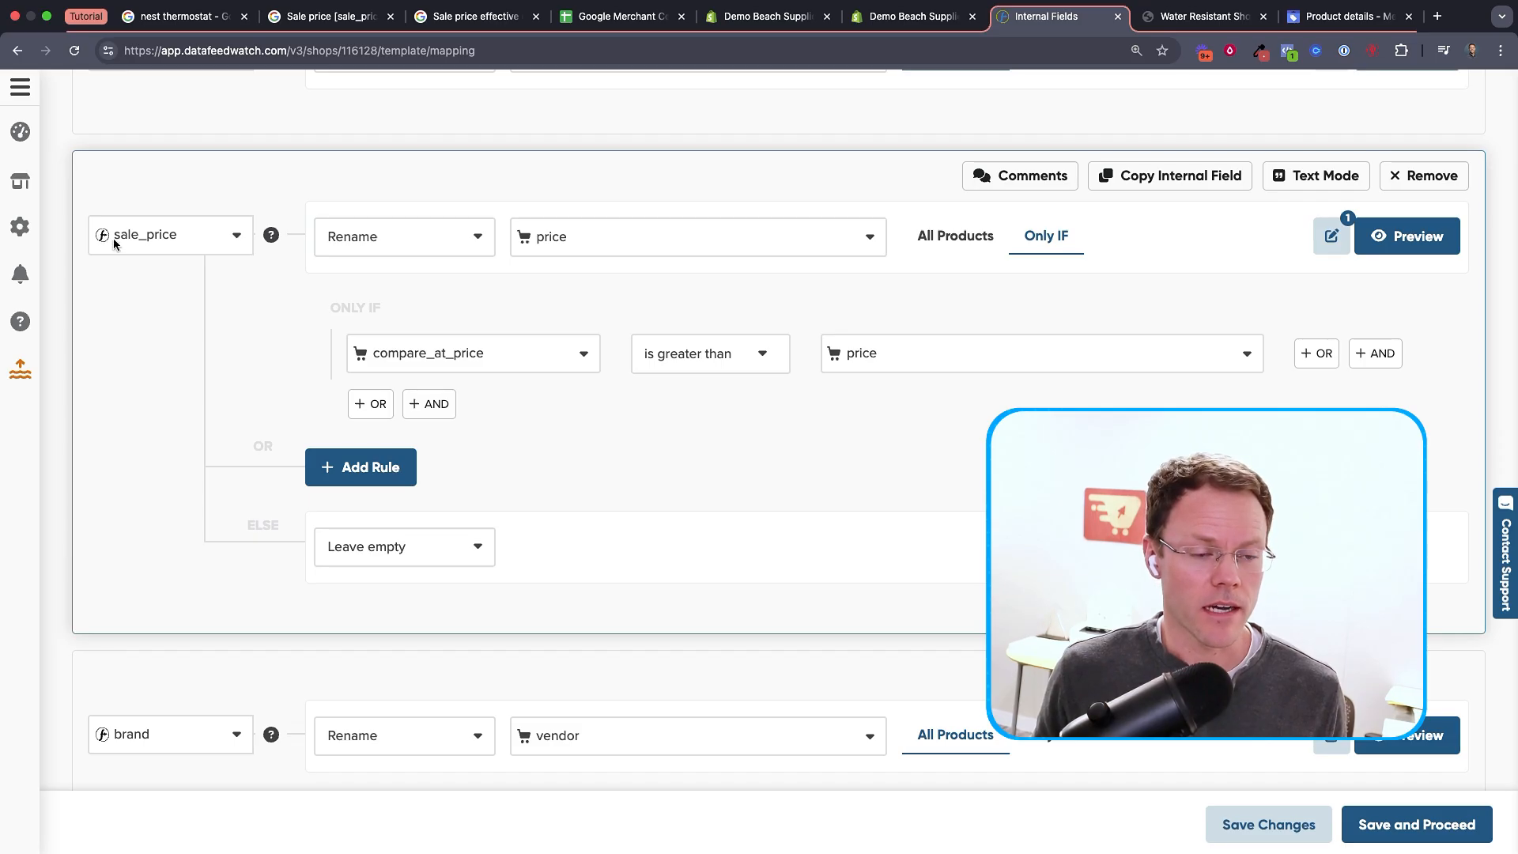
{"action": "mouse_move", "coordinate": [170, 241]}
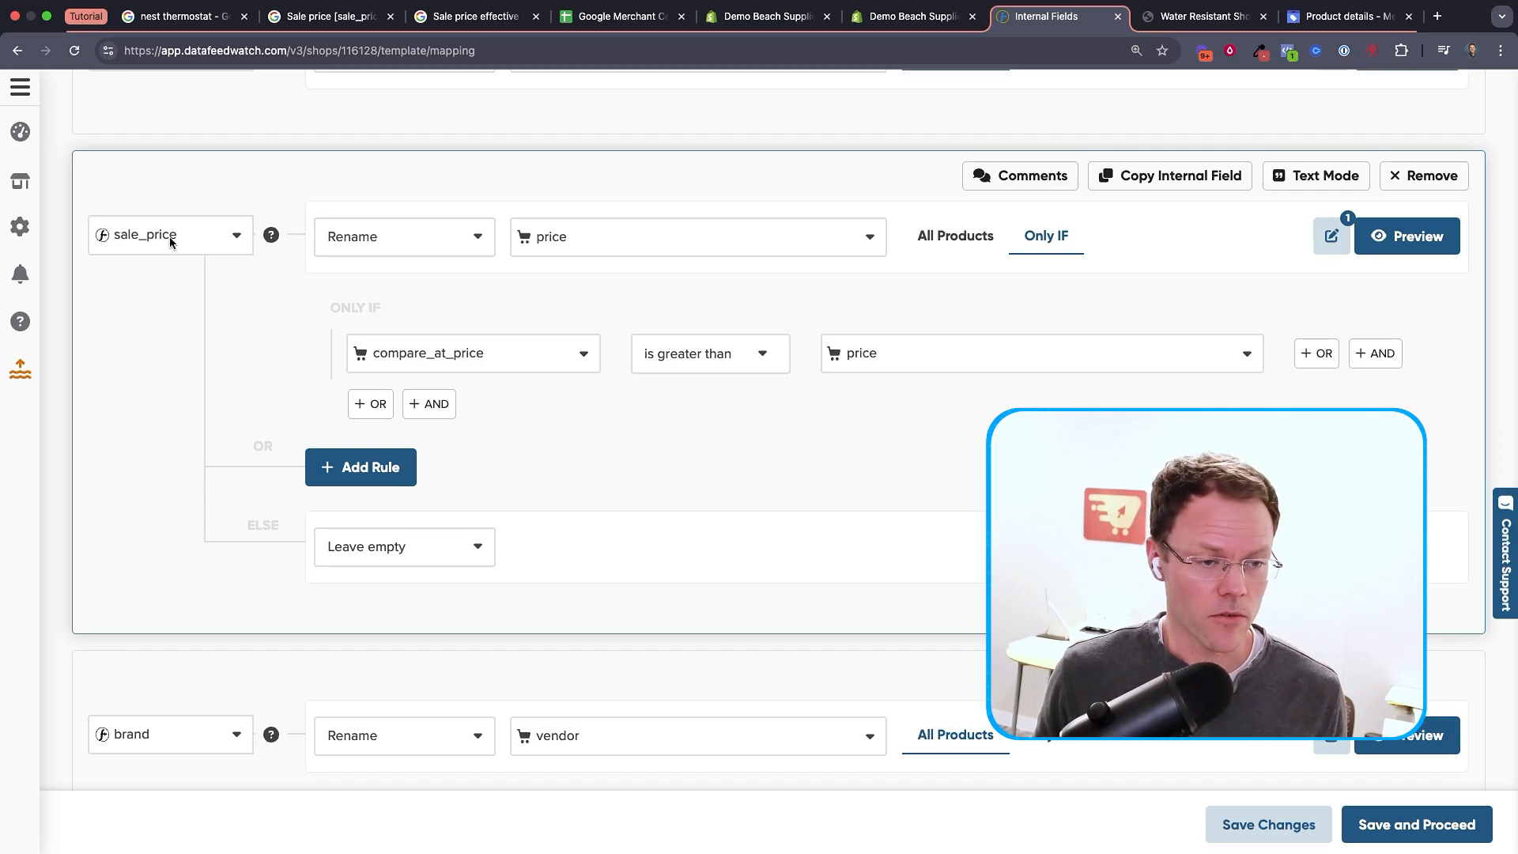
{"action": "mouse_move", "coordinate": [592, 249]}
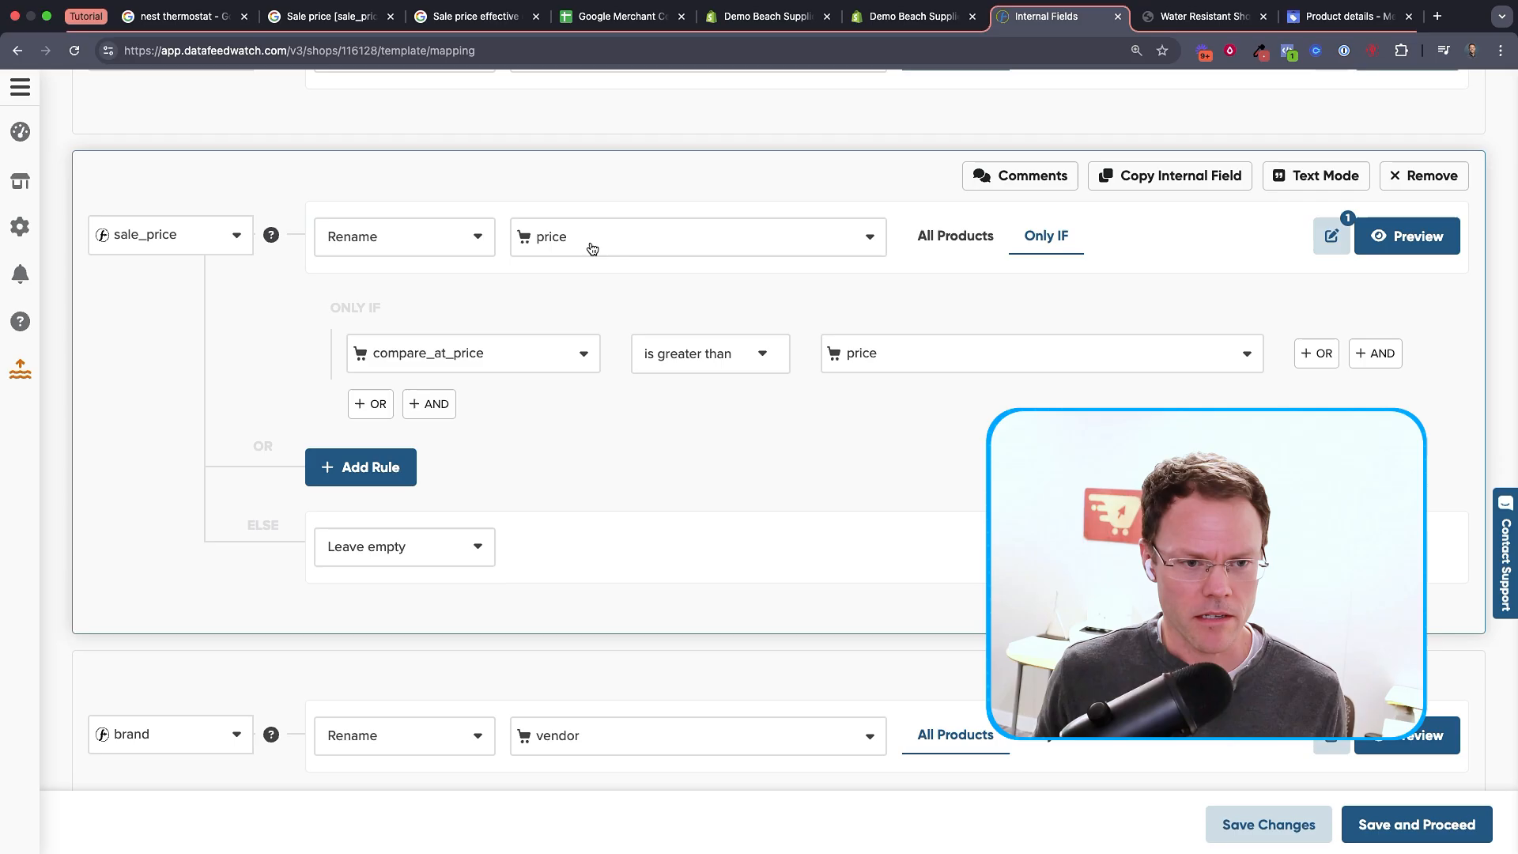
{"action": "mouse_move", "coordinate": [499, 363]}
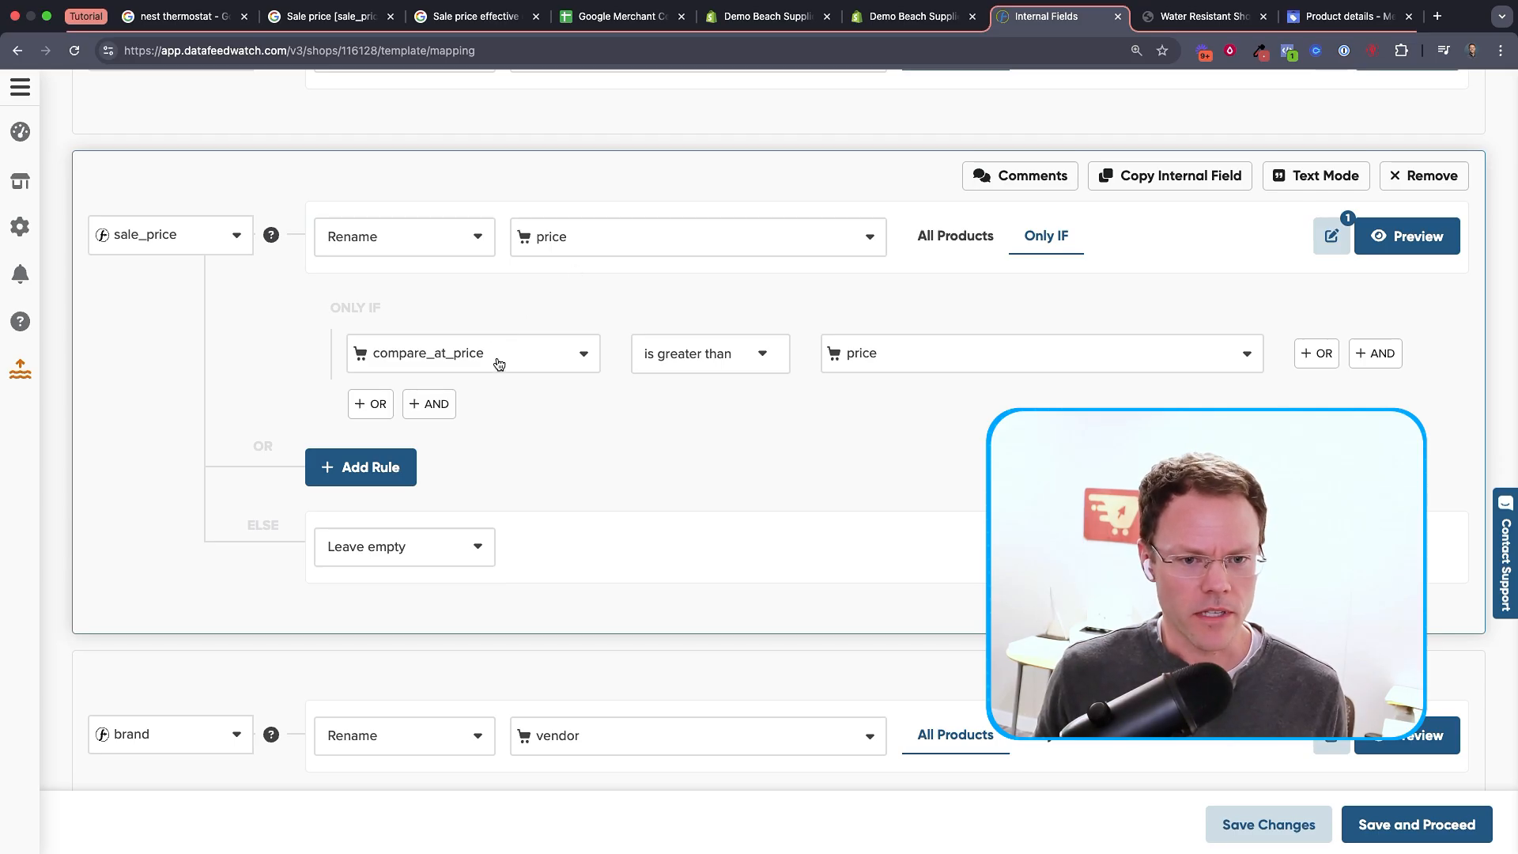
{"action": "mouse_move", "coordinate": [470, 357]}
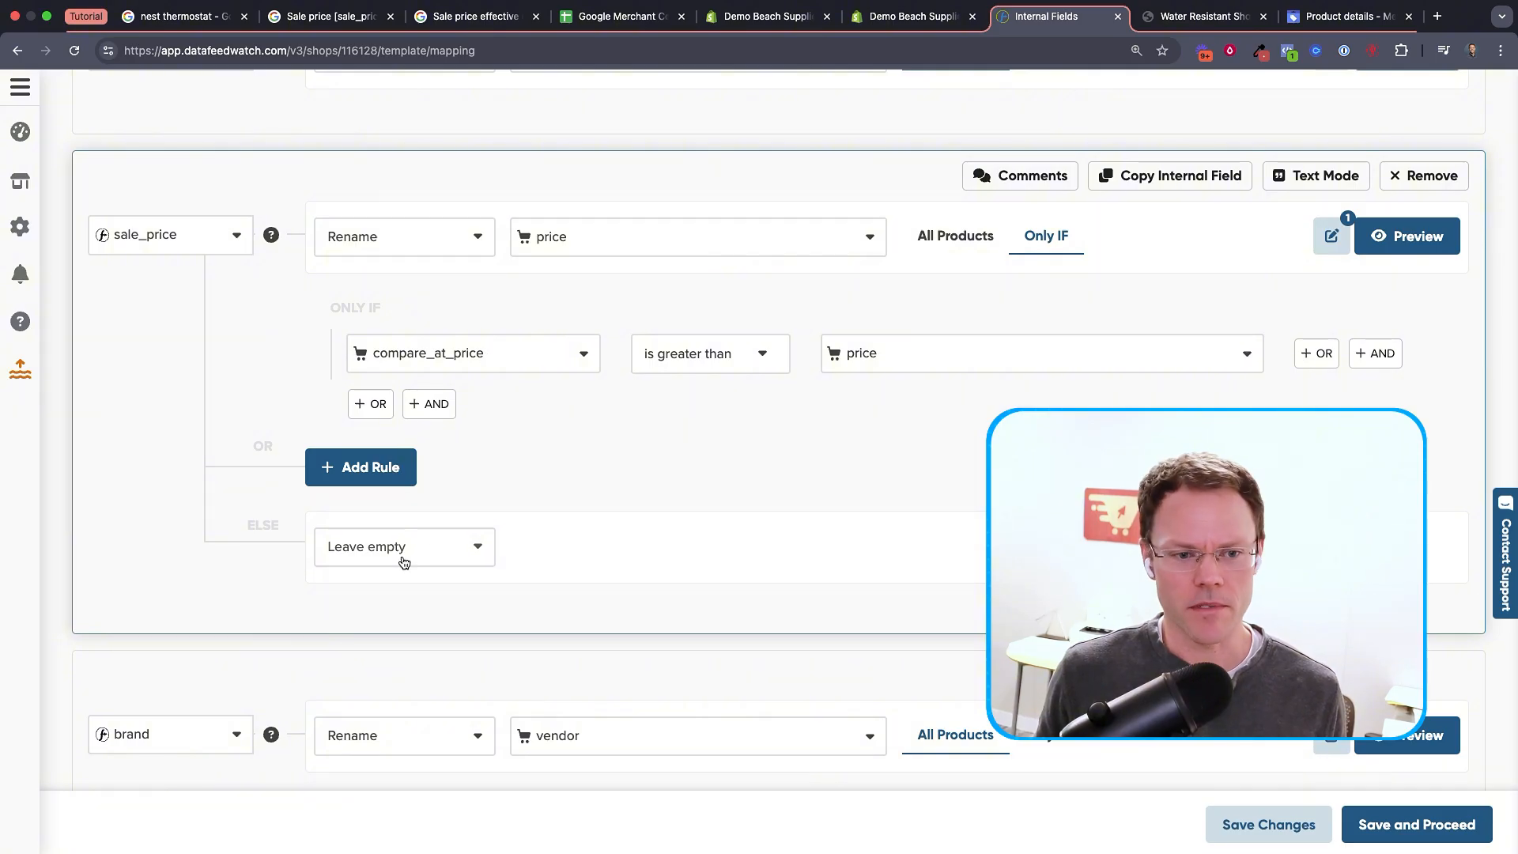
Preview sale_price for the AquaStride variant and compare 15.00 USD with the storefront
{"action": "left_click", "coordinate": [1406, 236]}
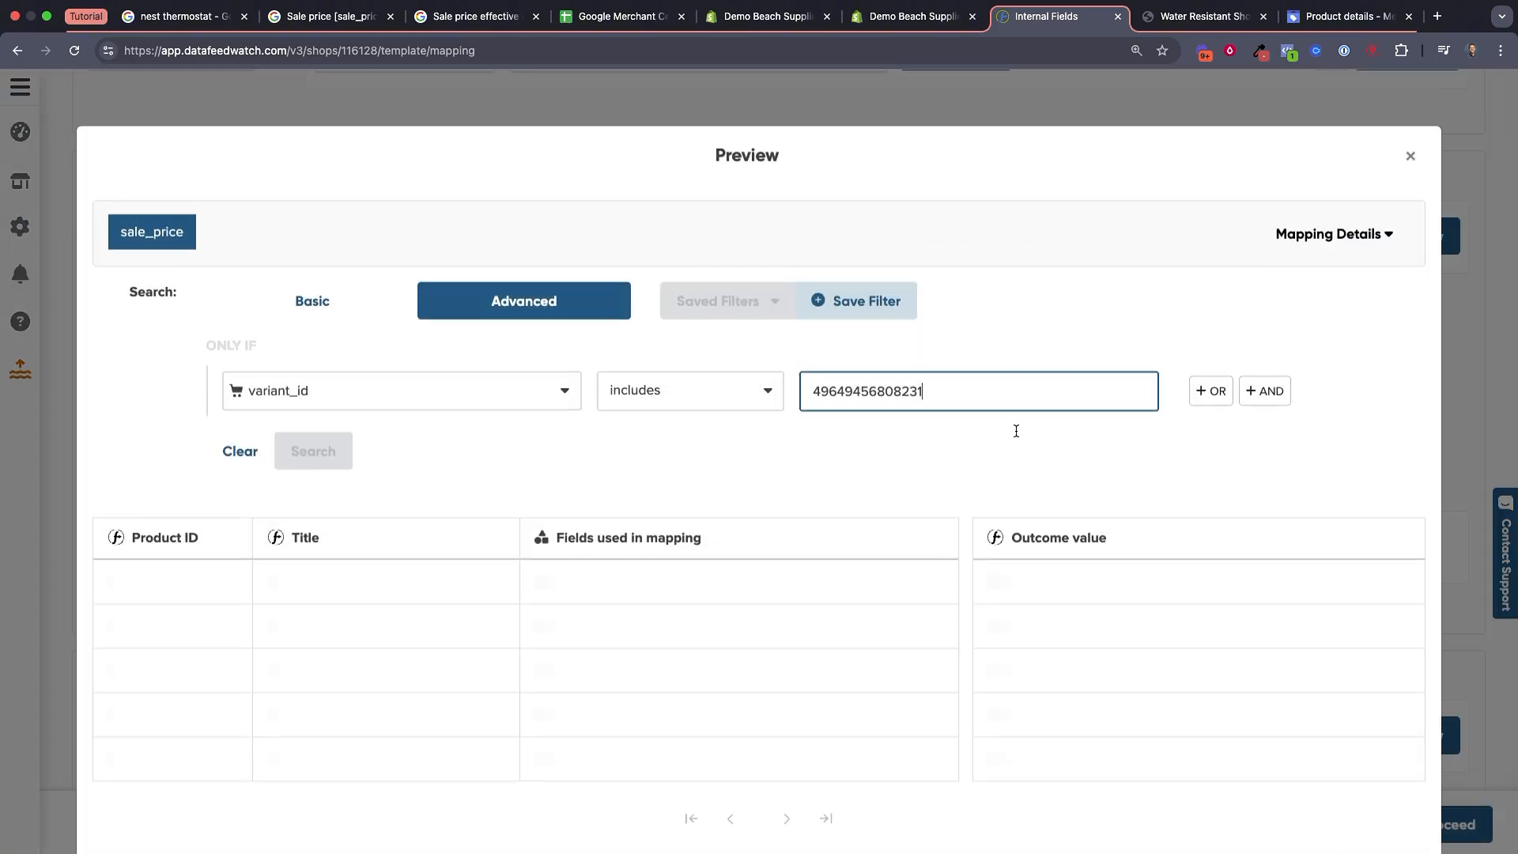
{"action": "left_click", "coordinate": [313, 450]}
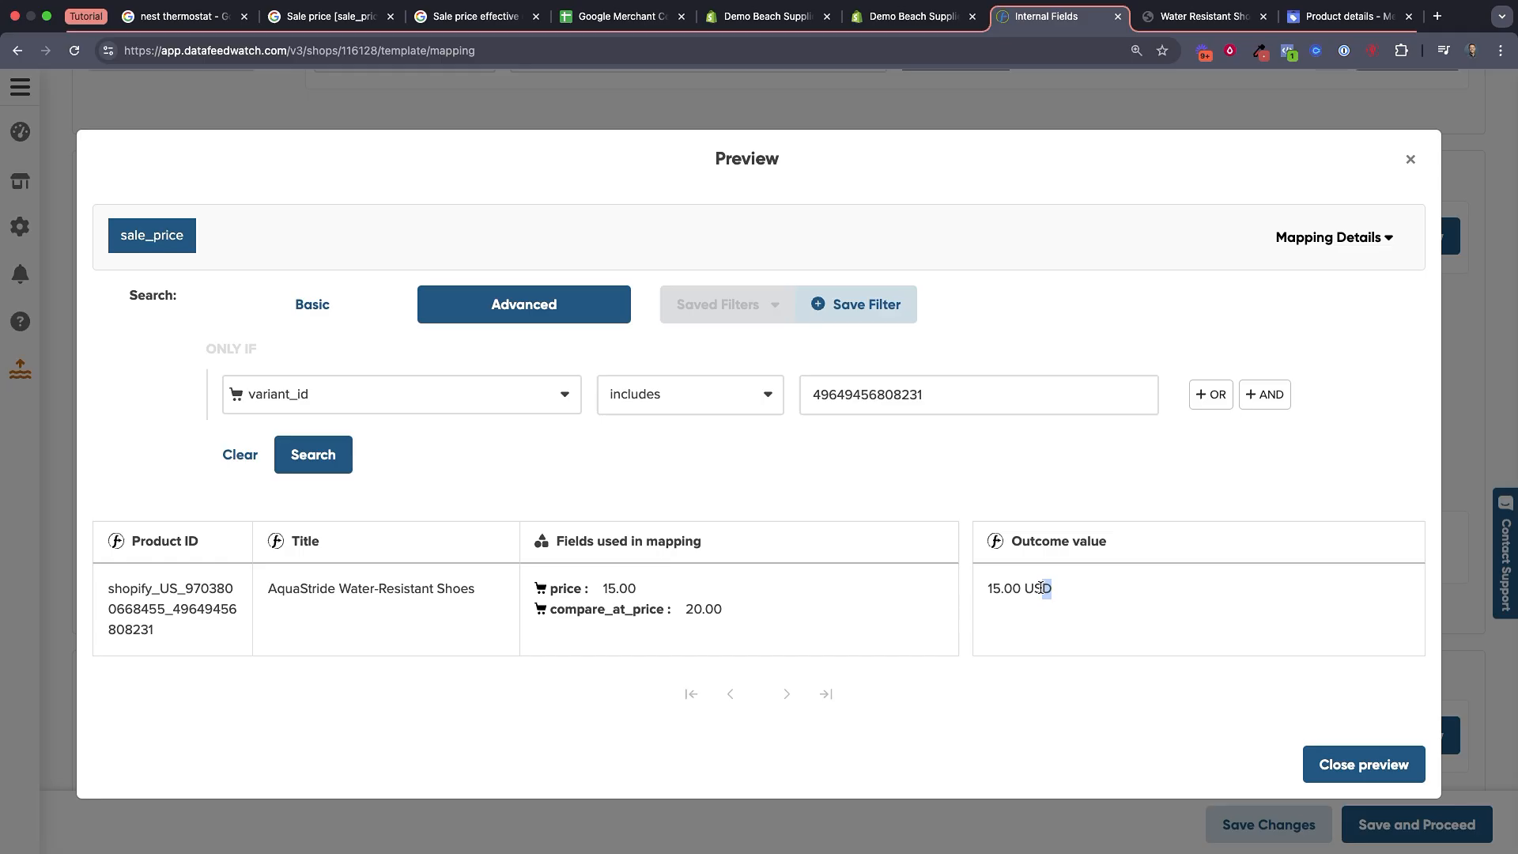
{"action": "double_click", "coordinate": [1017, 588]}
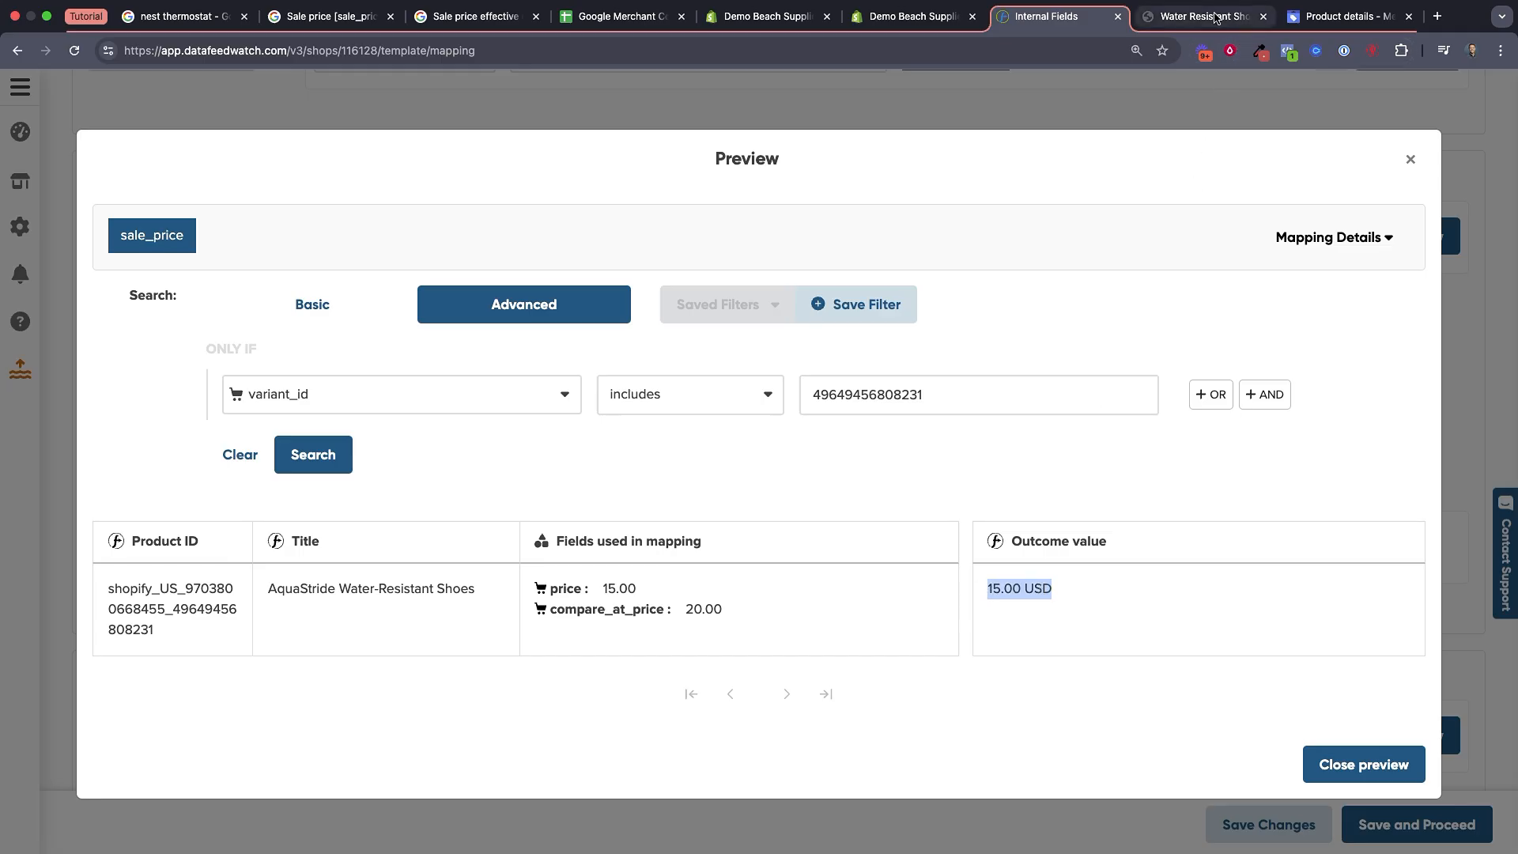
{"action": "left_click", "coordinate": [1201, 17]}
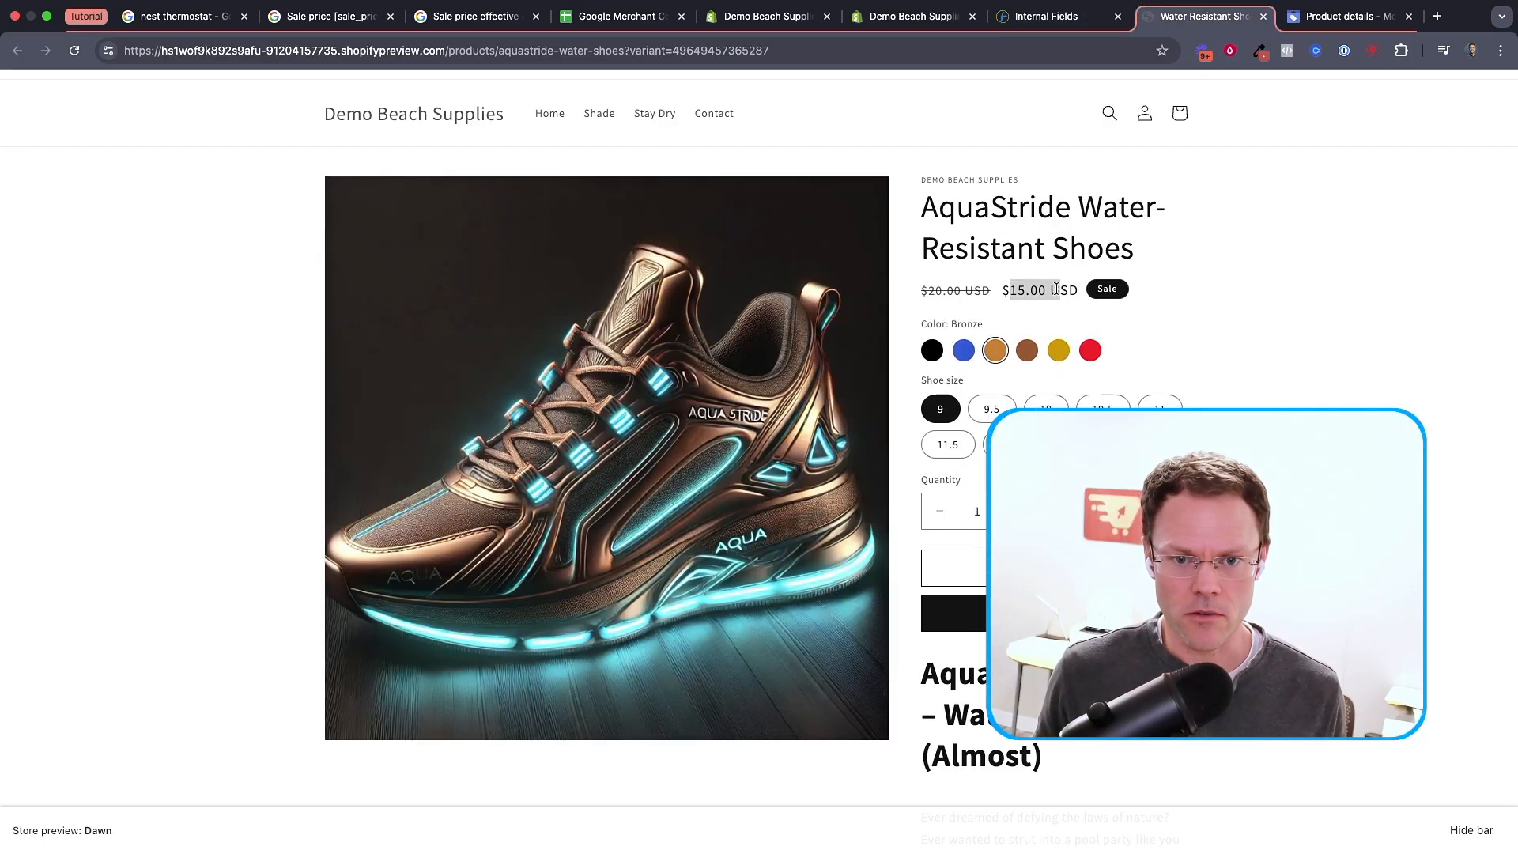
Preview the price mapping and compare its 20.00 USD outcome with the storefront page
{"action": "left_click", "coordinate": [1040, 17]}
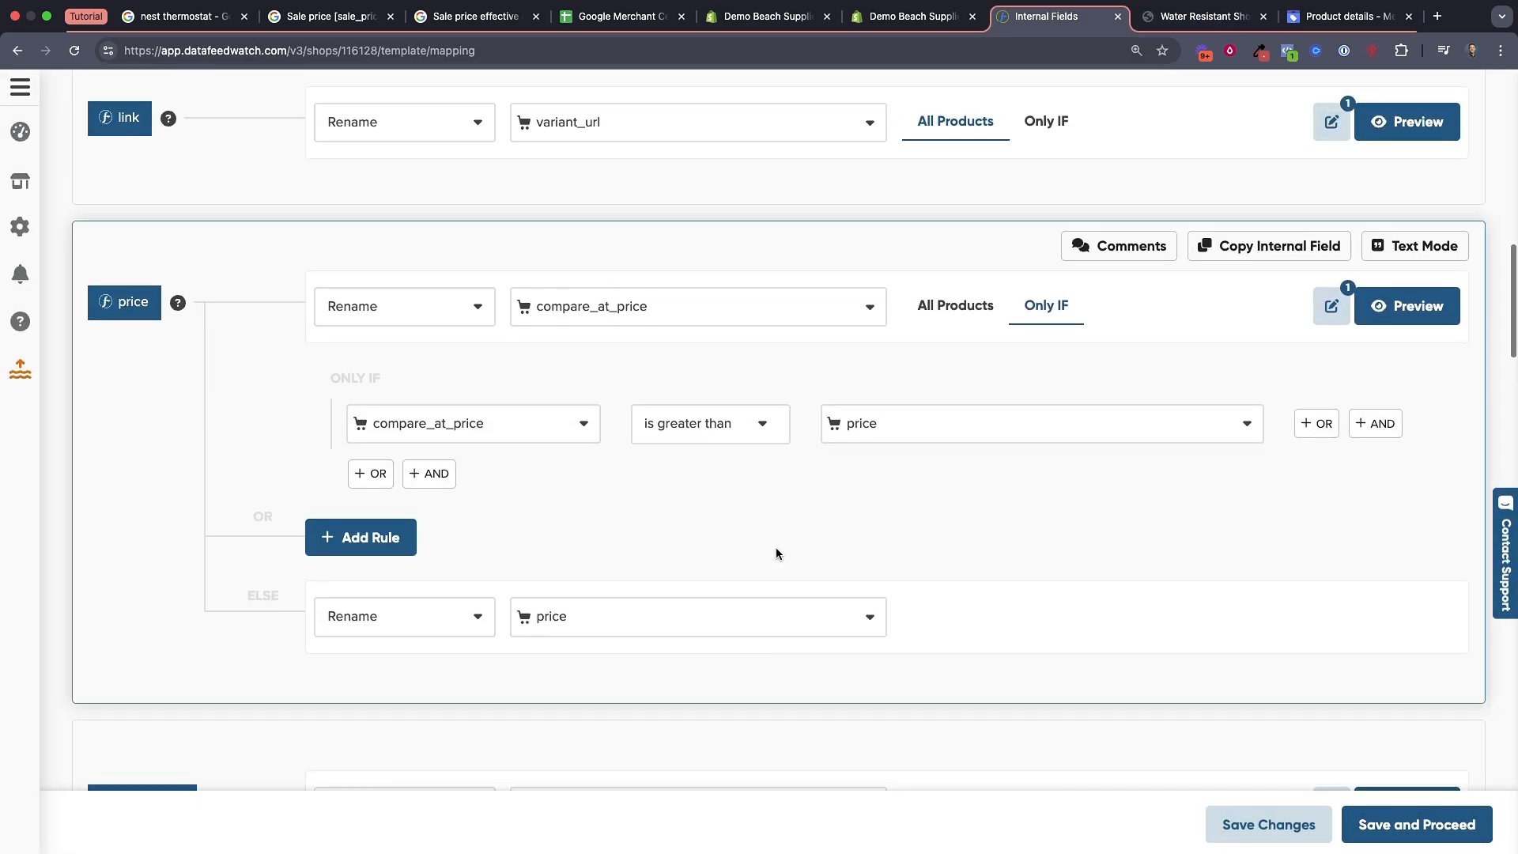
{"action": "left_click", "coordinate": [1407, 306]}
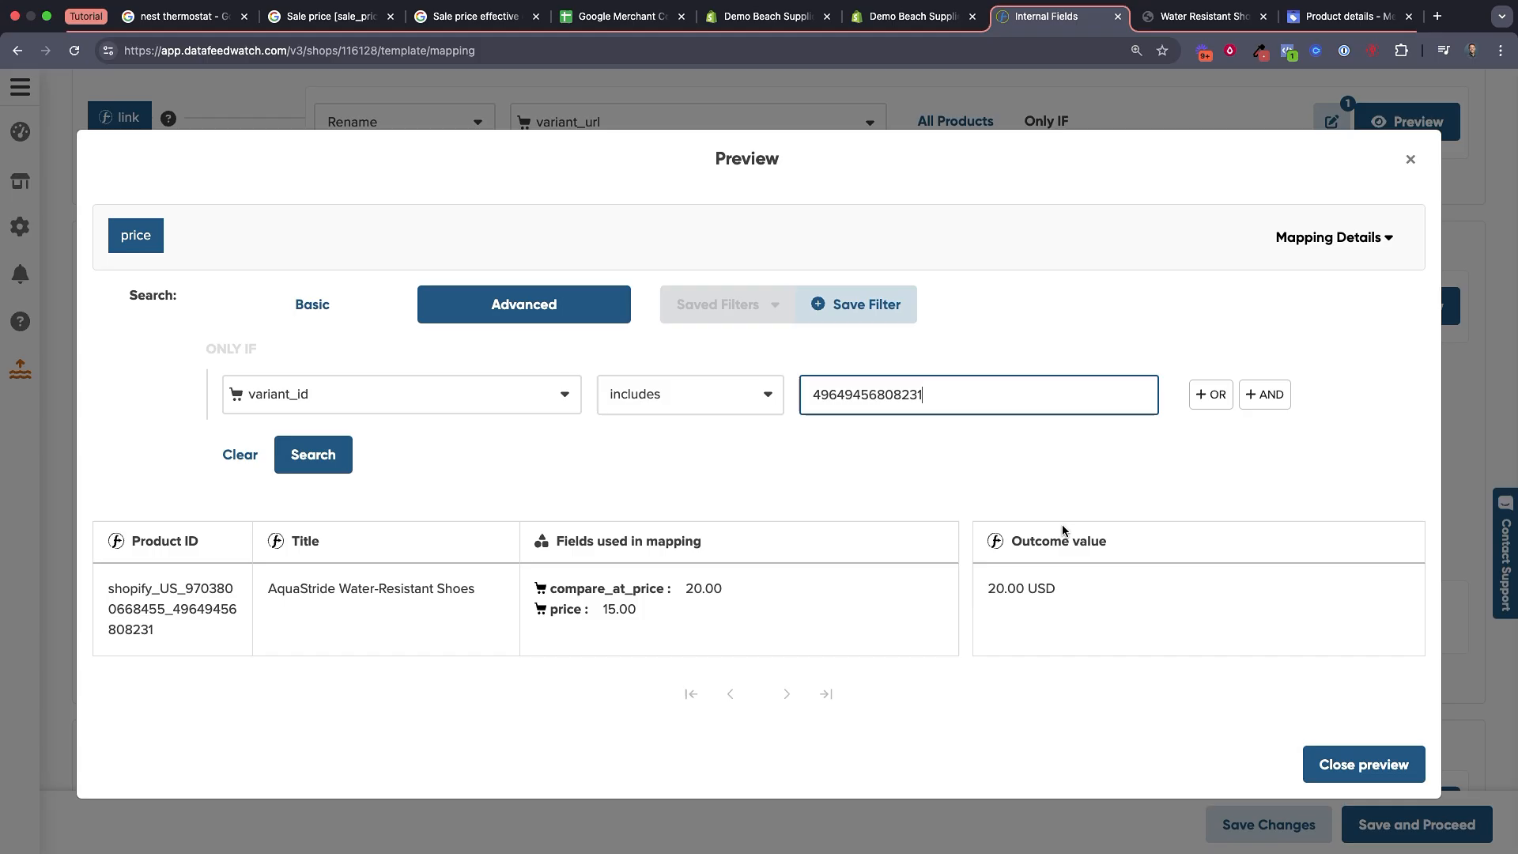
{"action": "double_click", "coordinate": [1019, 588]}
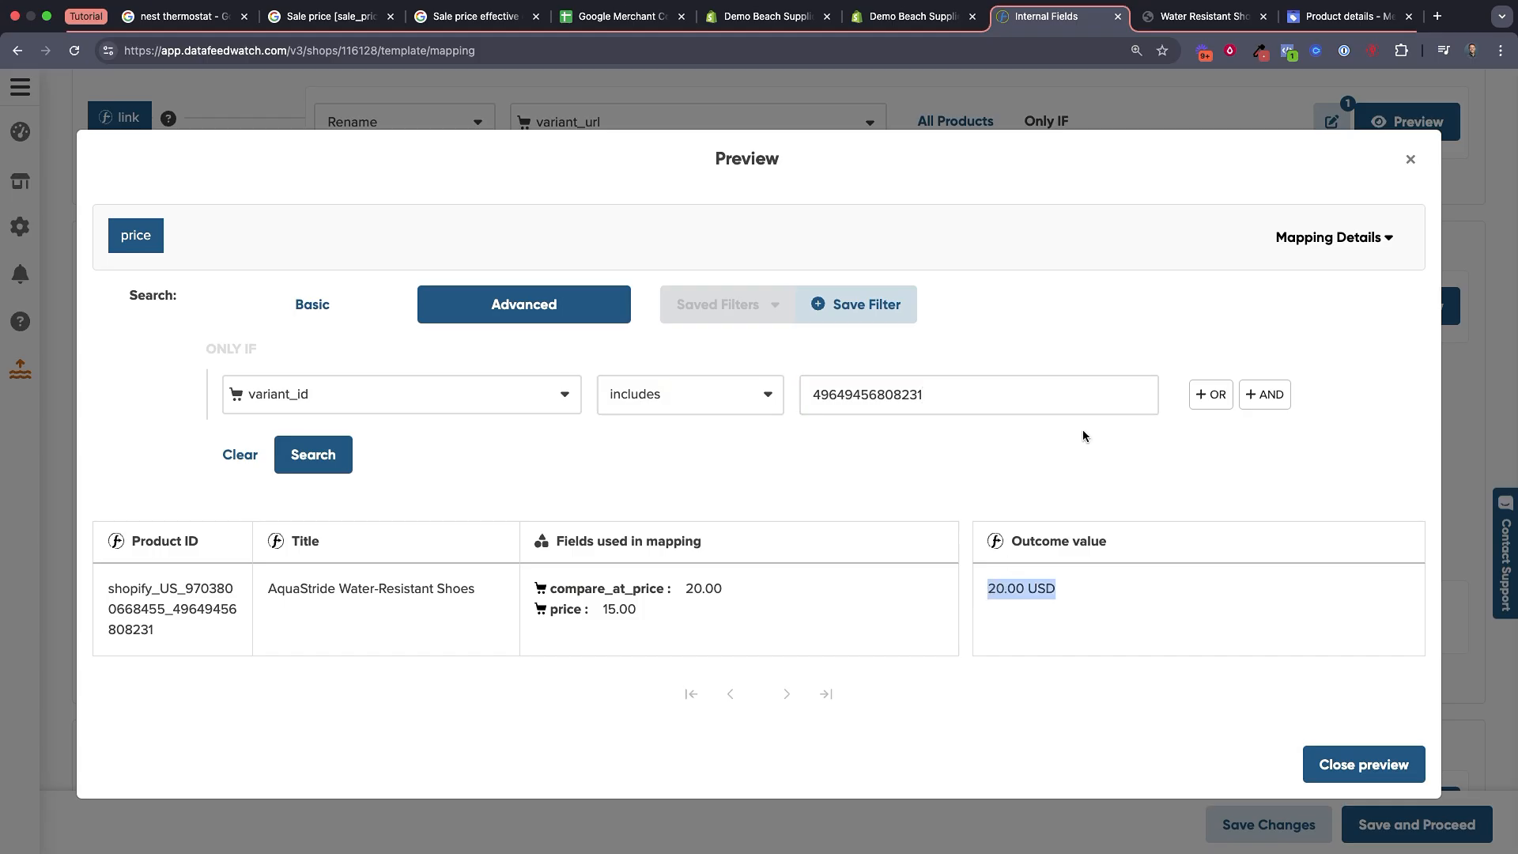
{"action": "left_click", "coordinate": [1201, 16]}
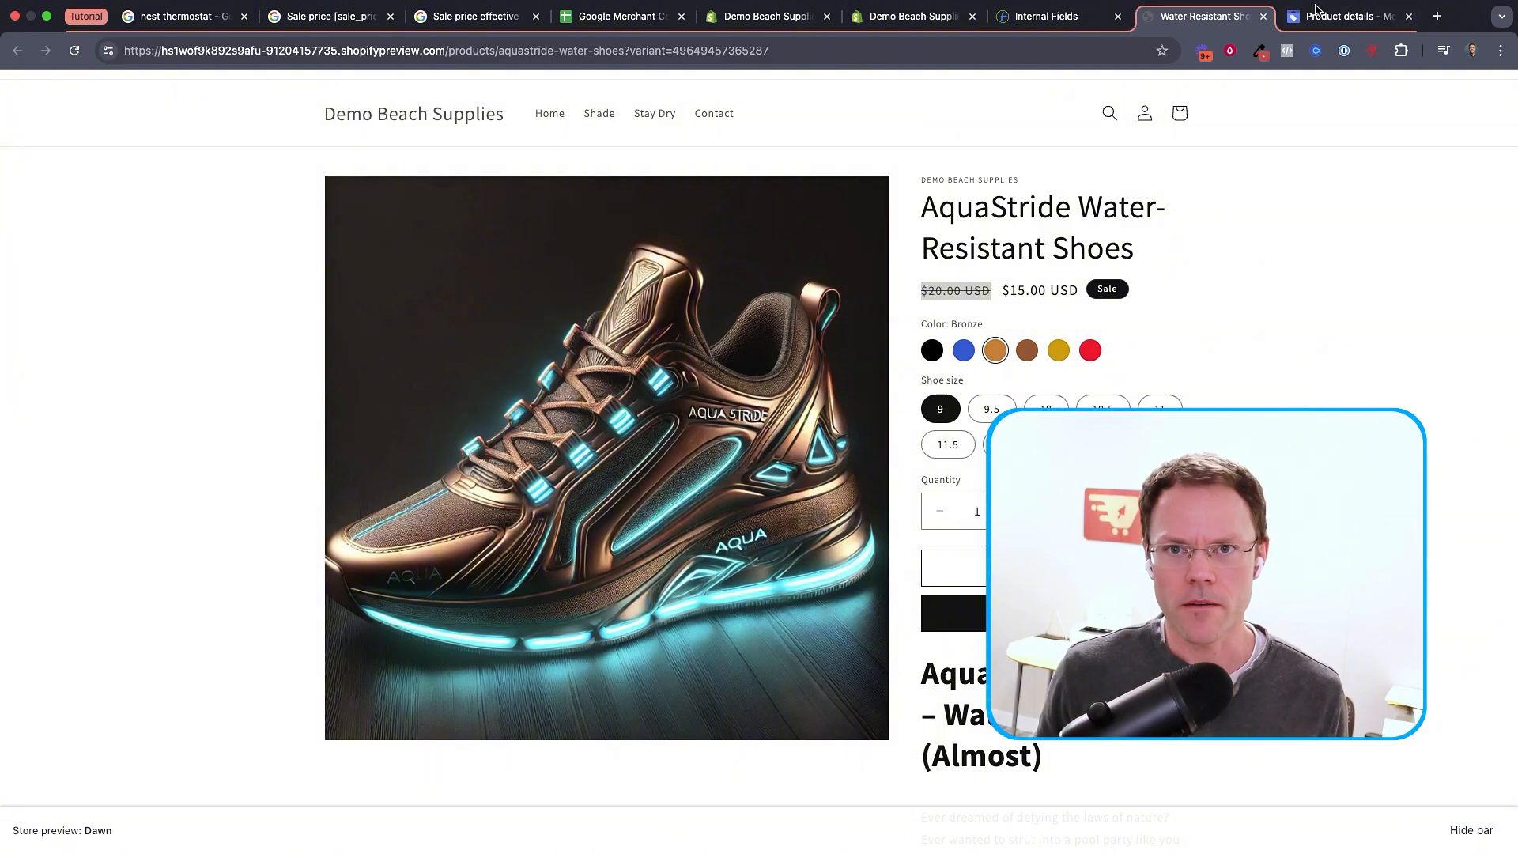
Highlight the green T-shirt's $24.00 price and $15.00 sale price in Merchant Center
{"action": "left_click", "coordinate": [1346, 36]}
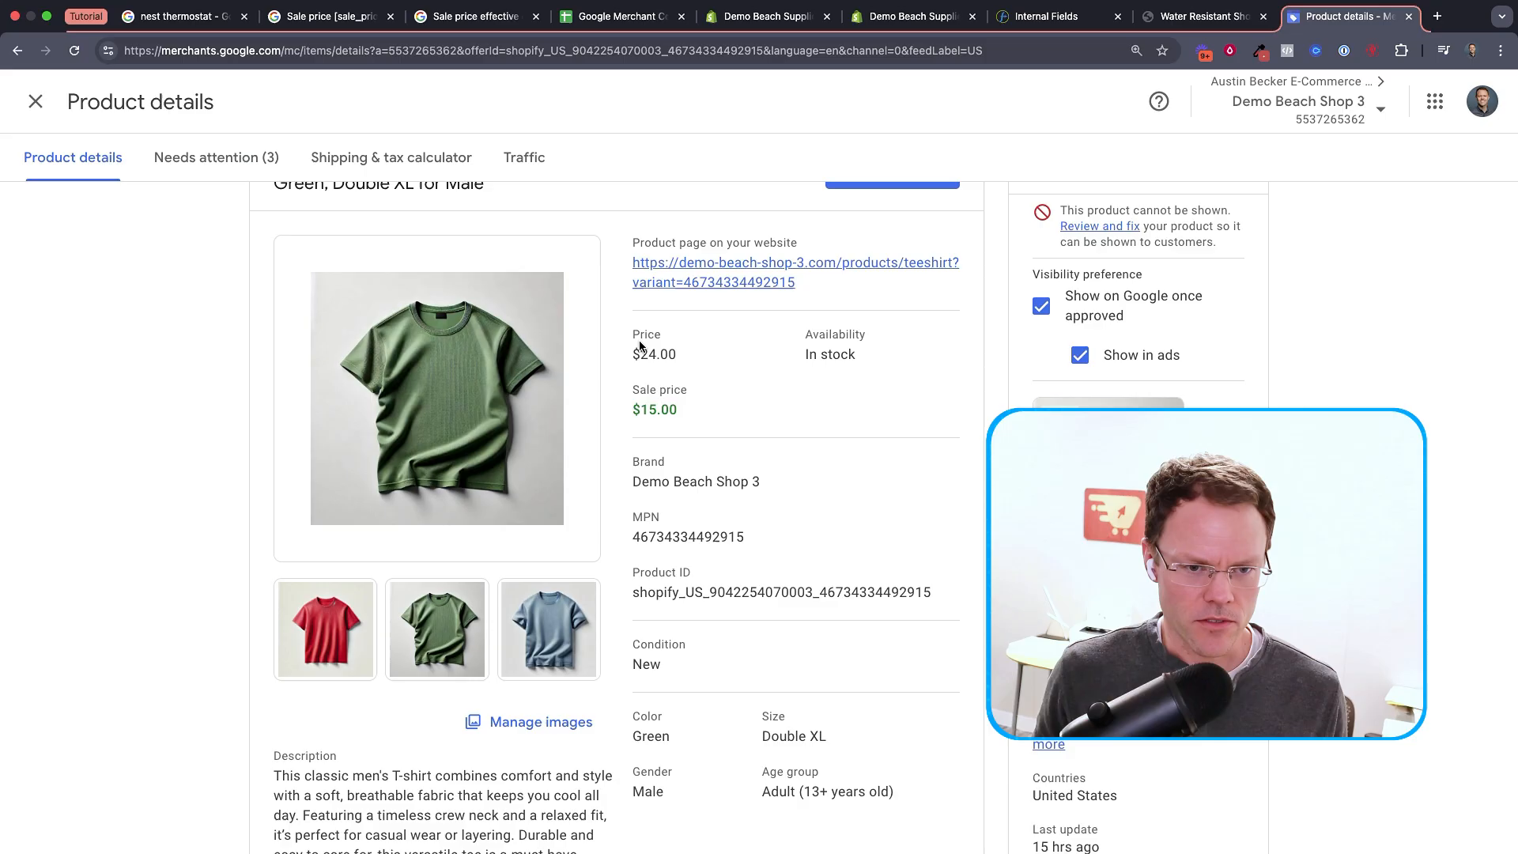
{"action": "double_click", "coordinate": [654, 353]}
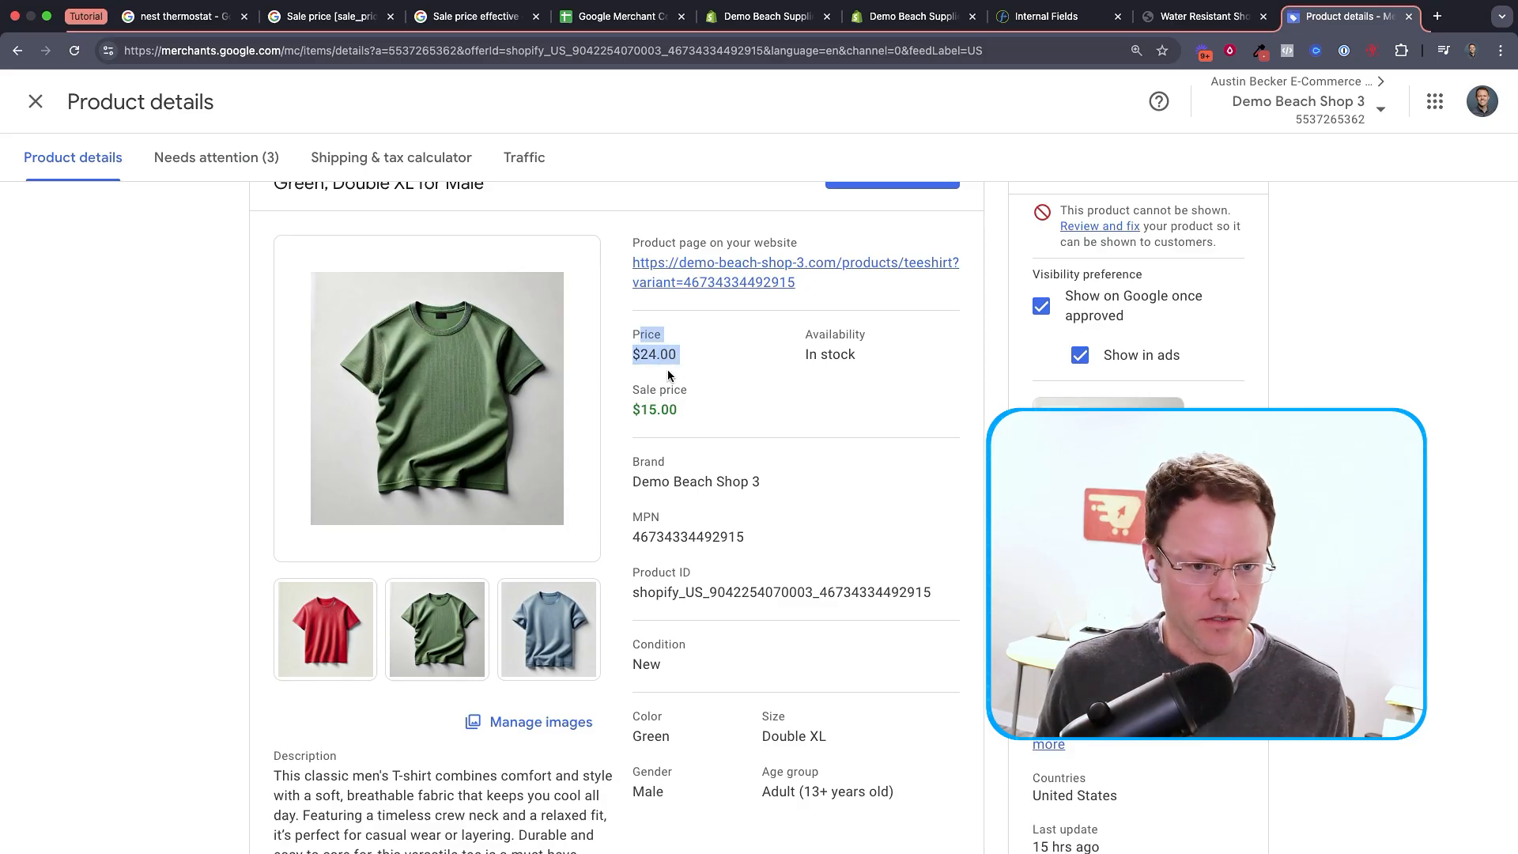
{"action": "double_click", "coordinate": [654, 409]}
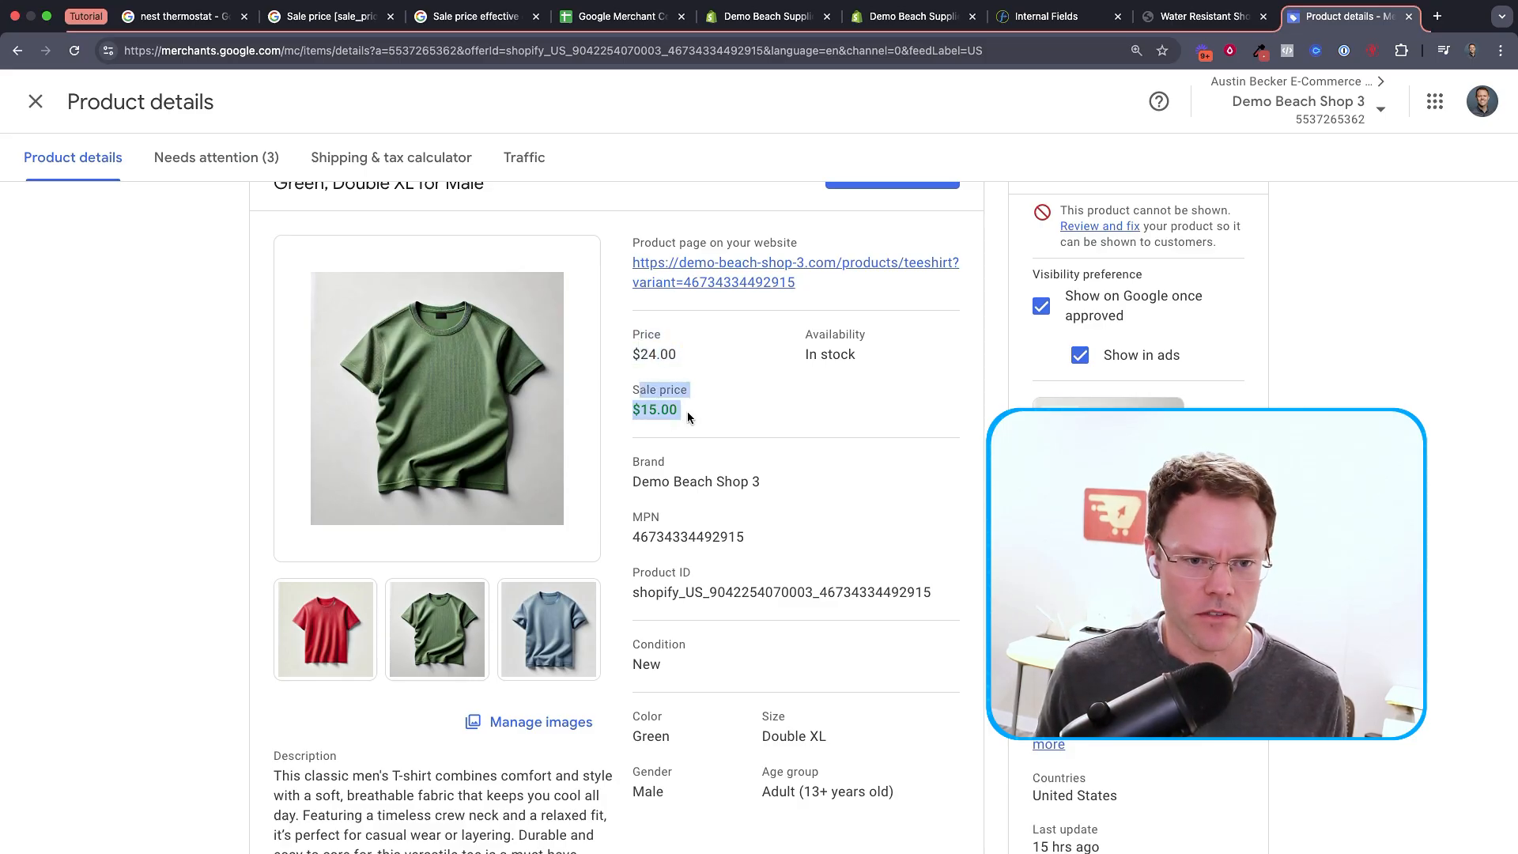
{"action": "left_click", "coordinate": [179, 17]}
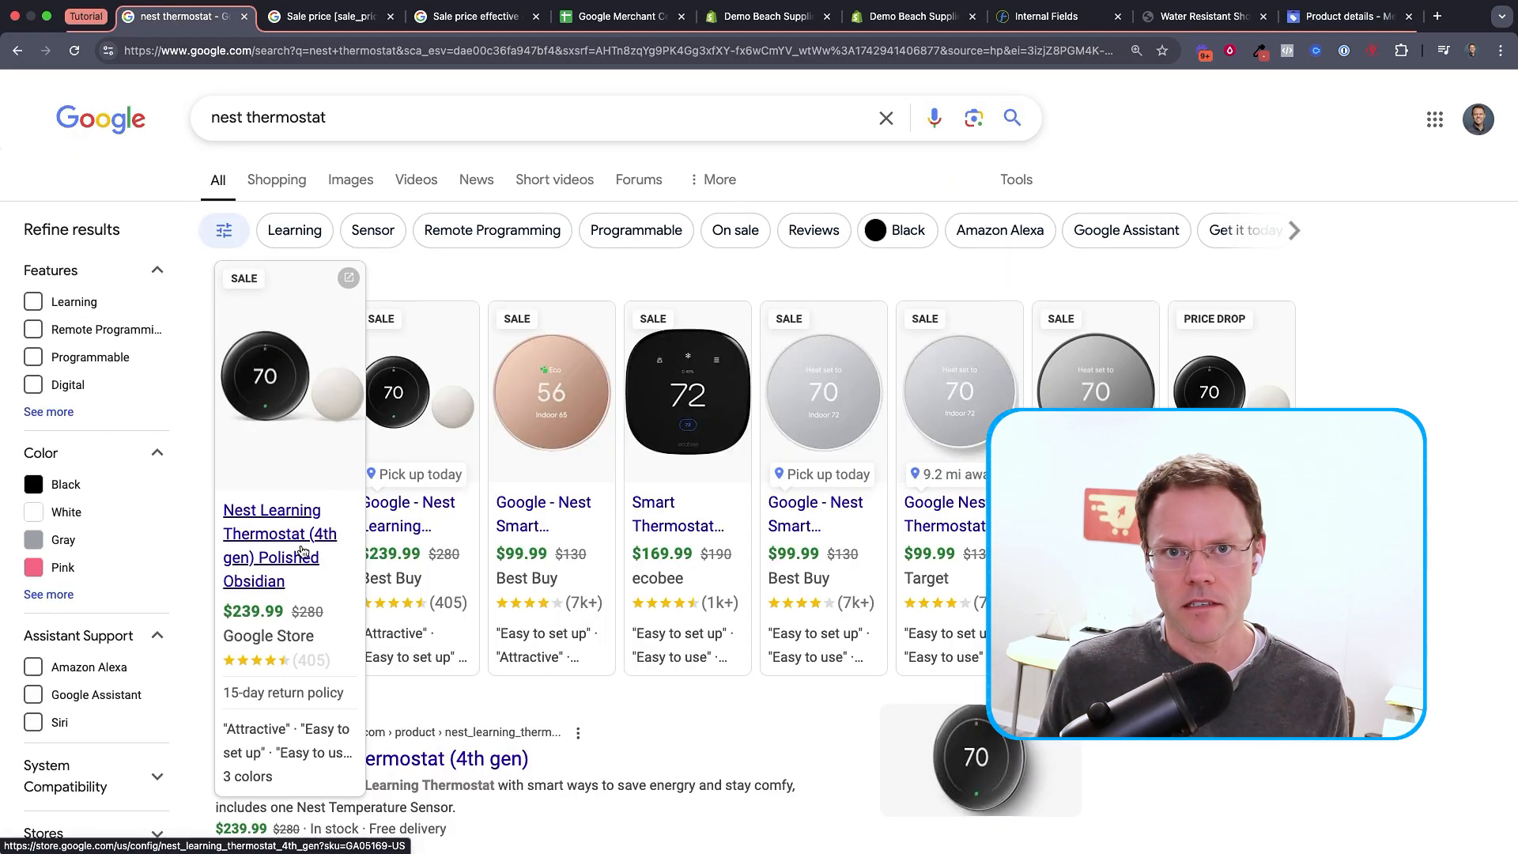
{"action": "mouse_move", "coordinate": [320, 629]}
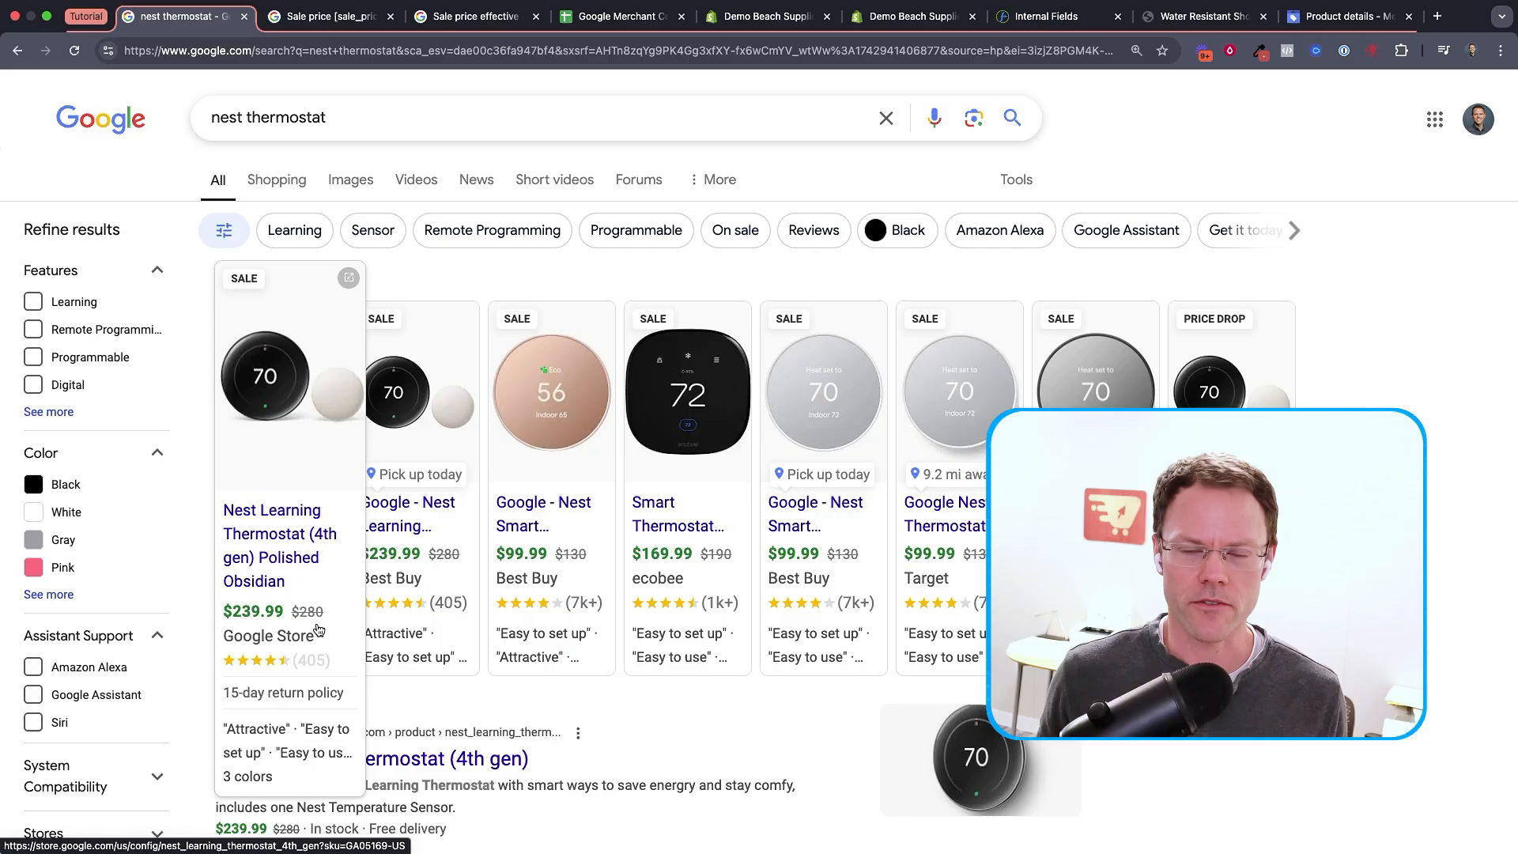